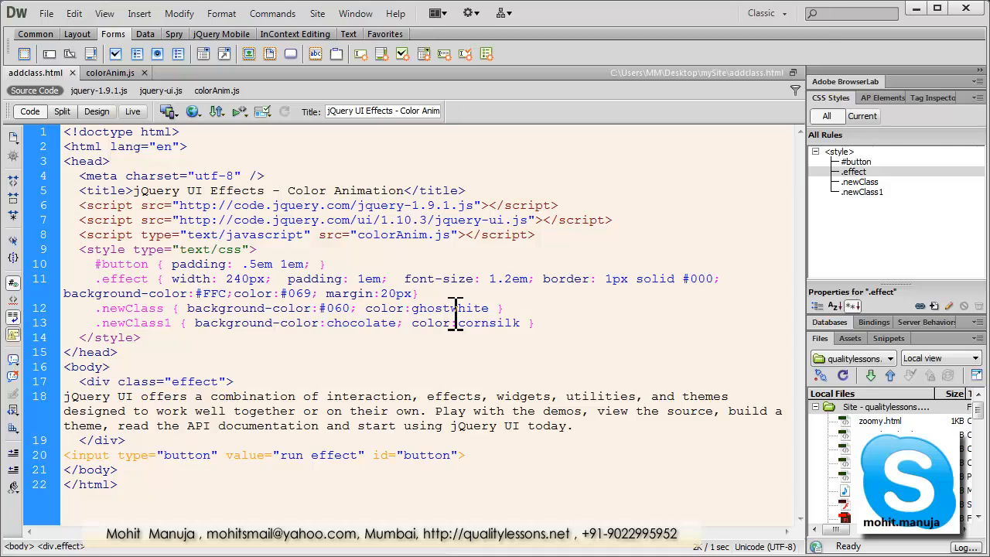
Step: Preview addclass.html in Chrome to see the styled text box and run effect button
click(65, 395)
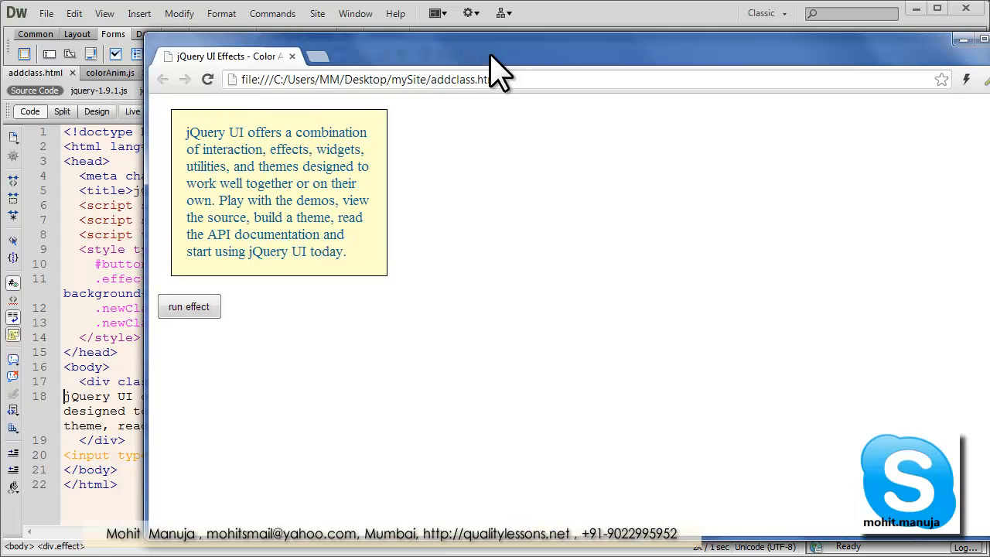
mouse_move(375, 267)
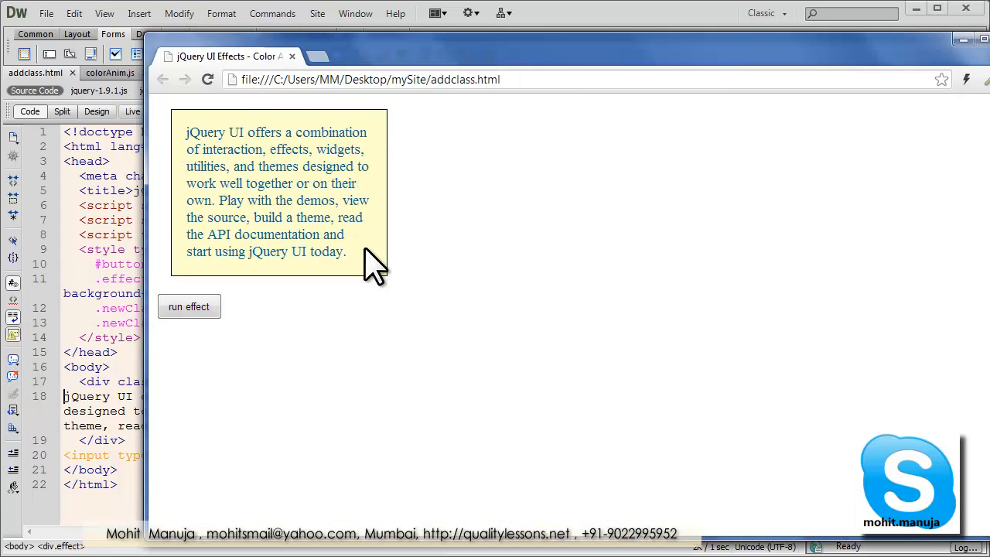
mouse_move(305, 286)
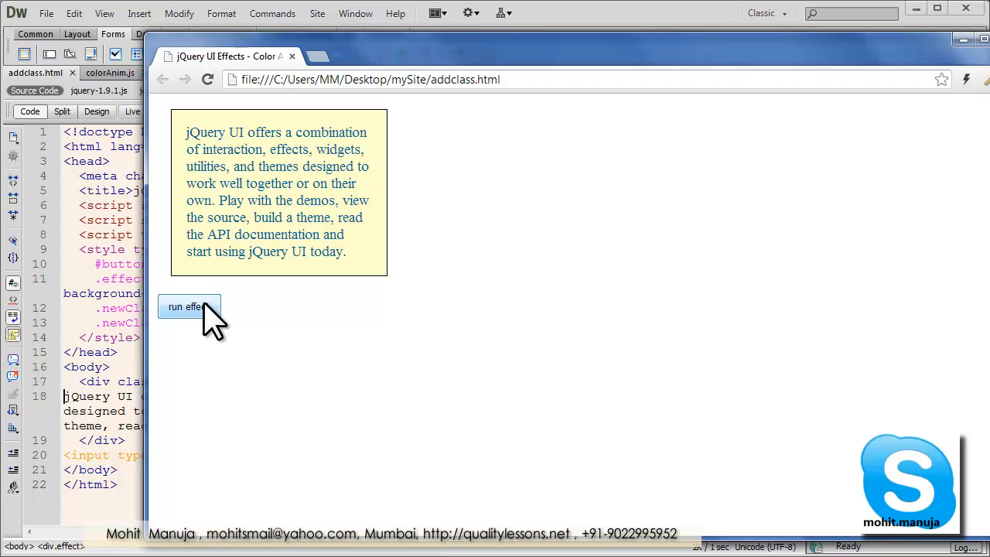
Step: Run the effect repeatedly so the text box toggles between green and chocolate backgrounds
click(189, 306)
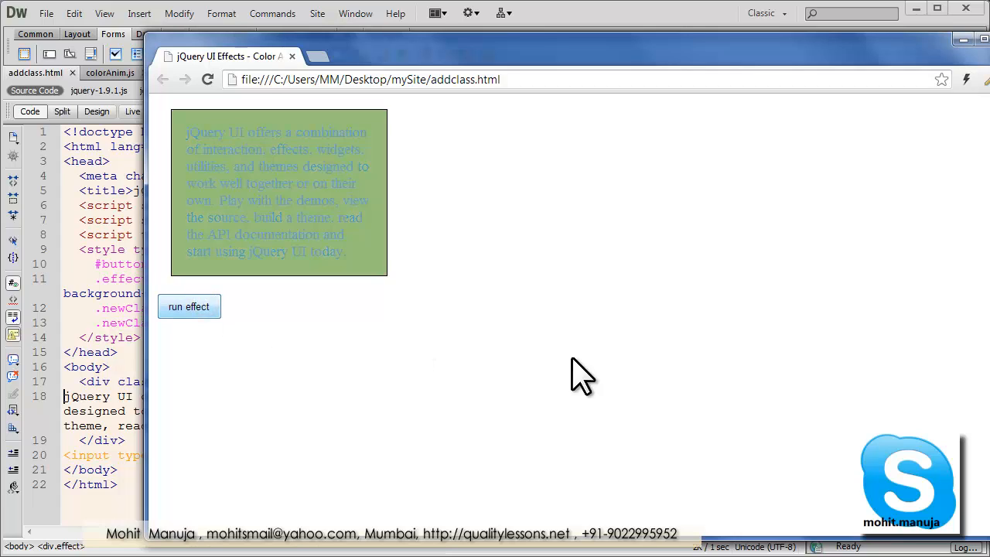
click(189, 306)
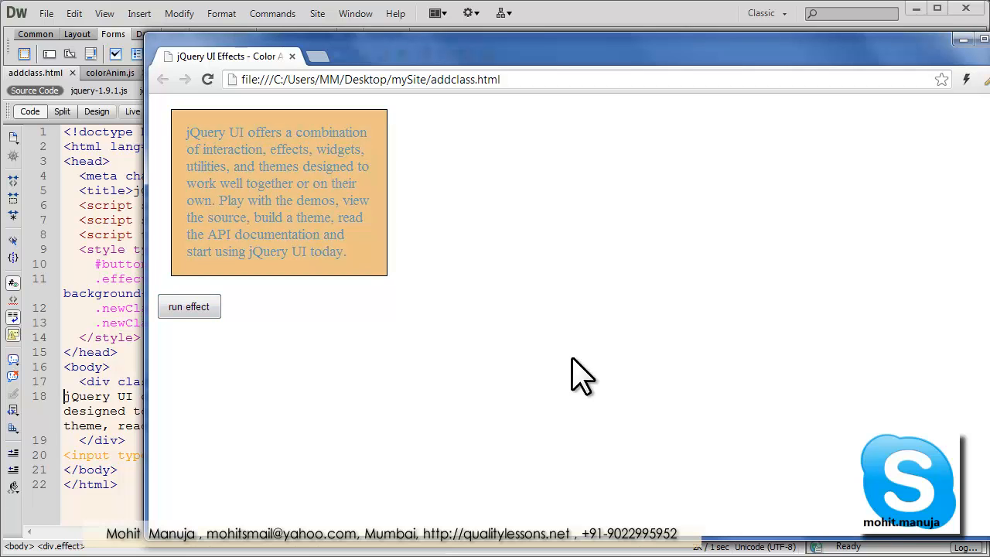
click(189, 306)
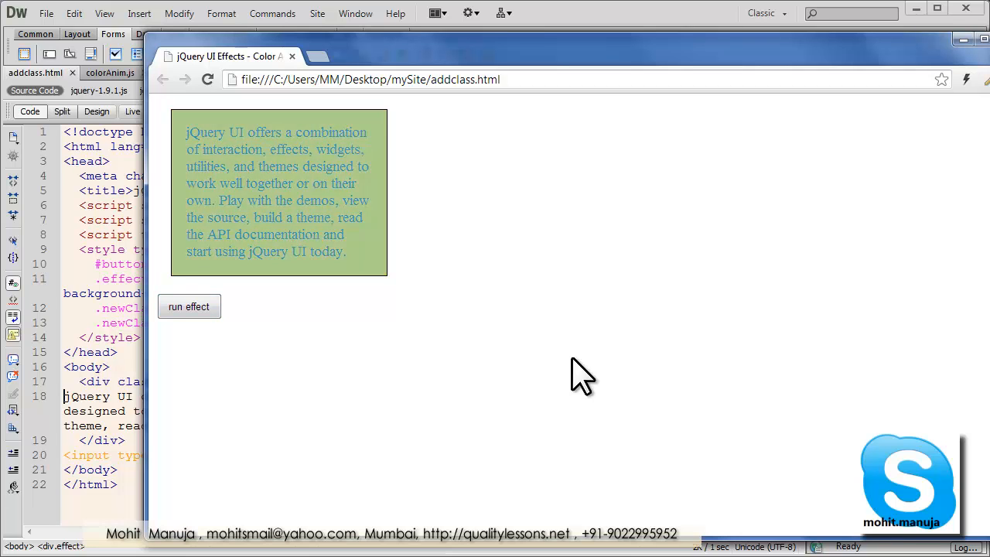
click(189, 306)
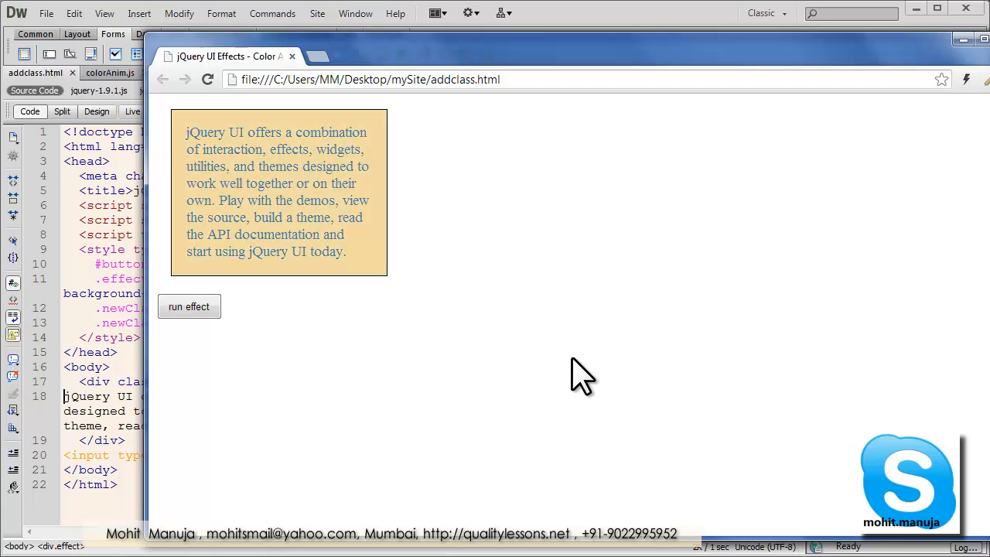
click(189, 306)
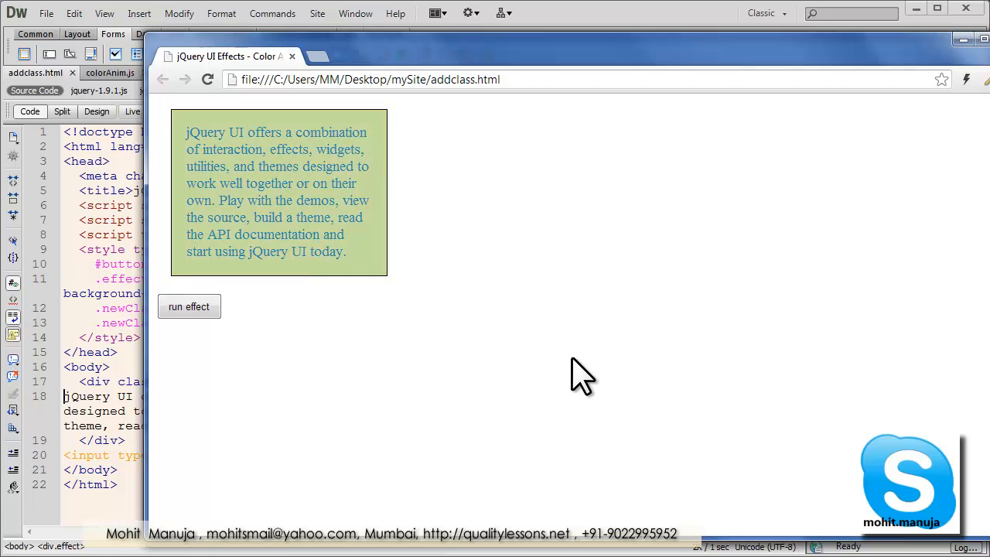
click(188, 306)
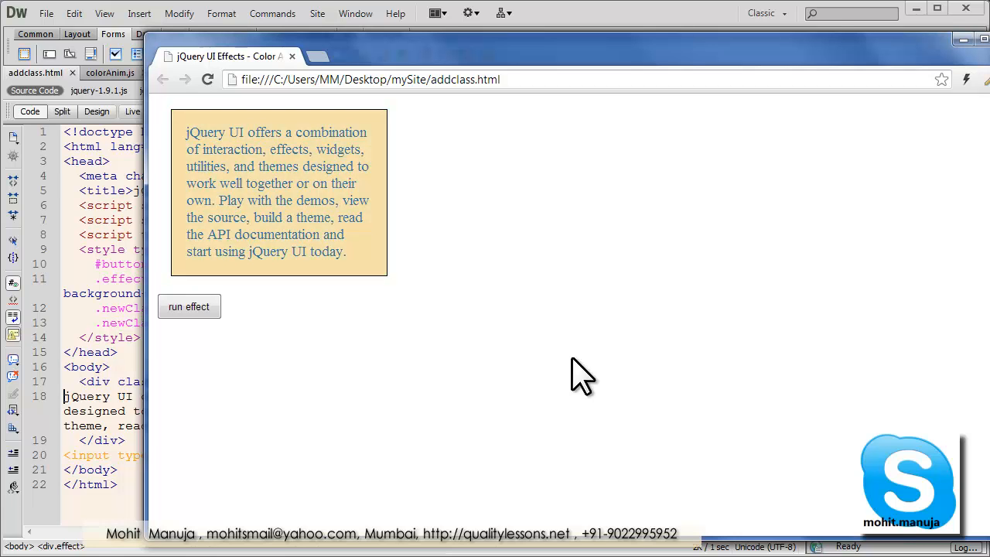
click(188, 306)
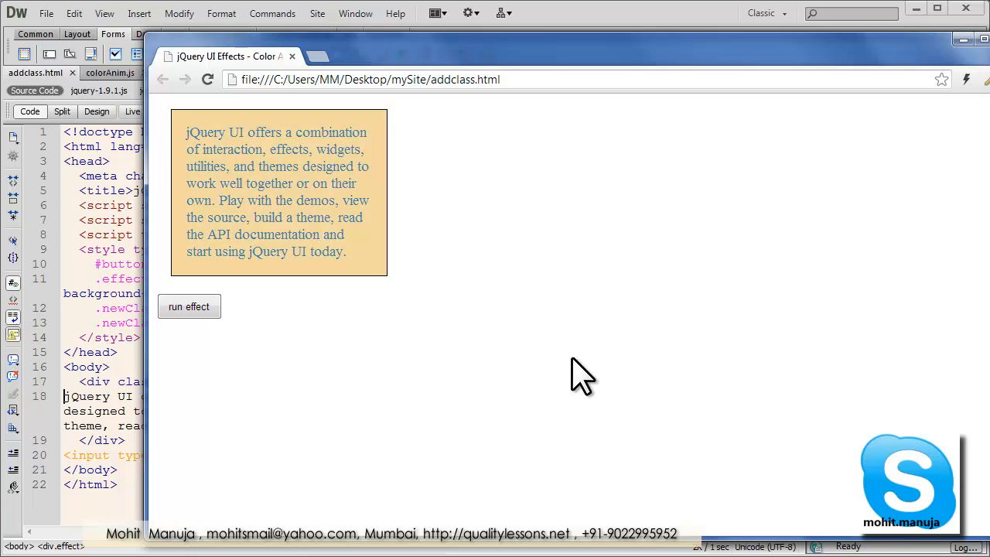
click(189, 306)
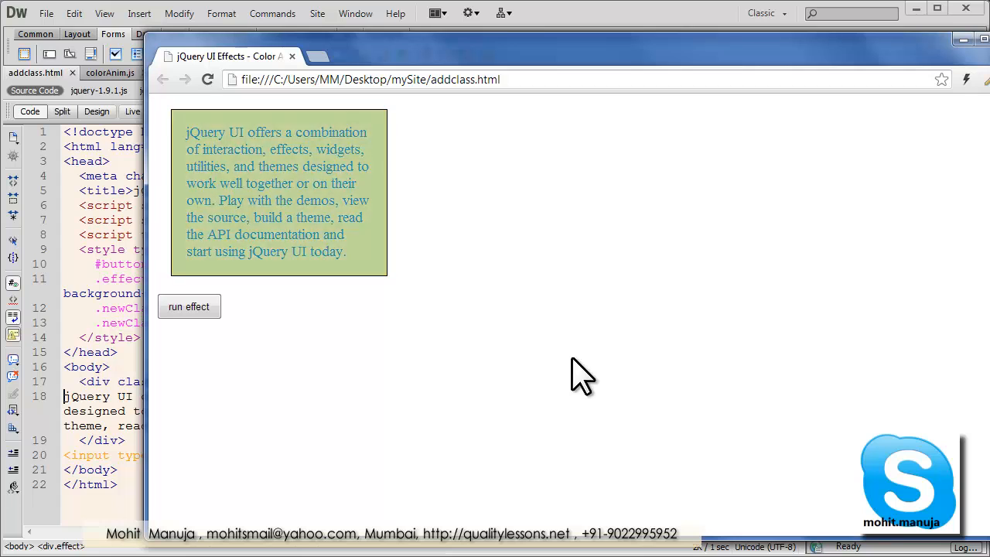
click(188, 306)
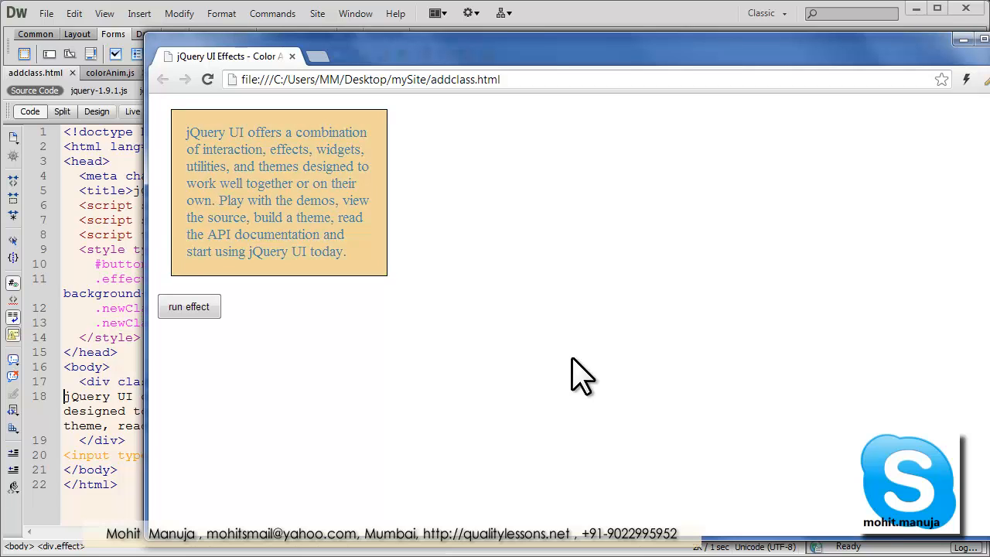
click(188, 306)
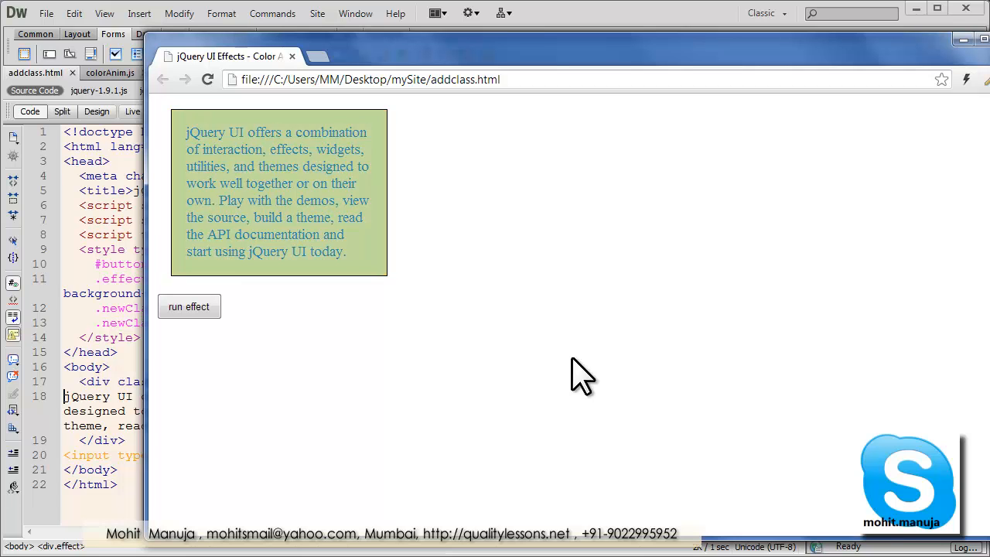
click(188, 306)
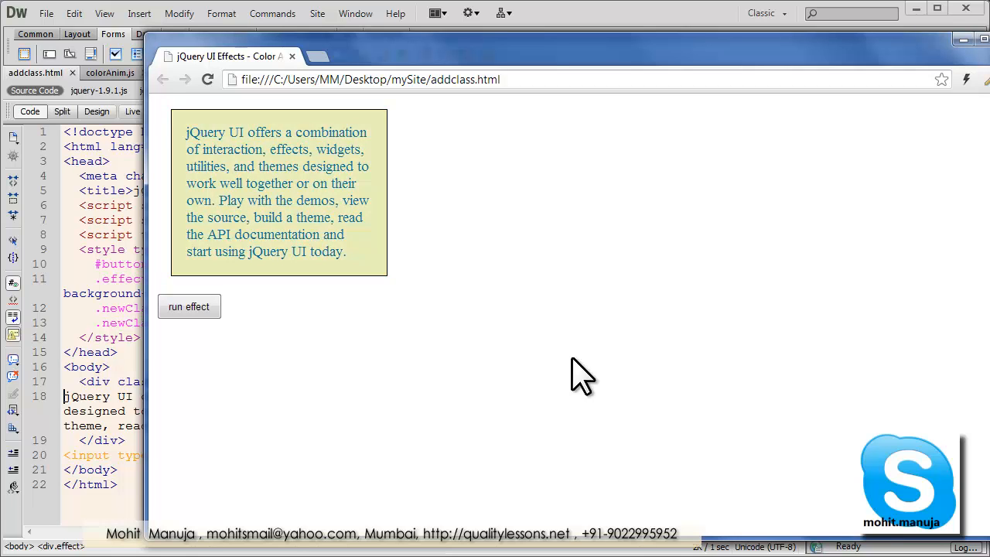
click(188, 306)
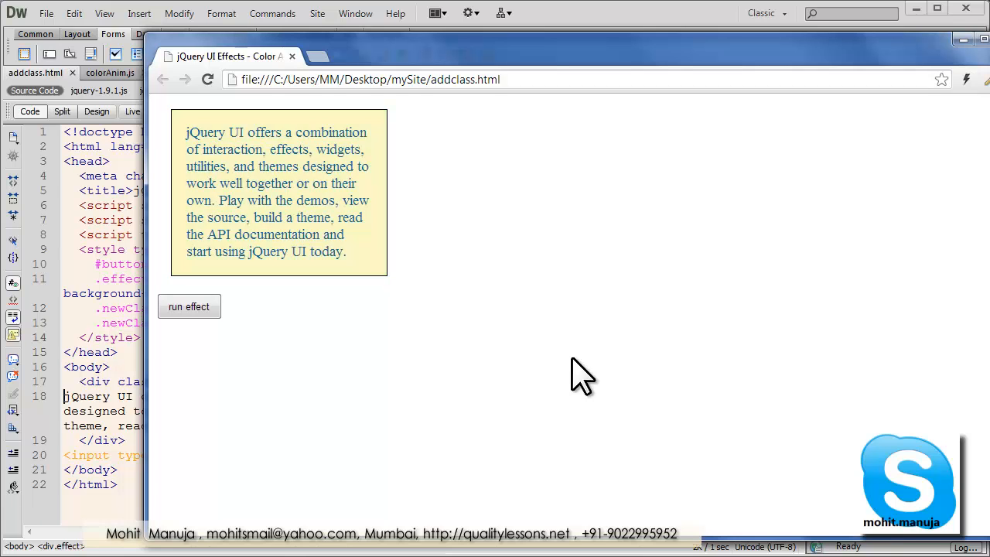
click(189, 306)
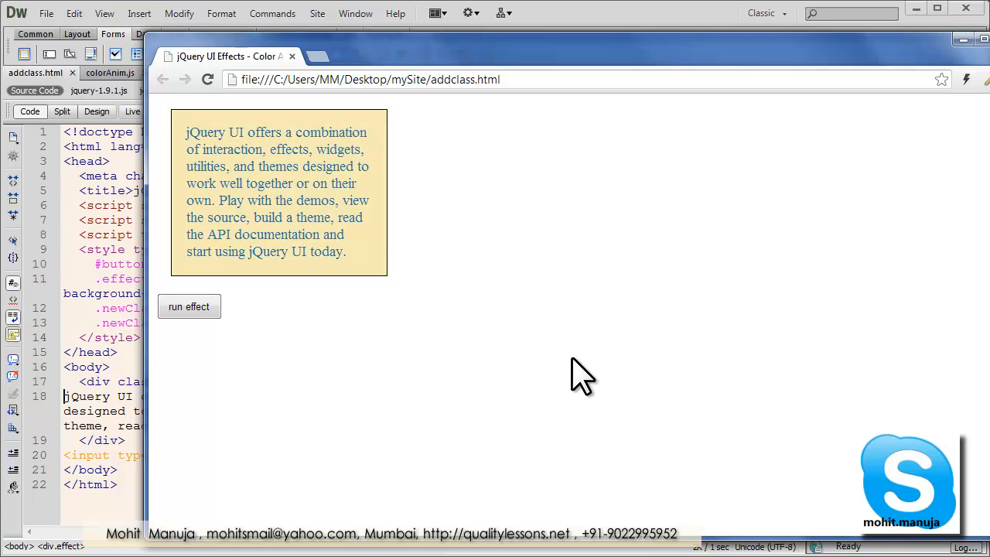
click(188, 306)
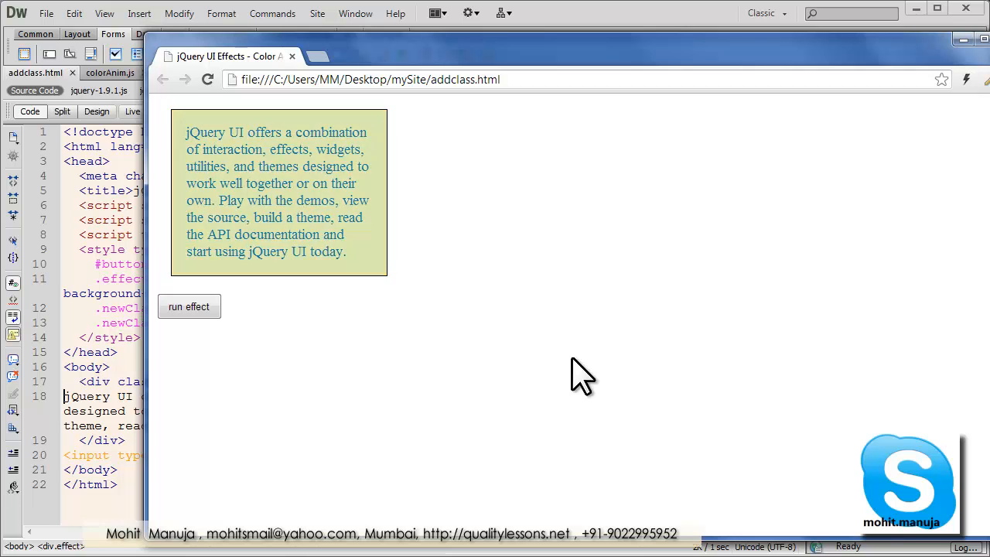
click(189, 306)
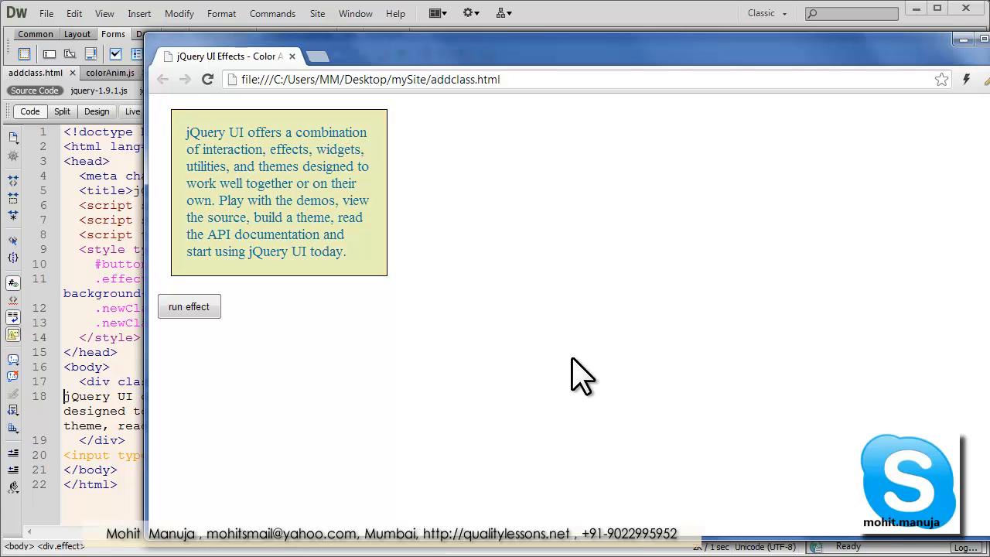
click(189, 307)
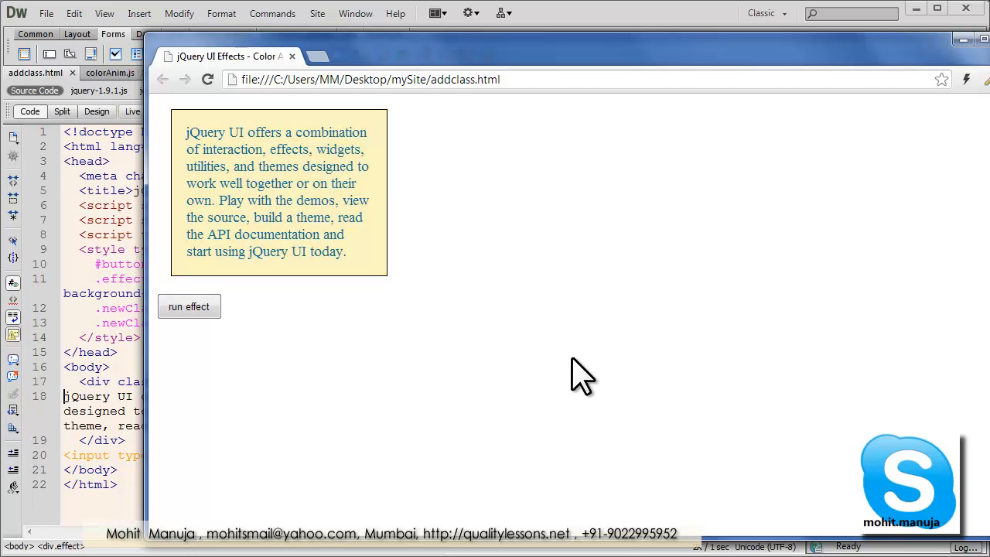
click(189, 306)
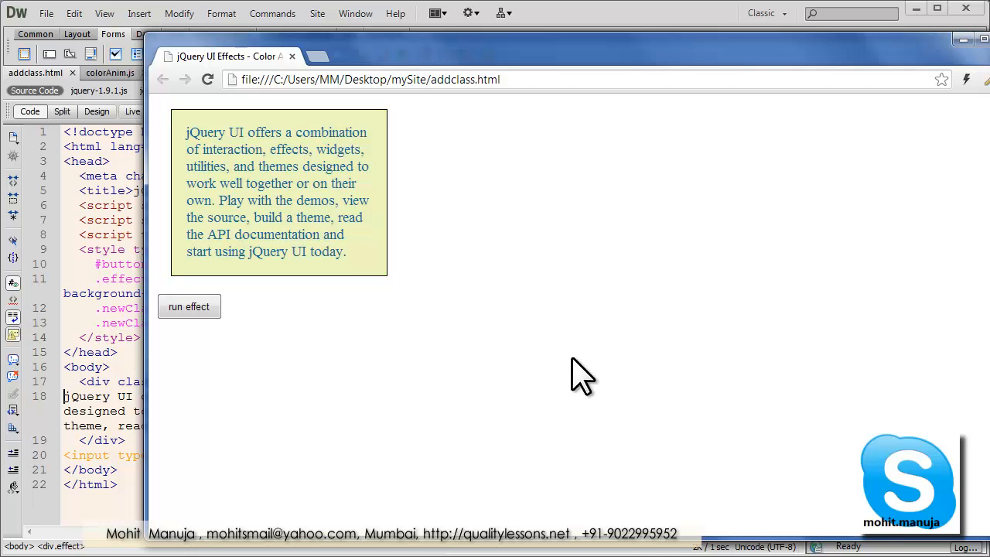
click(188, 306)
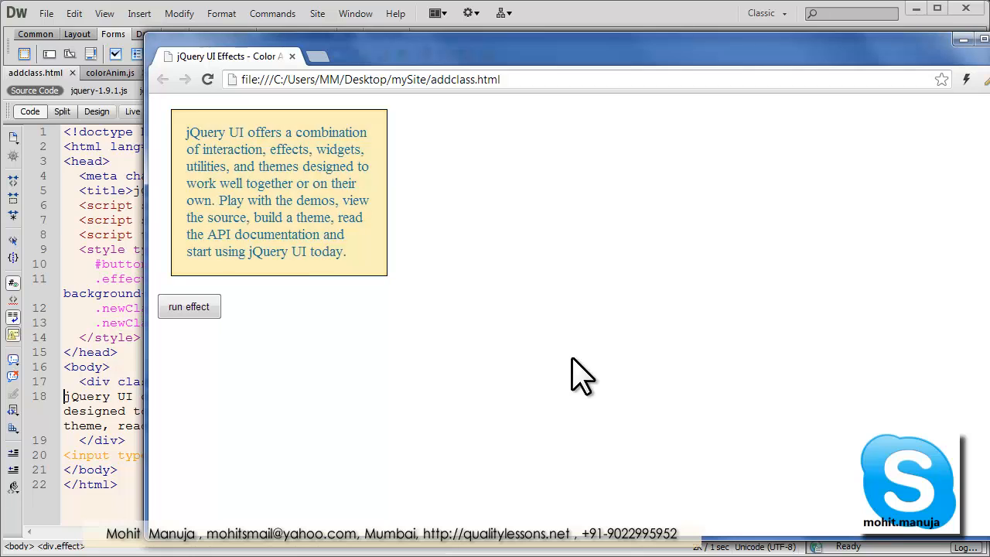
click(189, 306)
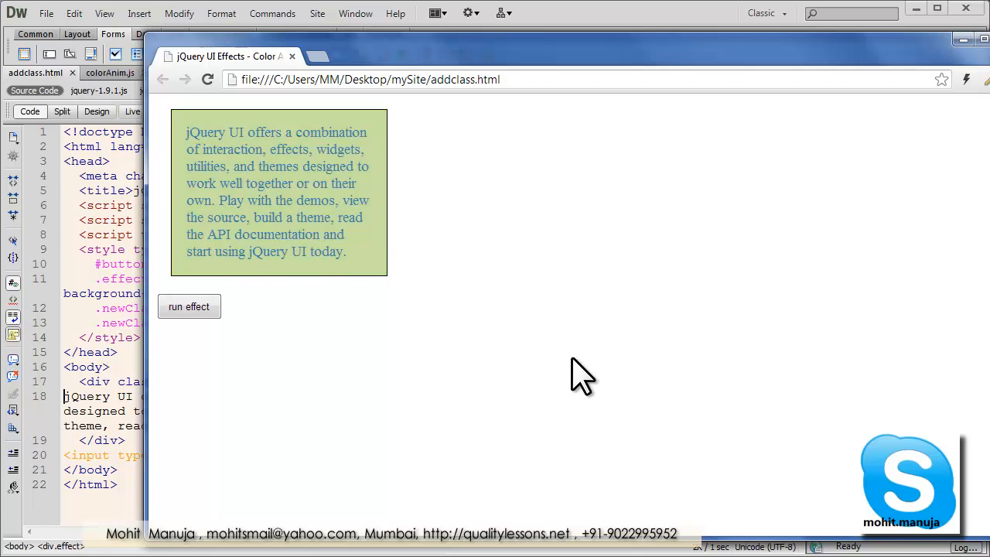
click(189, 307)
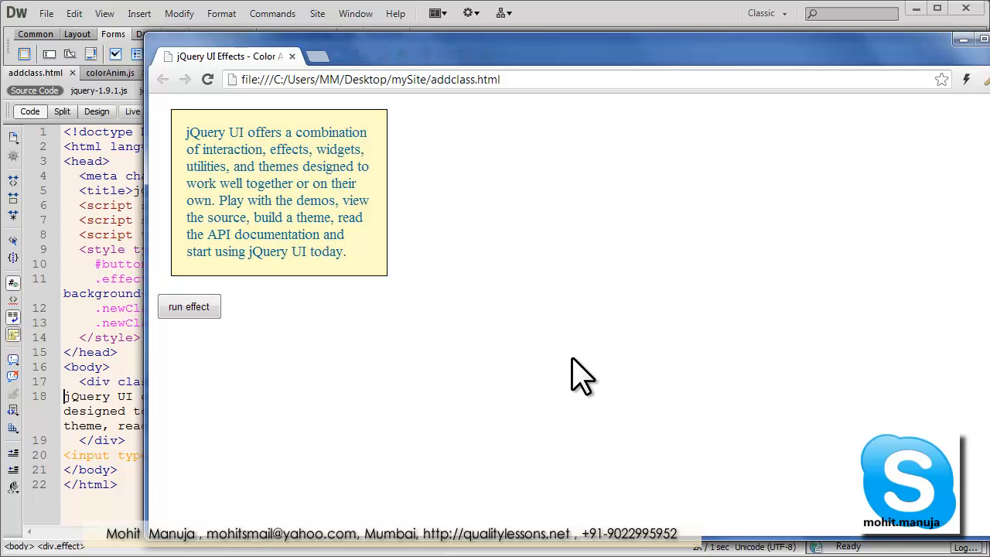
click(189, 306)
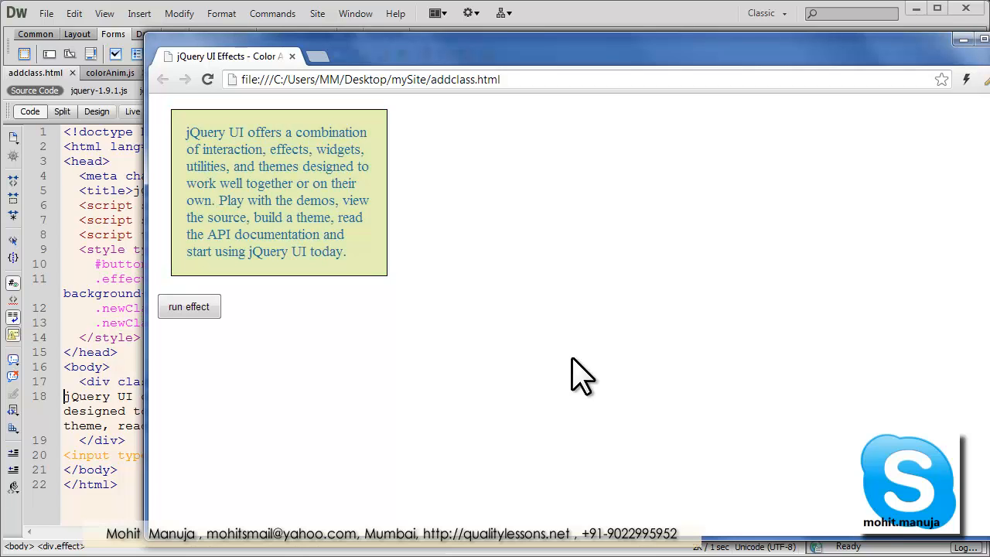
click(188, 306)
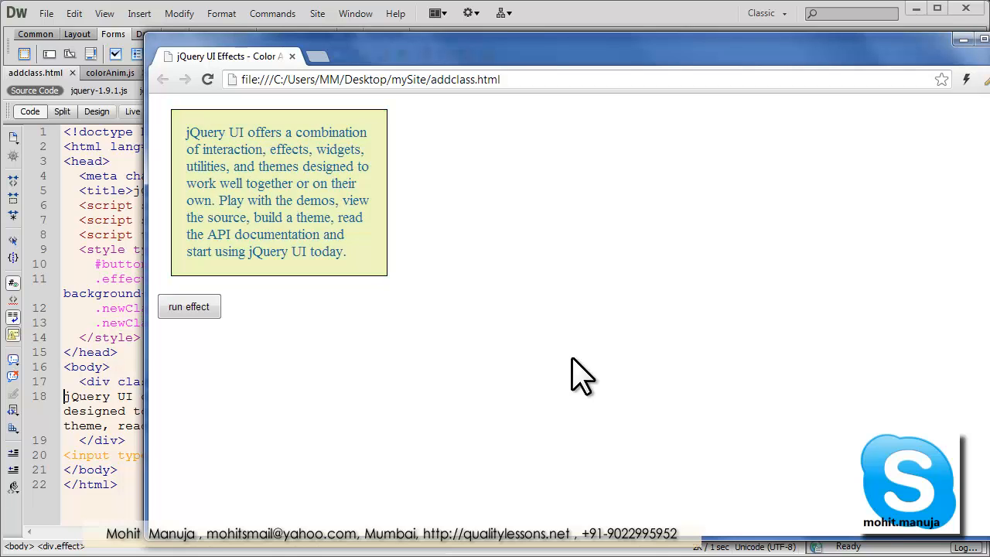
click(189, 306)
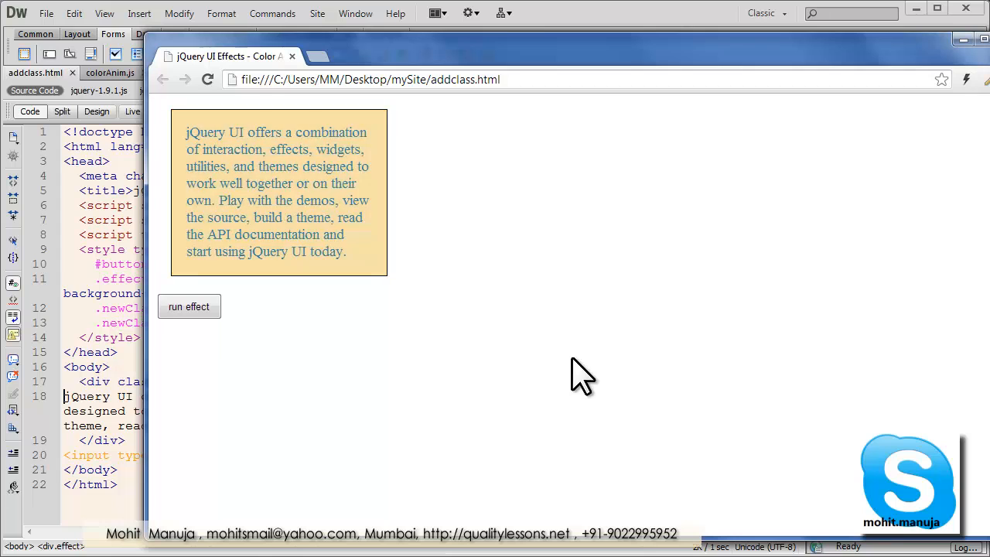
click(189, 306)
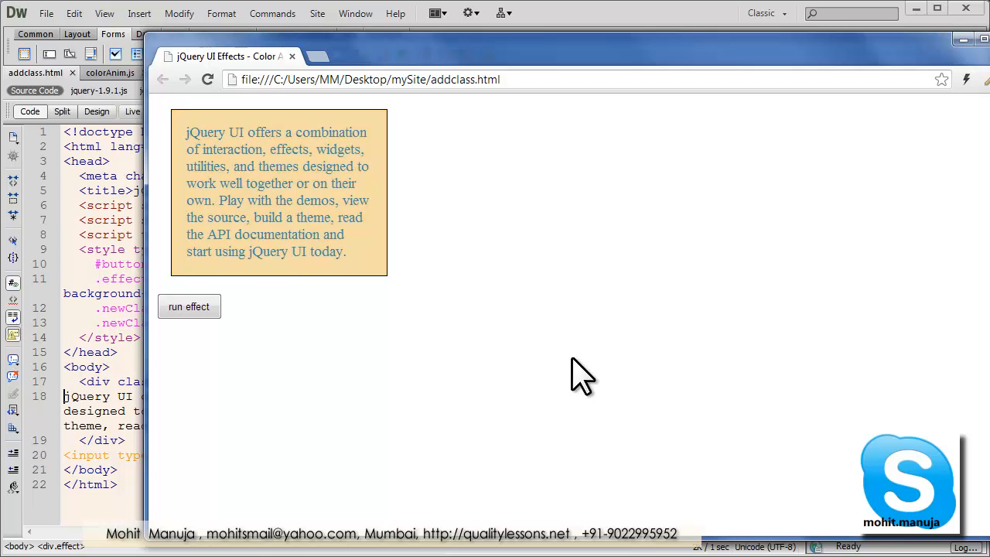
click(189, 306)
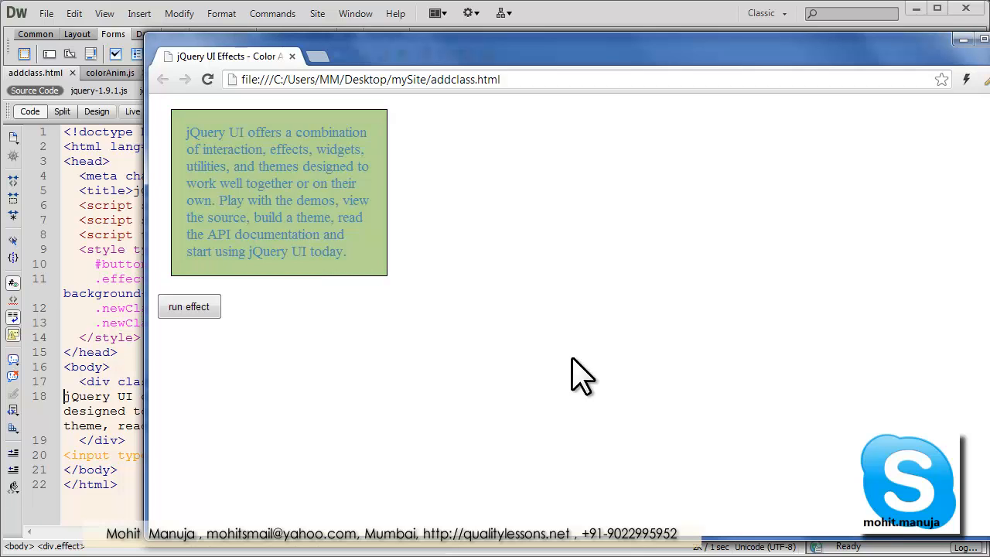
click(189, 306)
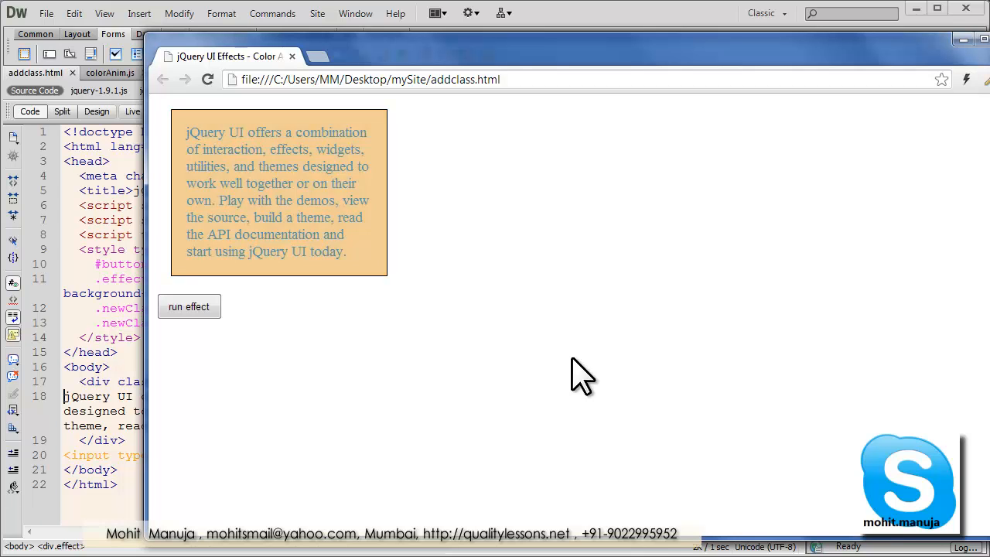
click(188, 306)
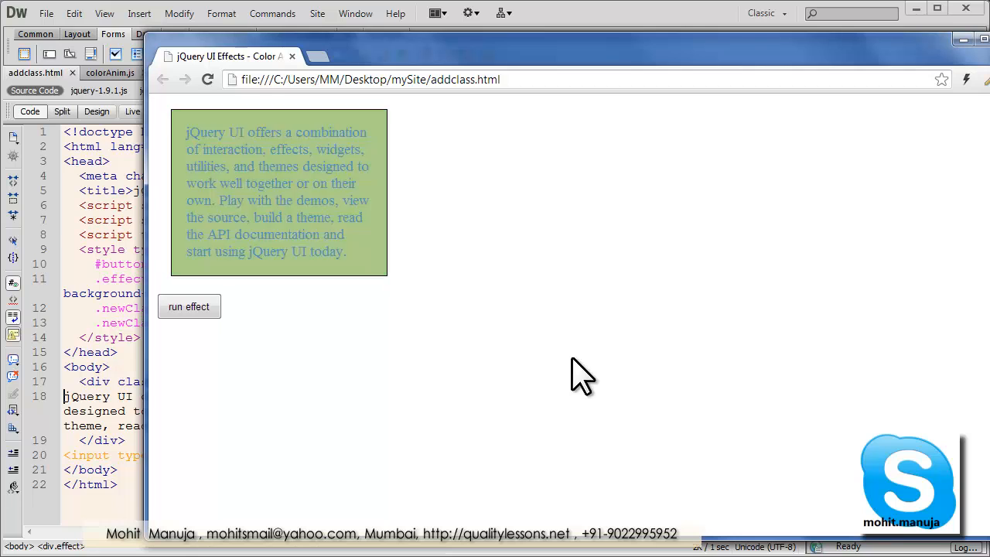
click(189, 306)
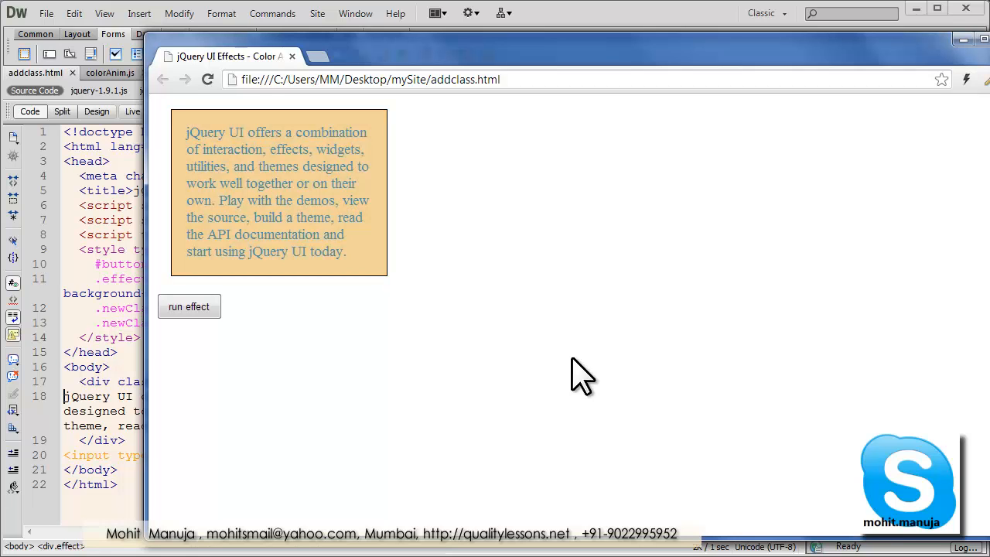
click(190, 307)
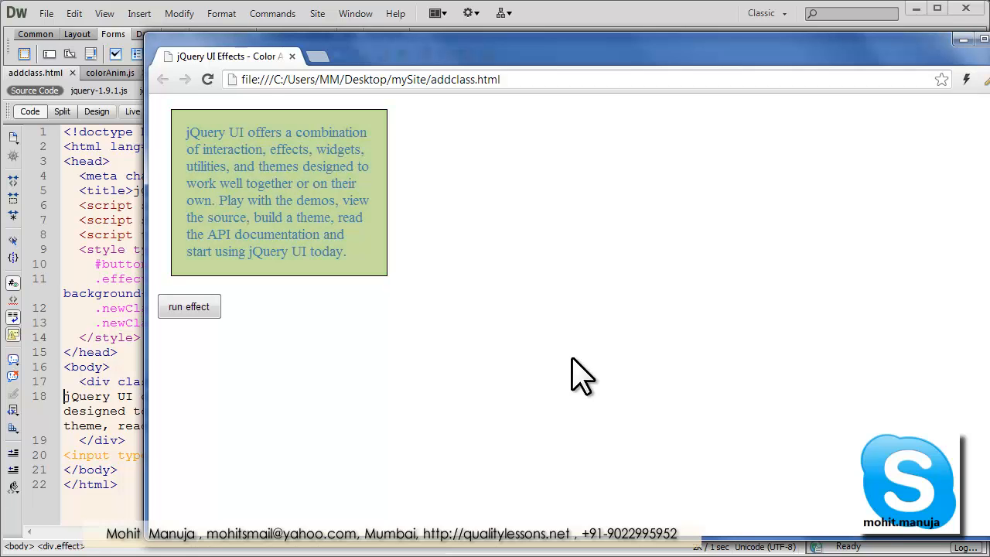
click(188, 306)
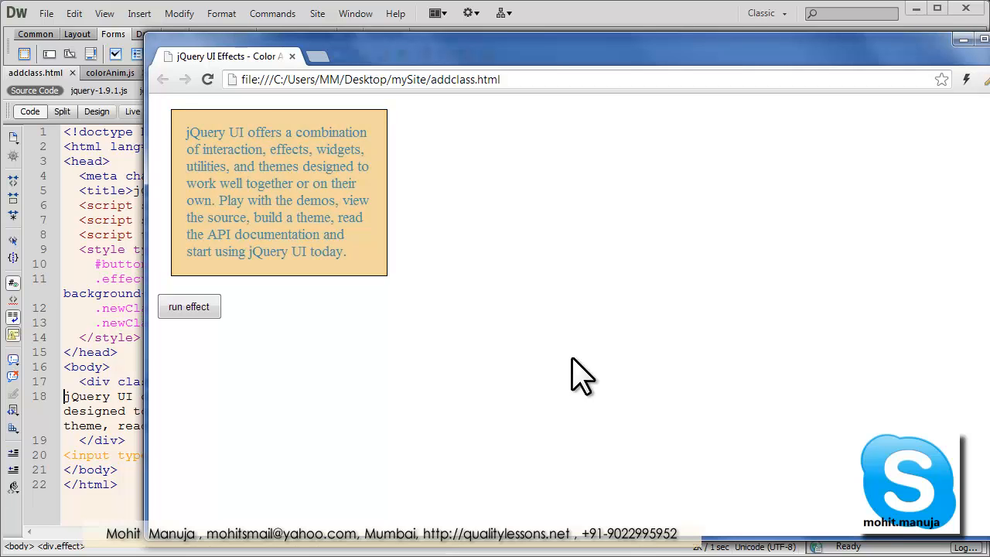
click(188, 306)
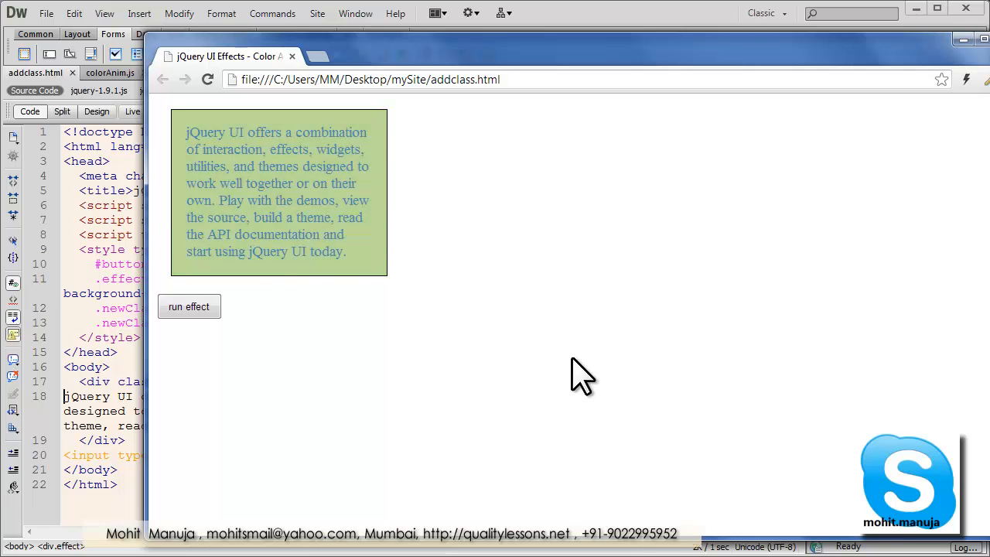
click(189, 307)
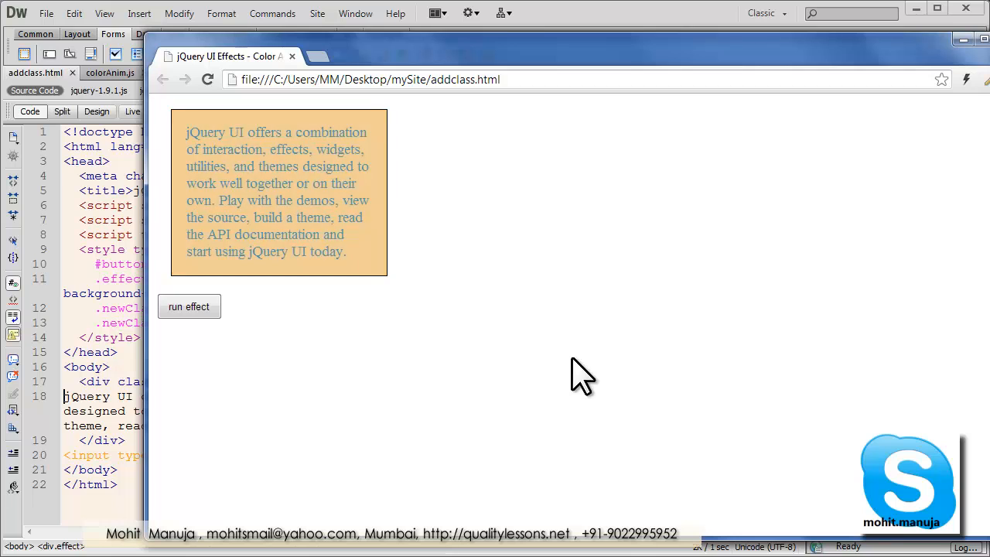
click(189, 306)
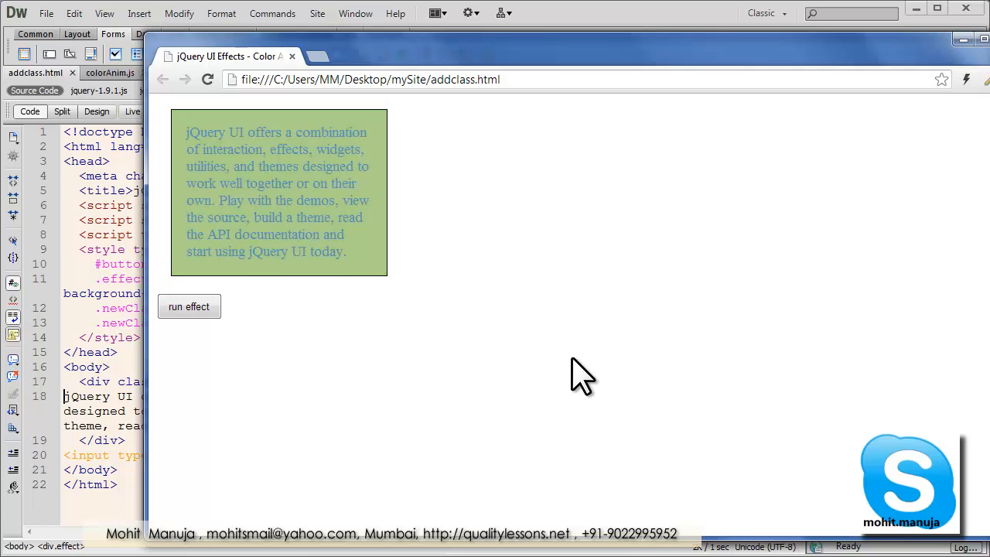
click(189, 306)
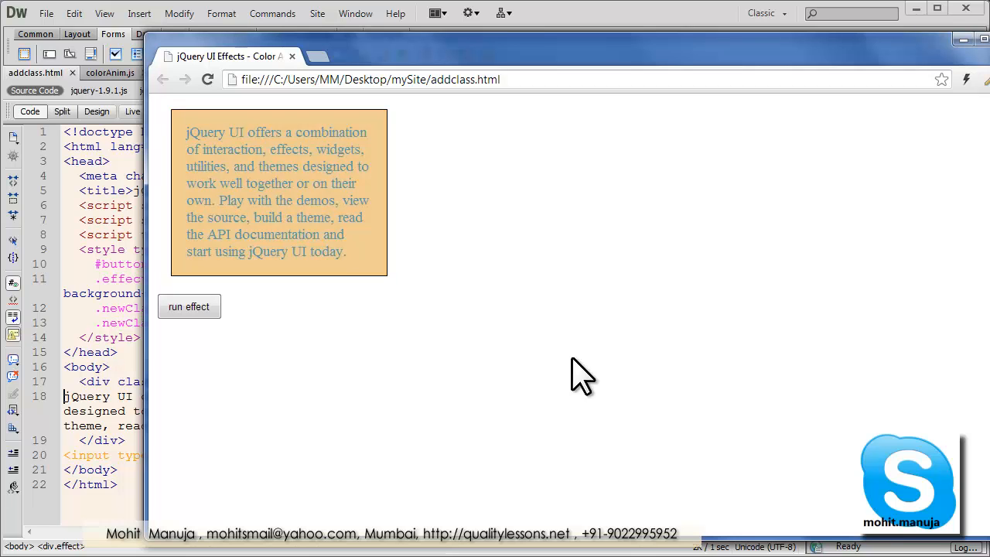
click(188, 306)
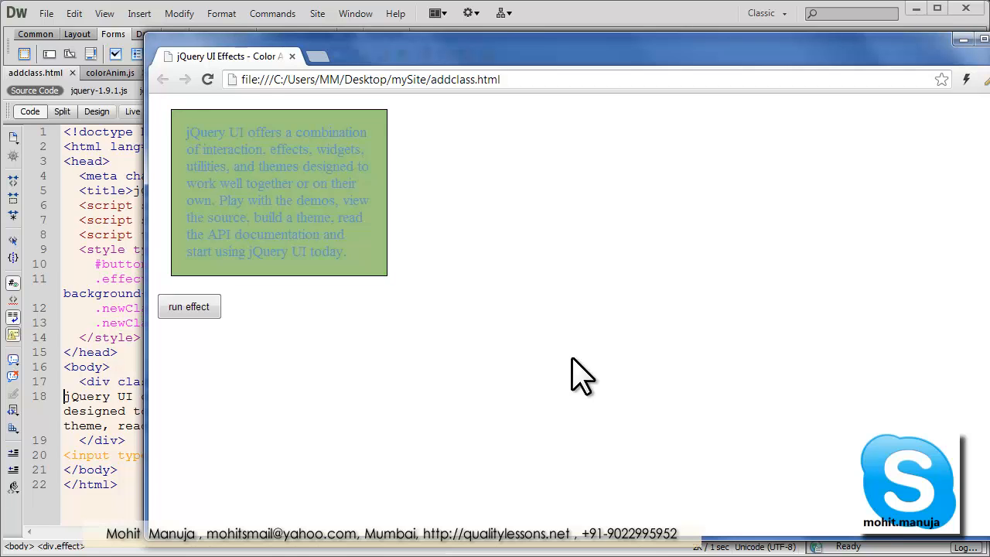
click(189, 307)
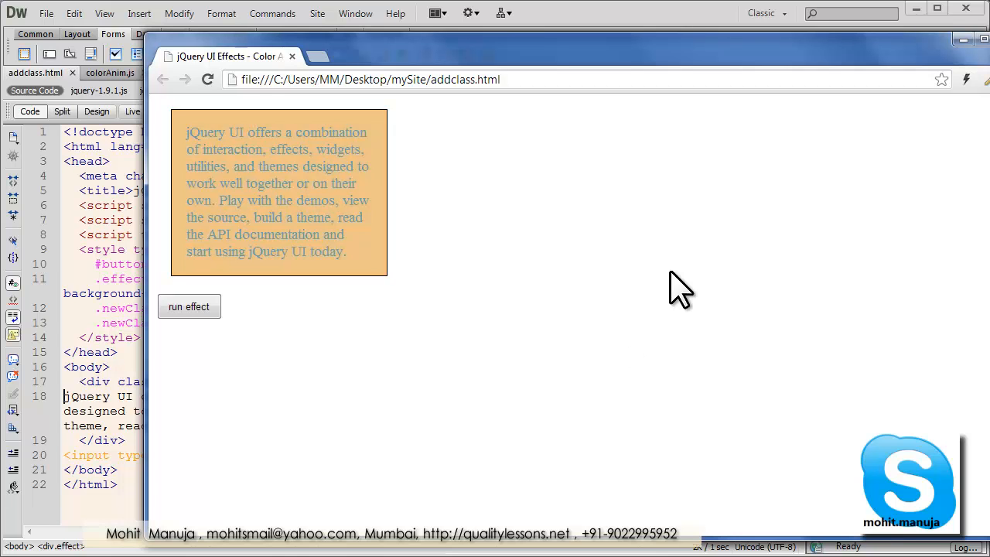
click(189, 306)
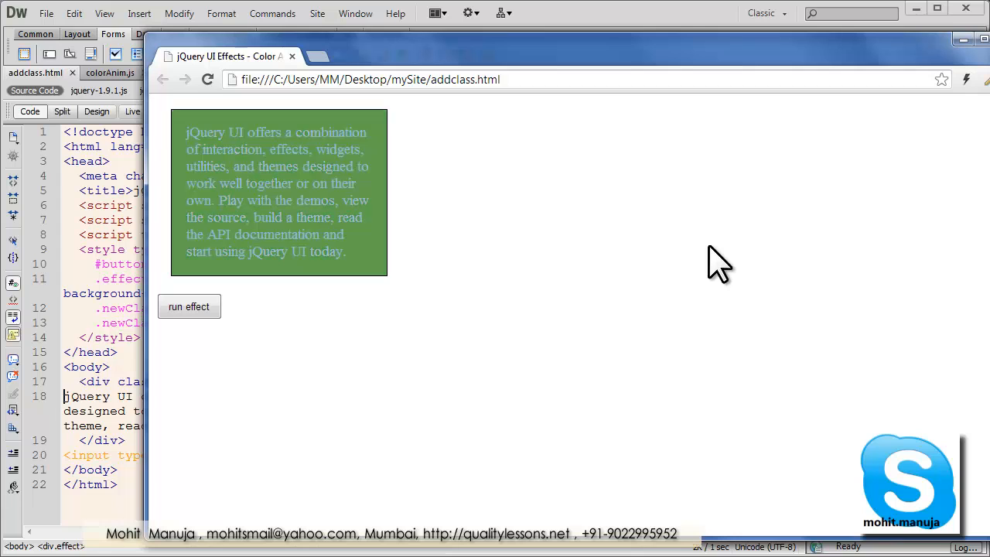
click(188, 306)
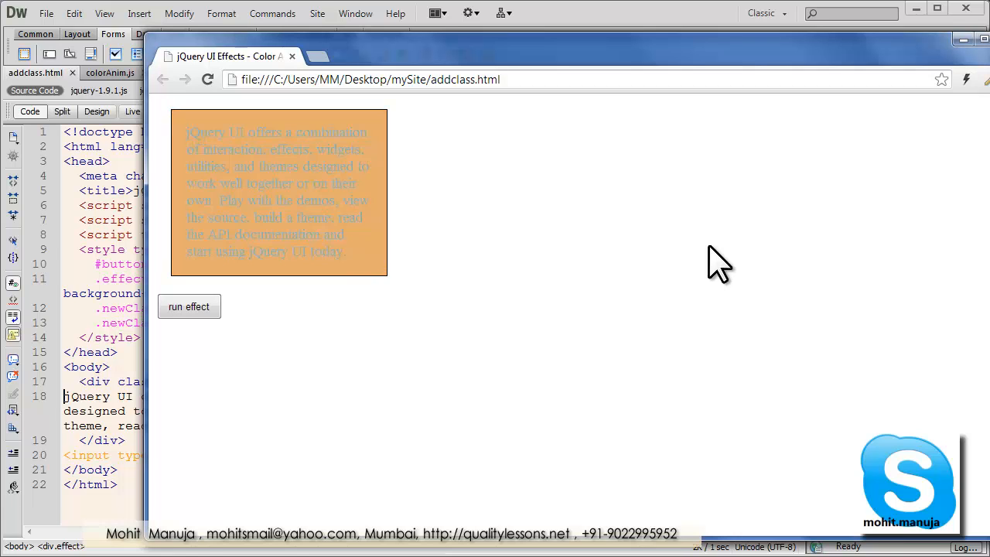
click(188, 306)
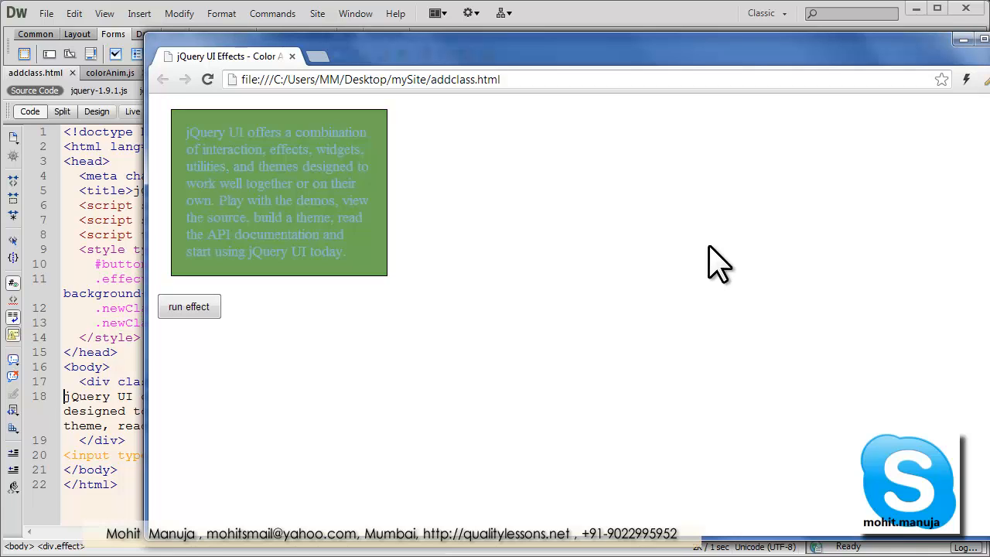
click(189, 306)
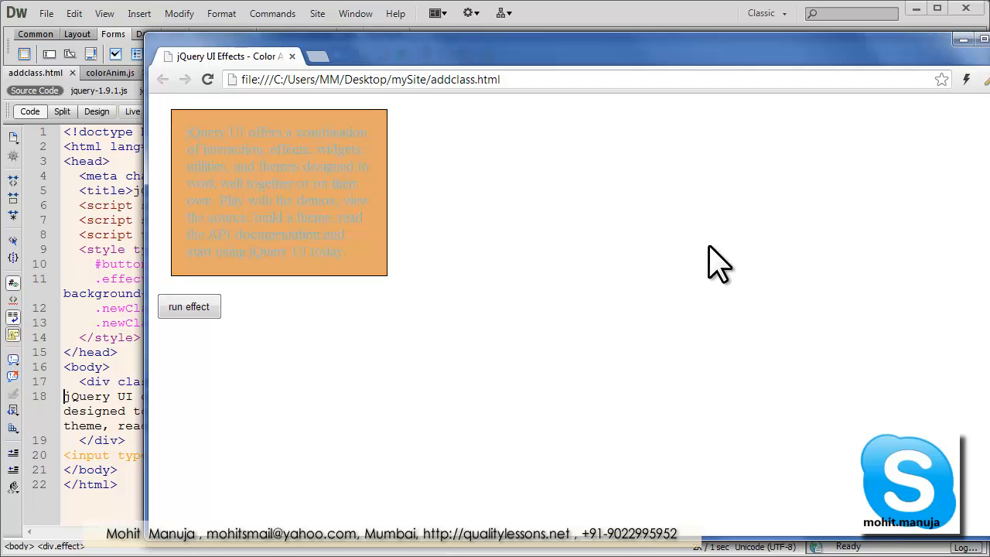
click(189, 307)
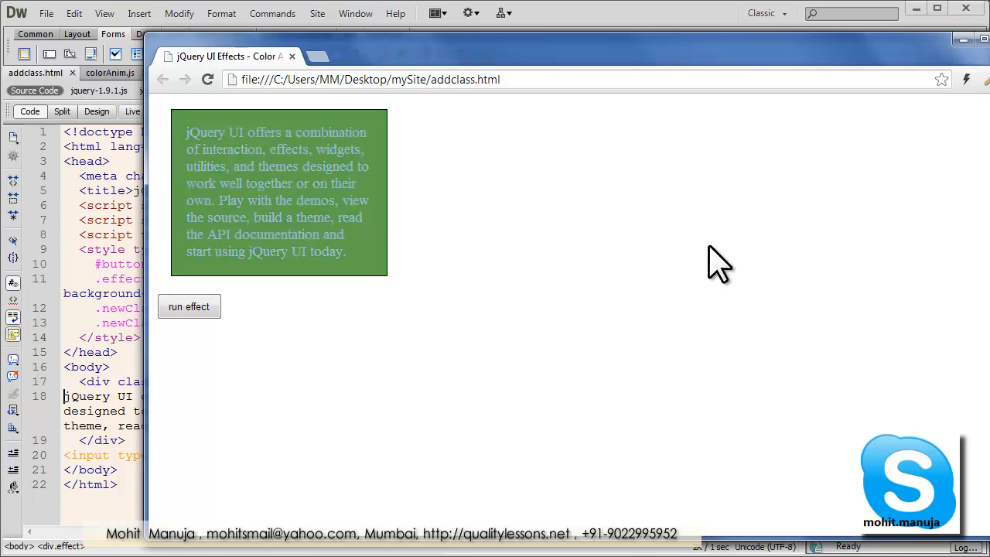
click(189, 306)
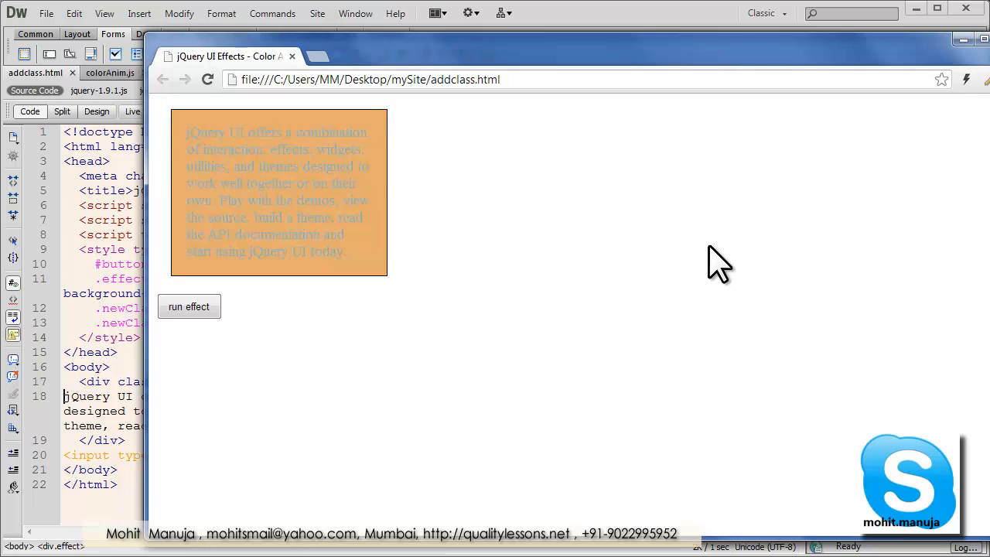
click(188, 306)
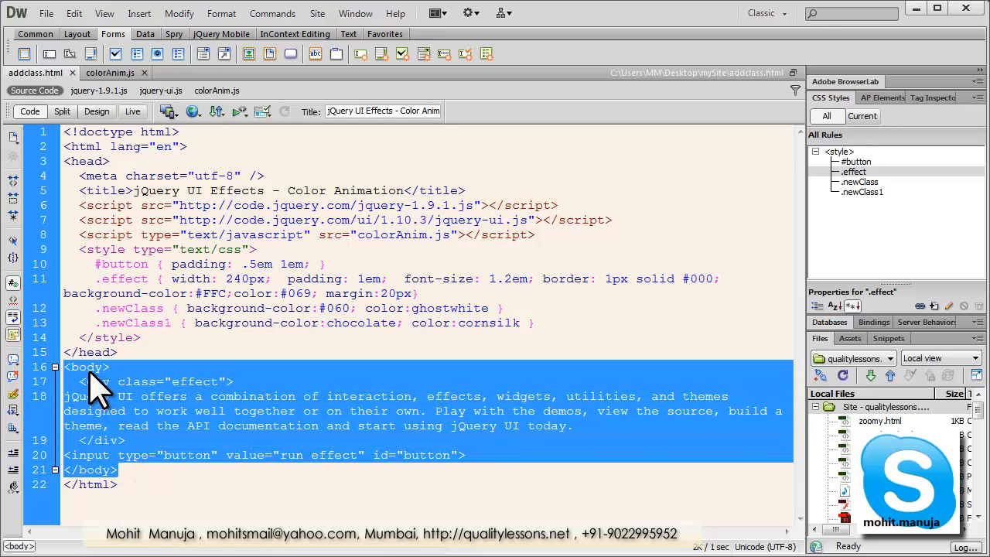
mouse_move(99, 487)
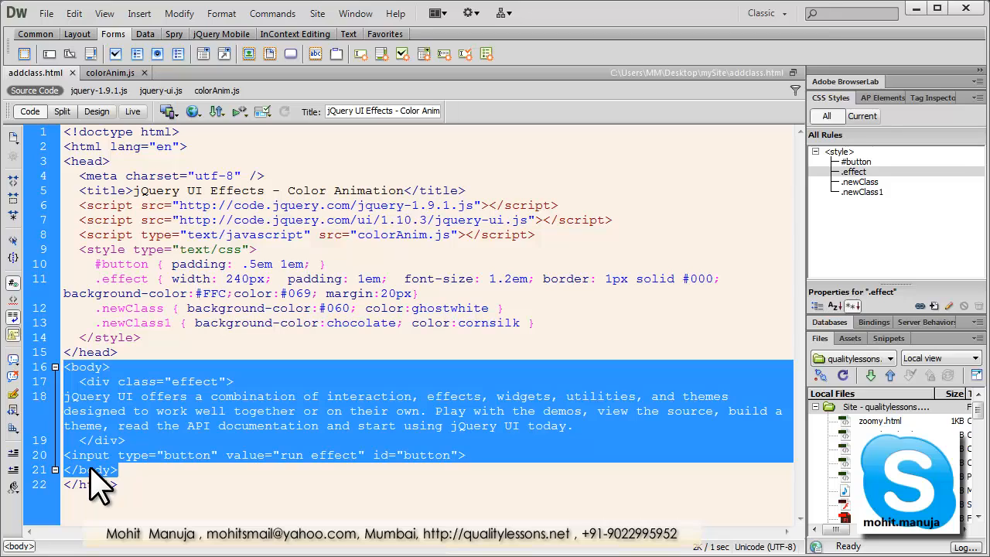
Step: Back in Dreamweaver, select lines of addclass.html code, from the body to the document and html tags
click(124, 440)
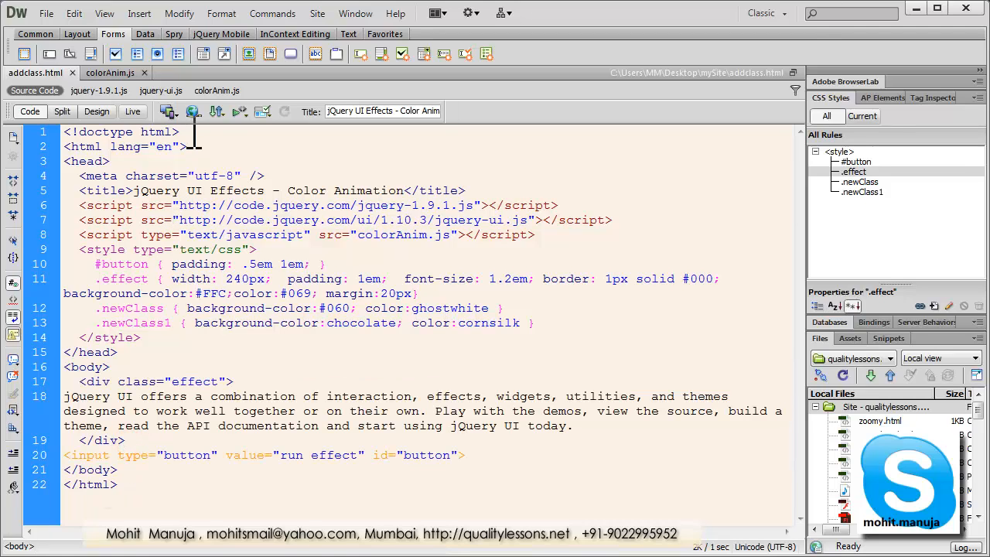
click(126, 440)
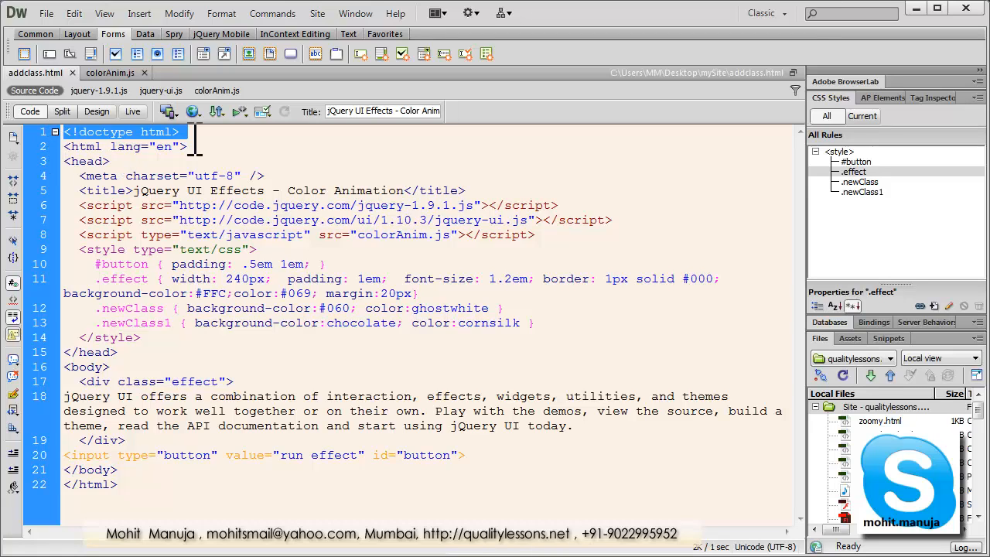
click(124, 146)
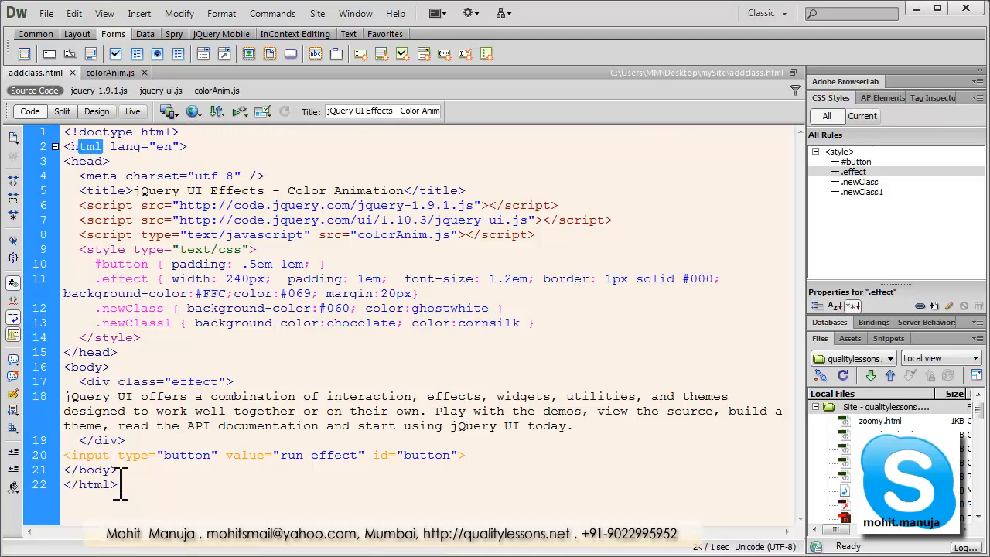
click(122, 161)
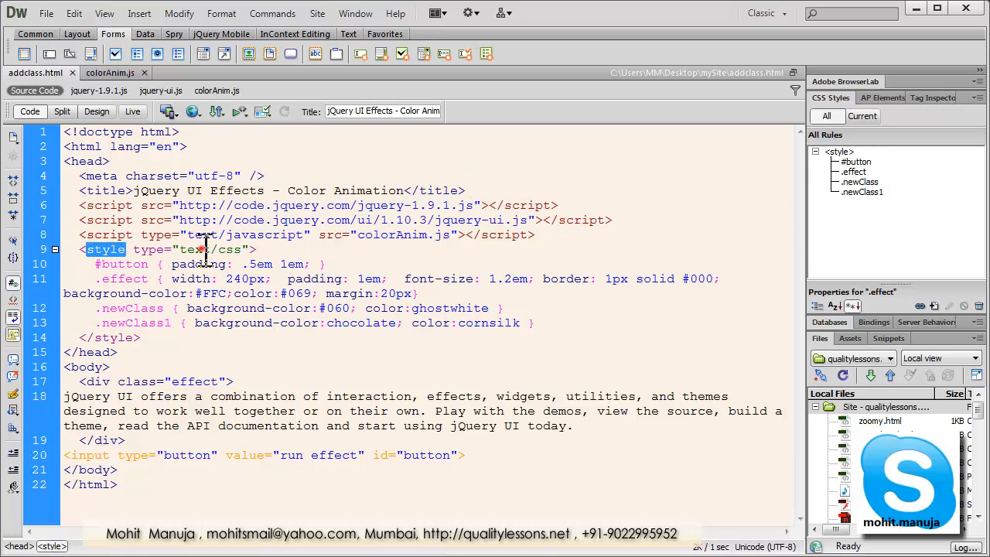
double_click(194, 249)
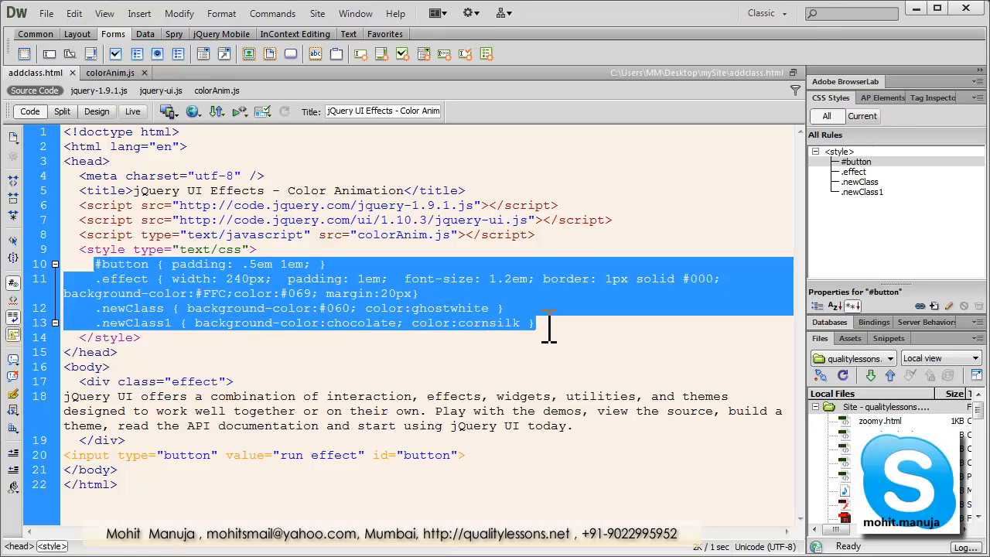
click(130, 279)
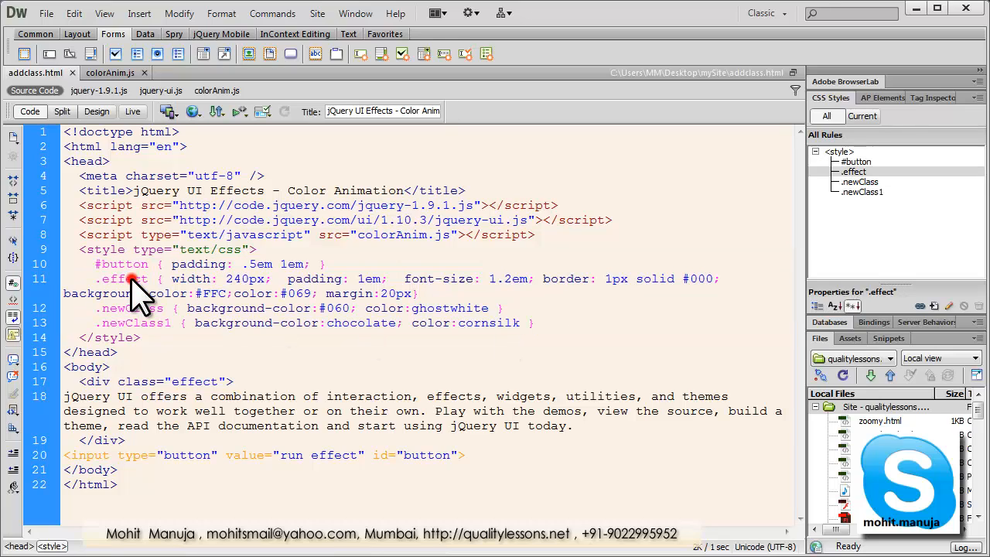
double_click(121, 264)
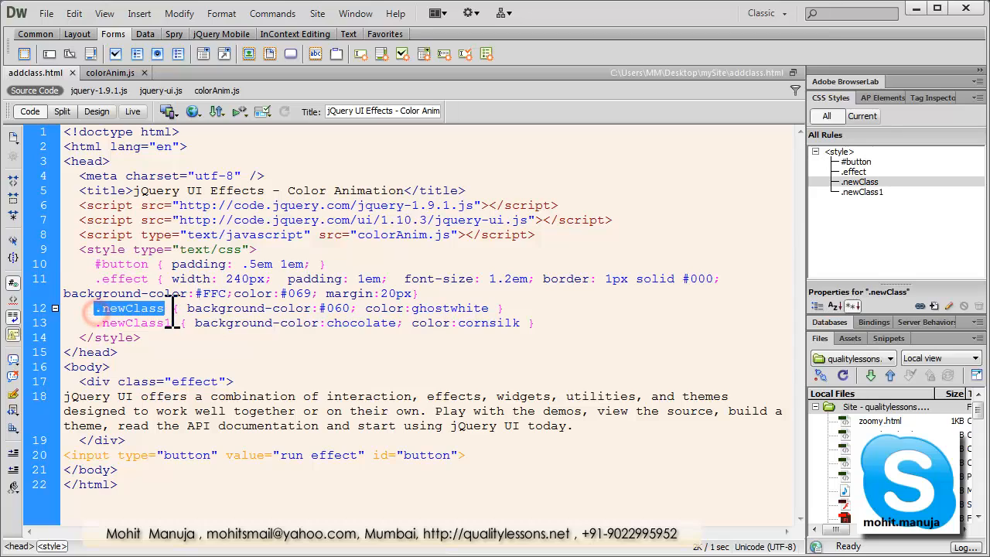
click(136, 322)
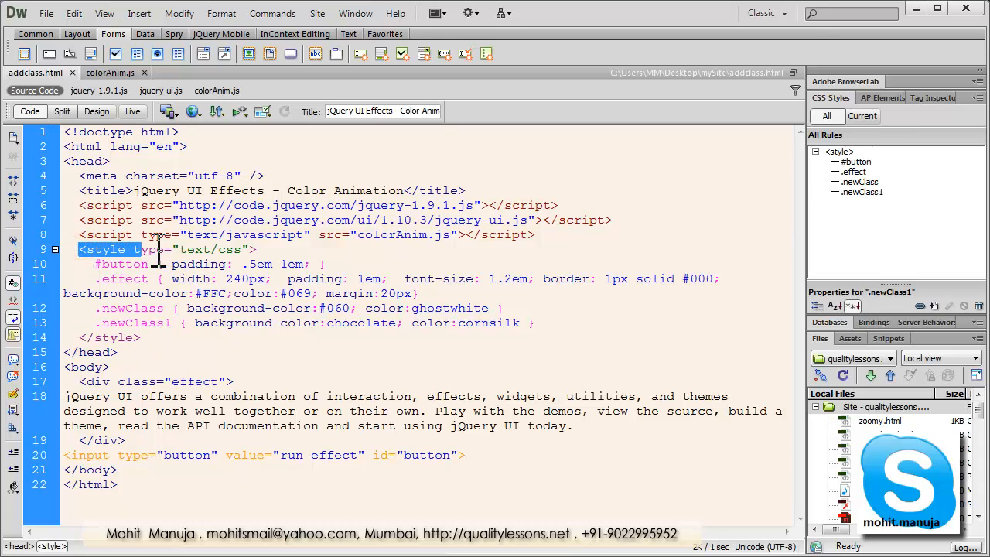
double_click(149, 249)
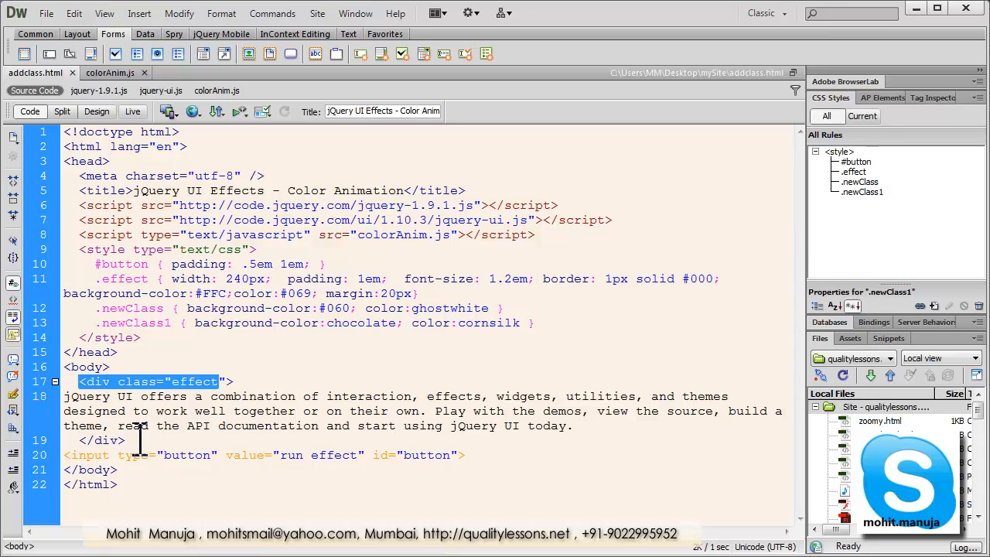
double_click(196, 381)
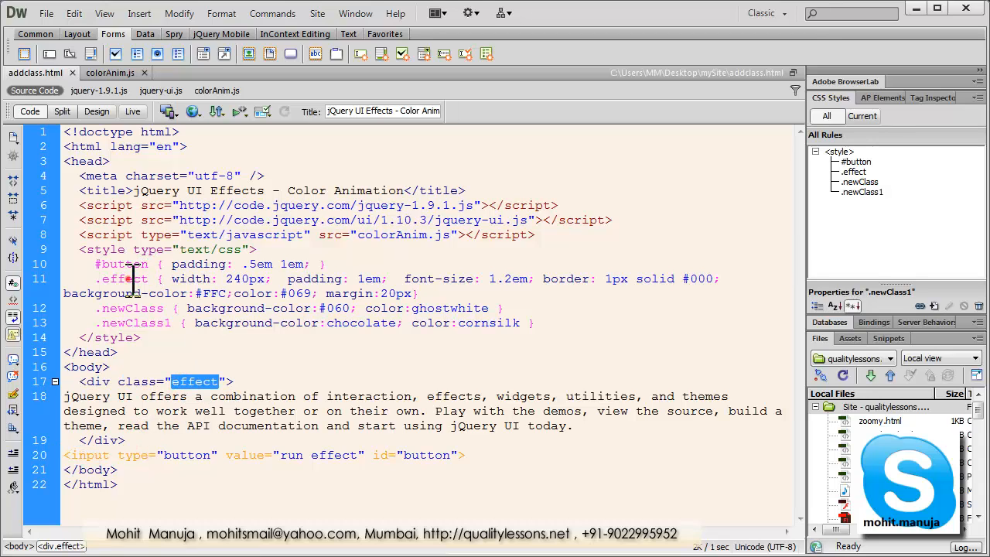
click(124, 279)
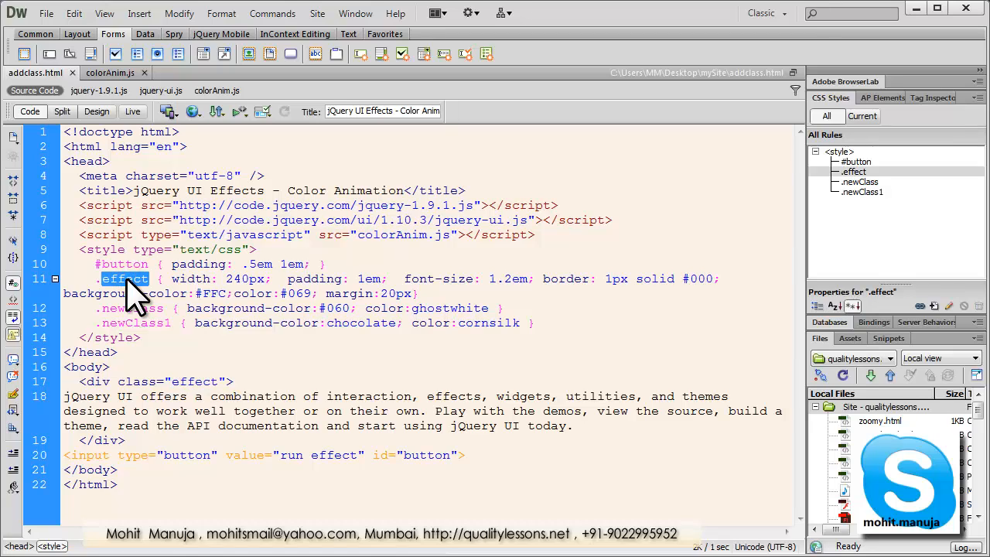
mouse_move(127, 297)
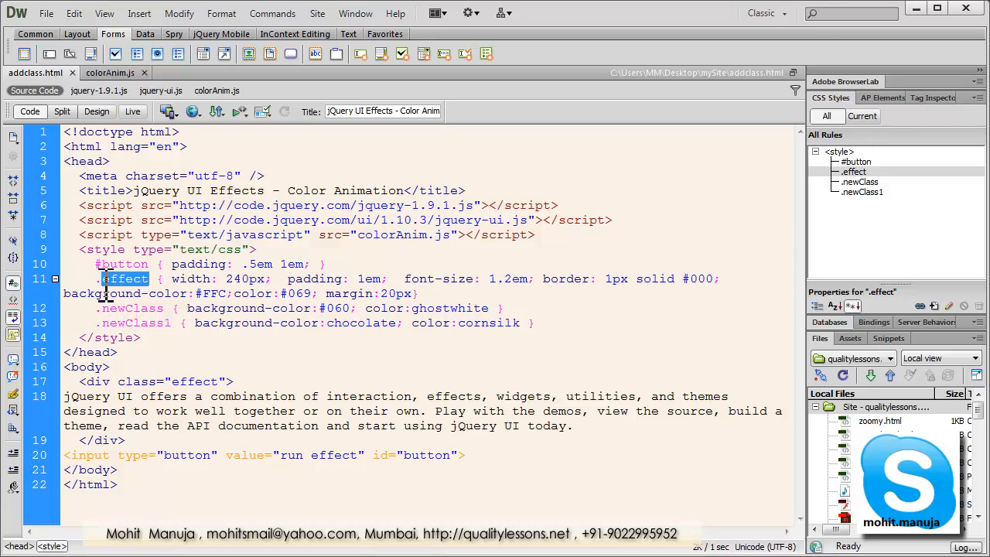
double_click(190, 278)
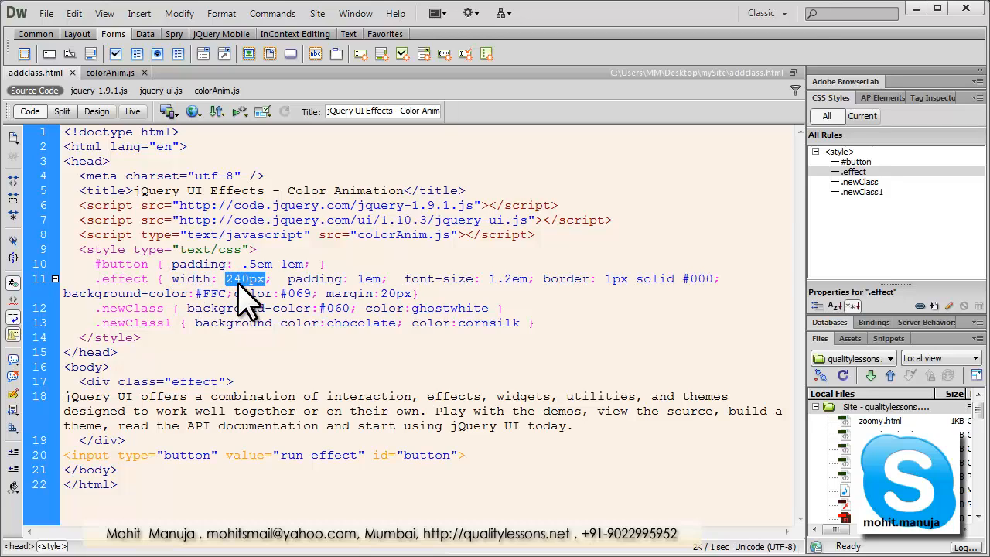
mouse_move(247, 305)
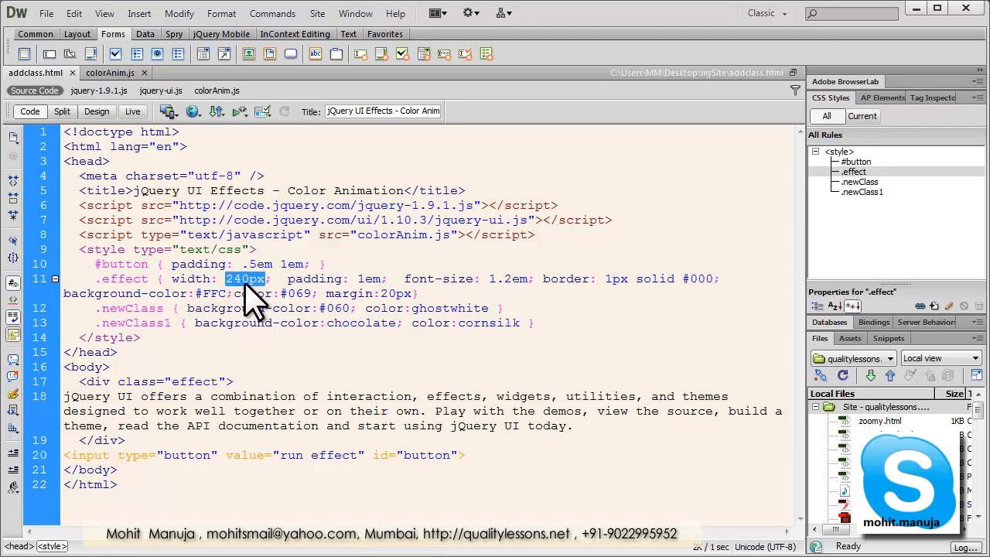
double_click(315, 279)
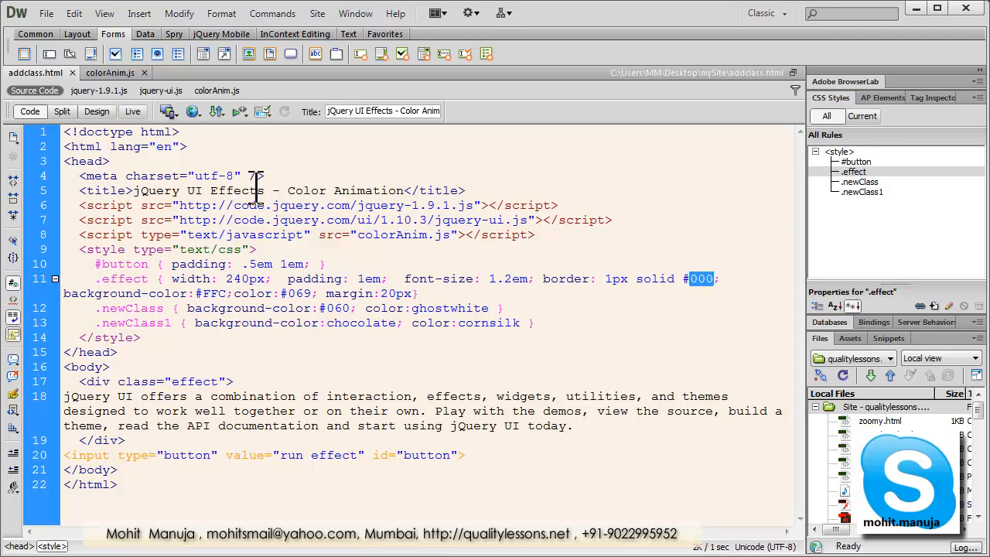
click(194, 111)
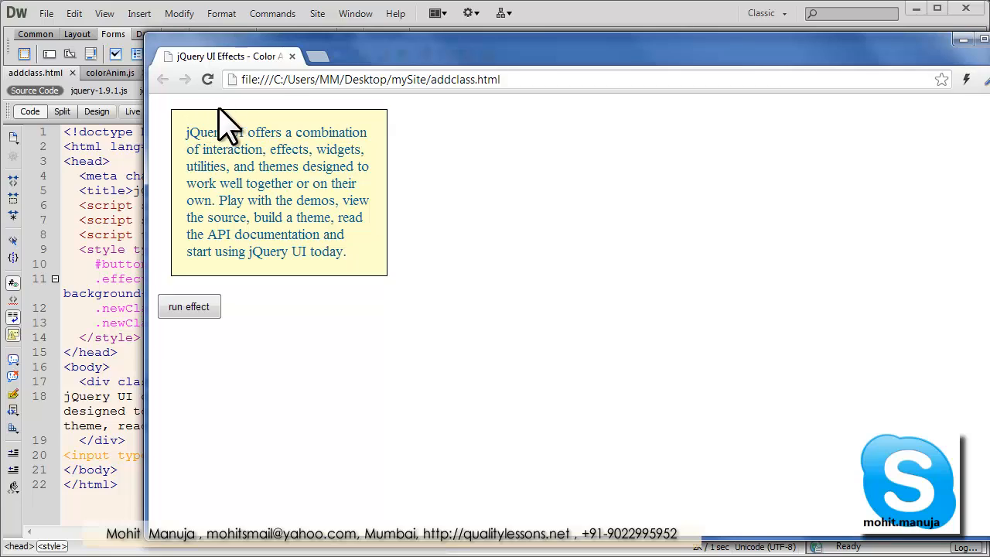
mouse_move(246, 282)
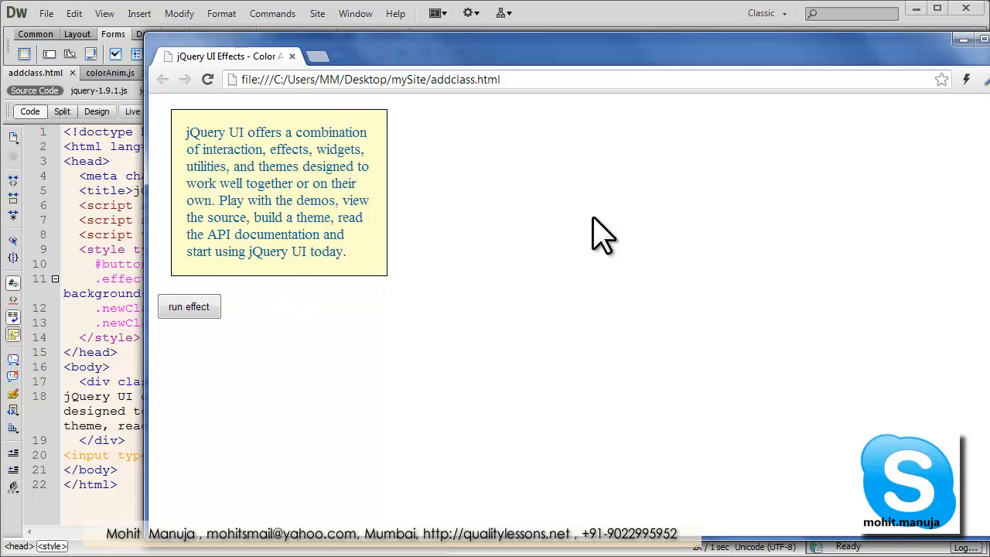
mouse_move(978, 73)
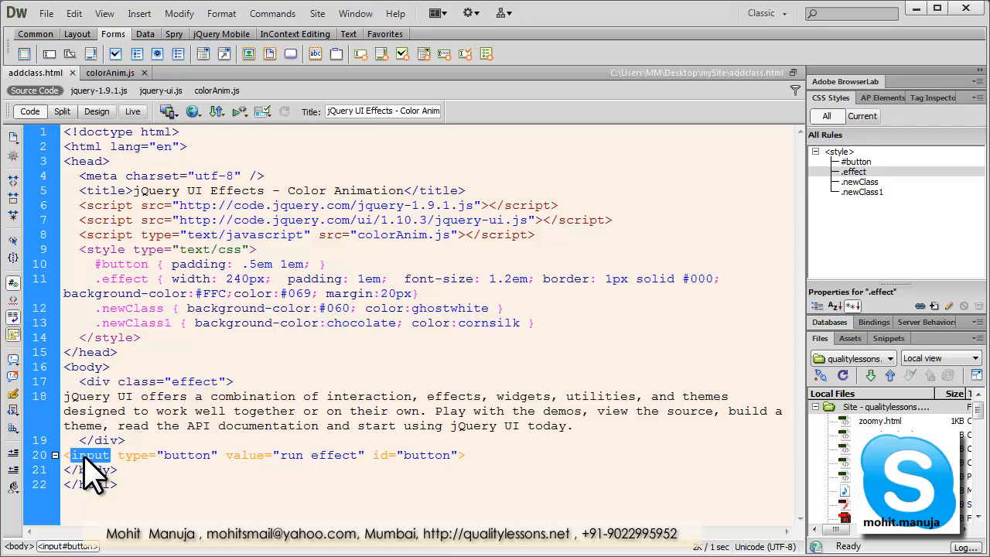
double_click(132, 455)
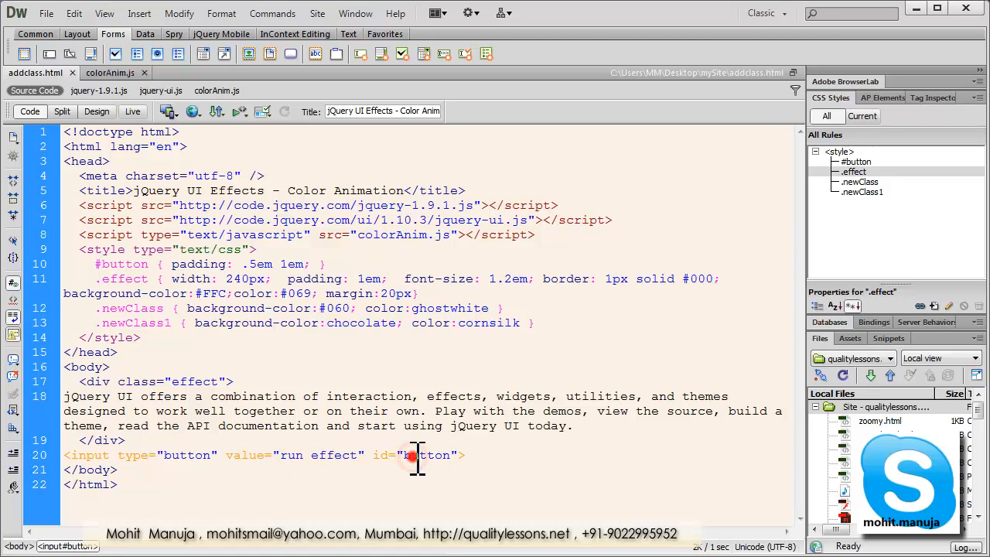
double_click(425, 454)
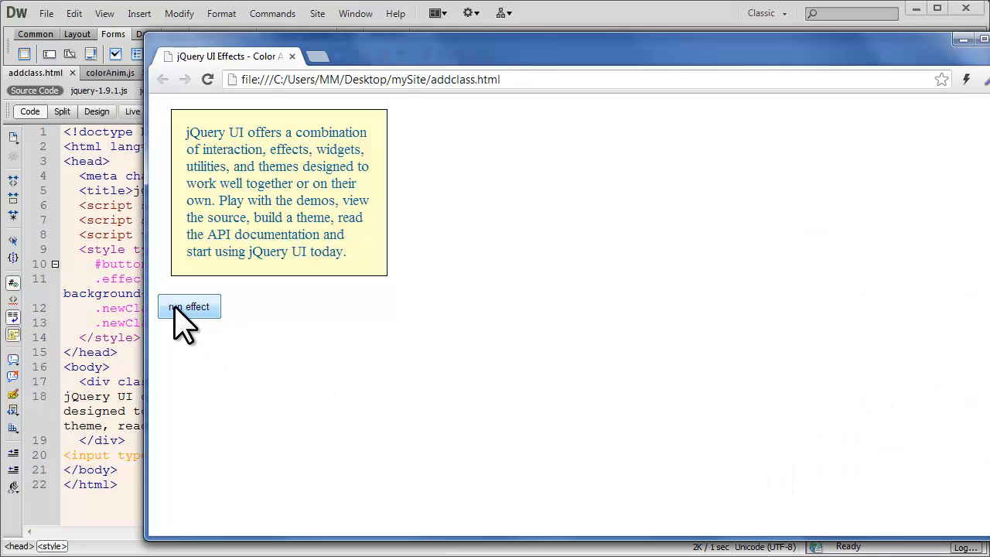
mouse_move(232, 321)
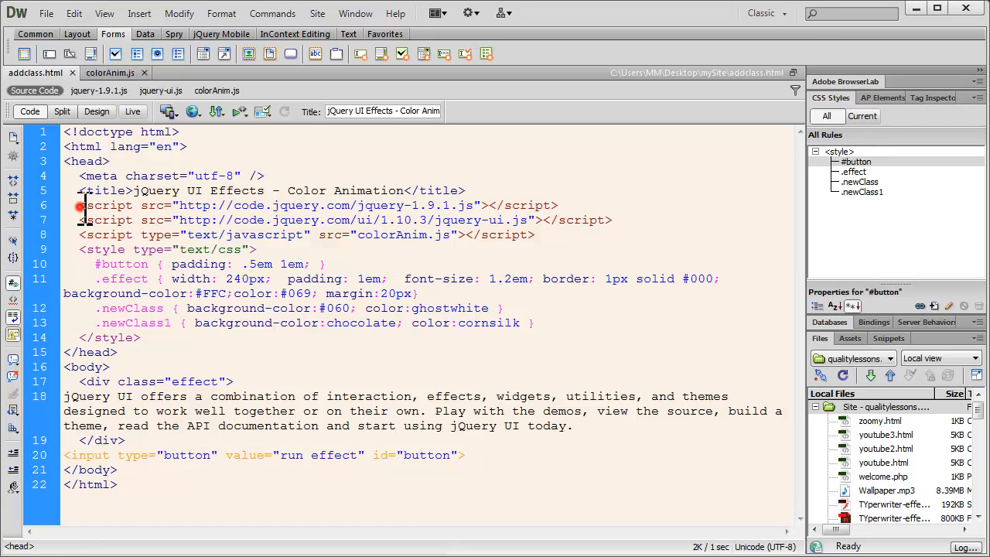
drag(78, 204, 468, 234)
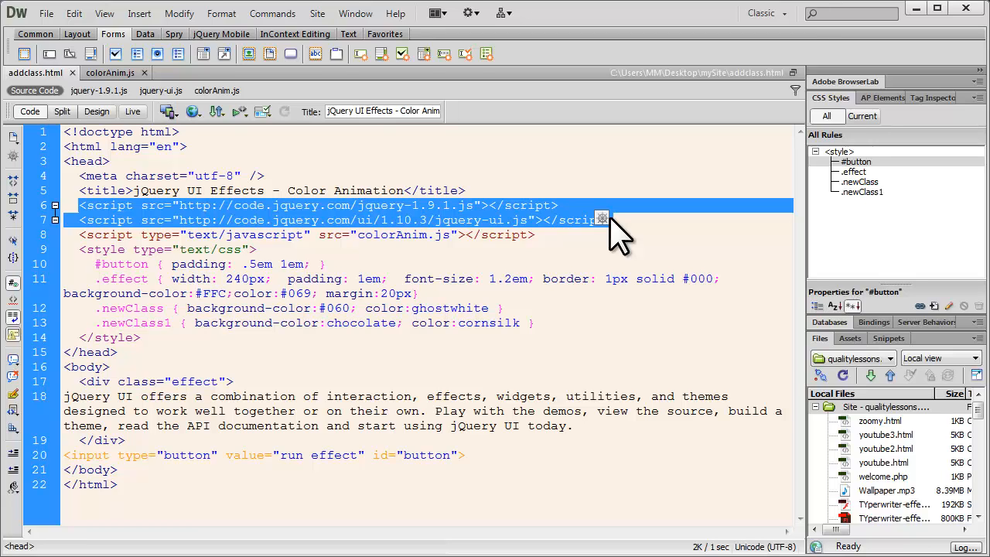
mouse_move(468, 244)
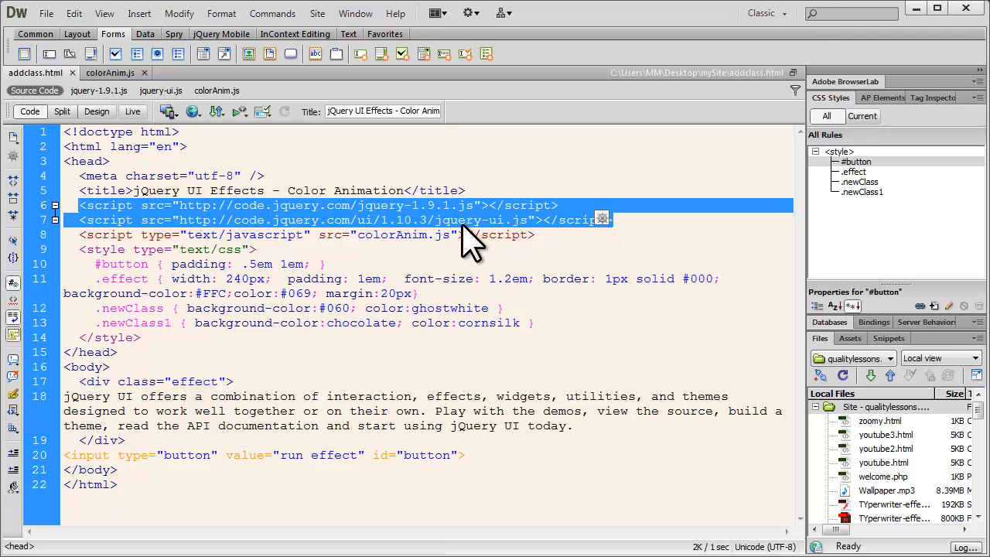
mouse_move(259, 224)
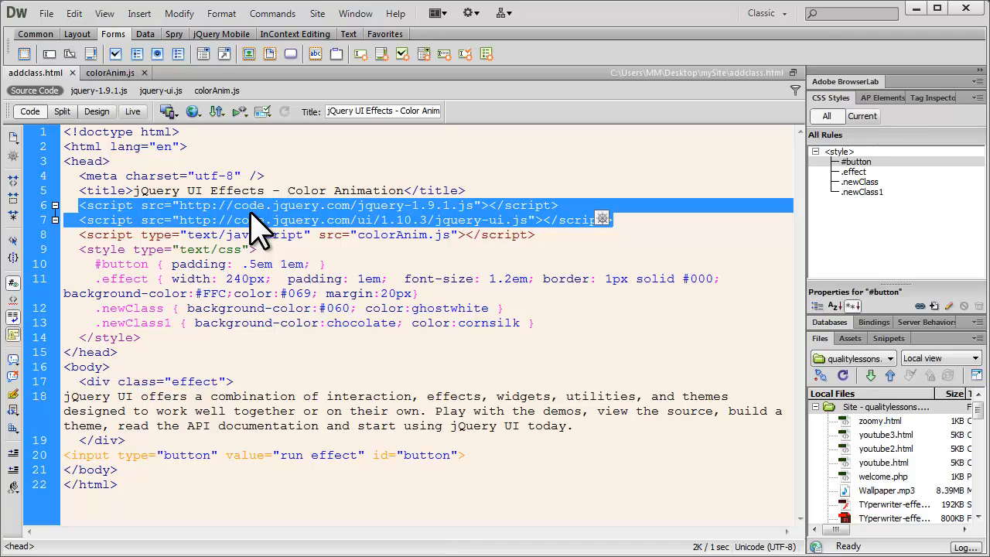
double_click(152, 205)
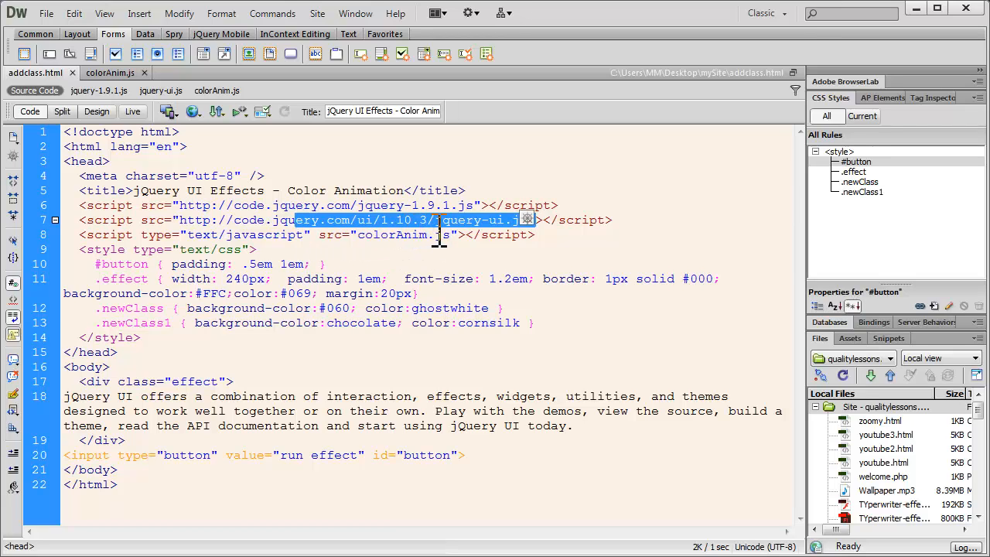
double_click(456, 220)
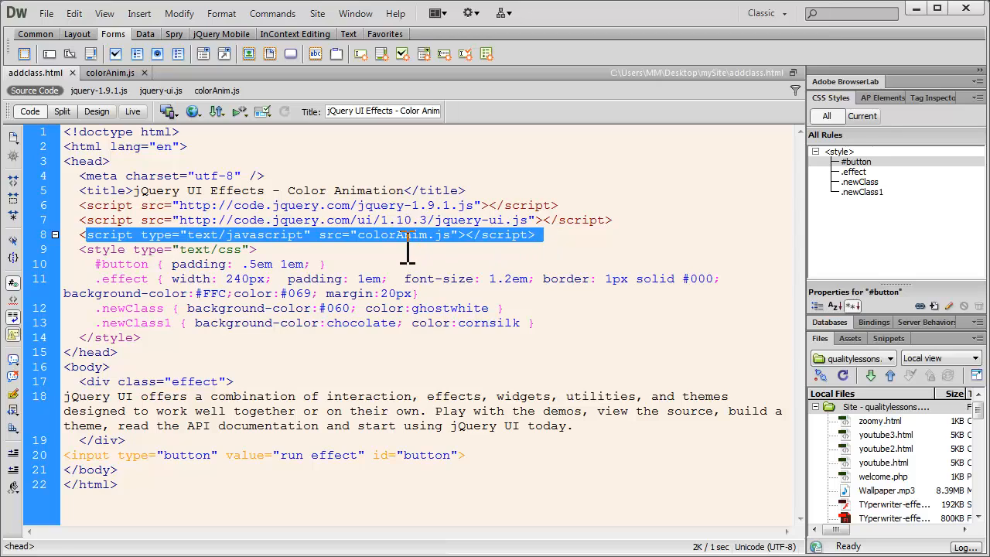
Step: Highlight the colorAnim file name, js extension, closing script tag and type attribute
double_click(393, 234)
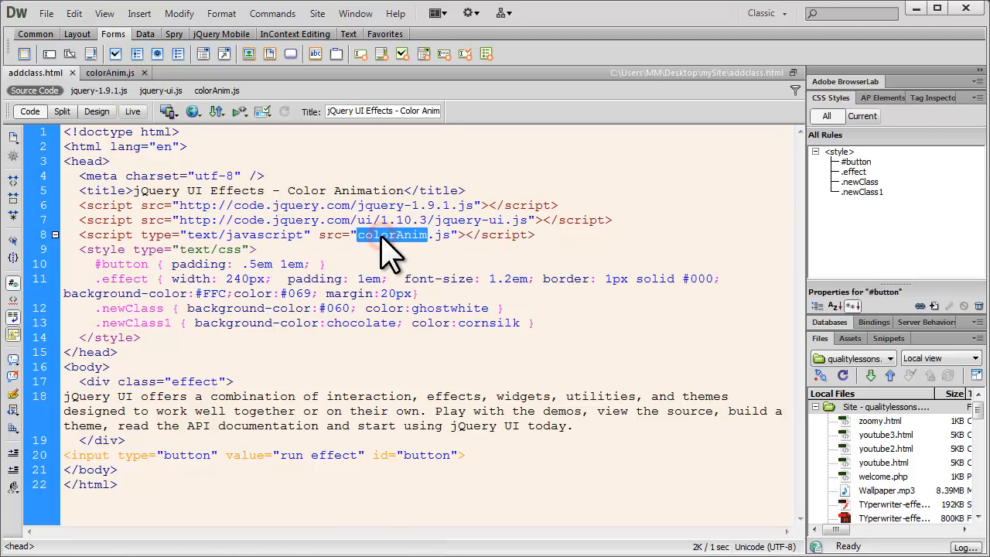
click(441, 235)
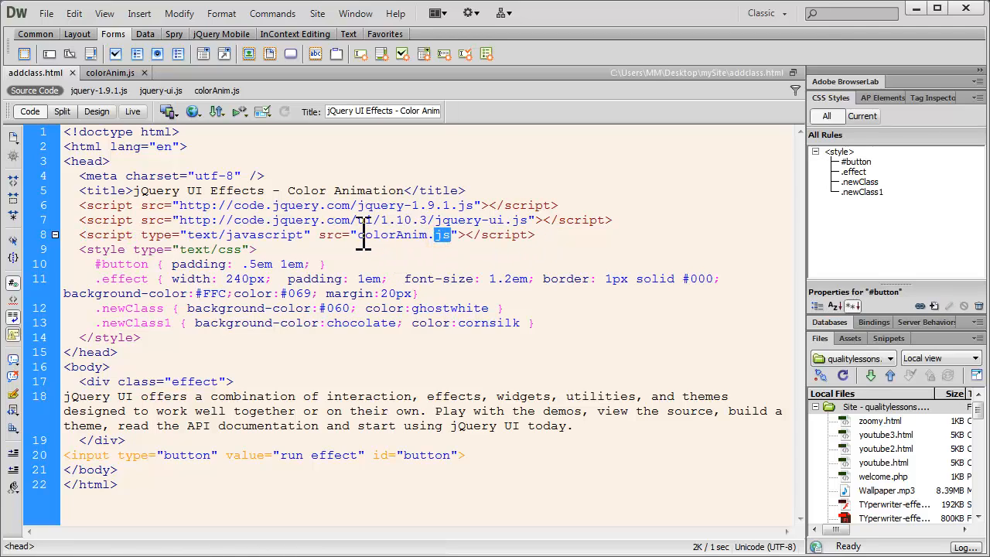
double_click(394, 234)
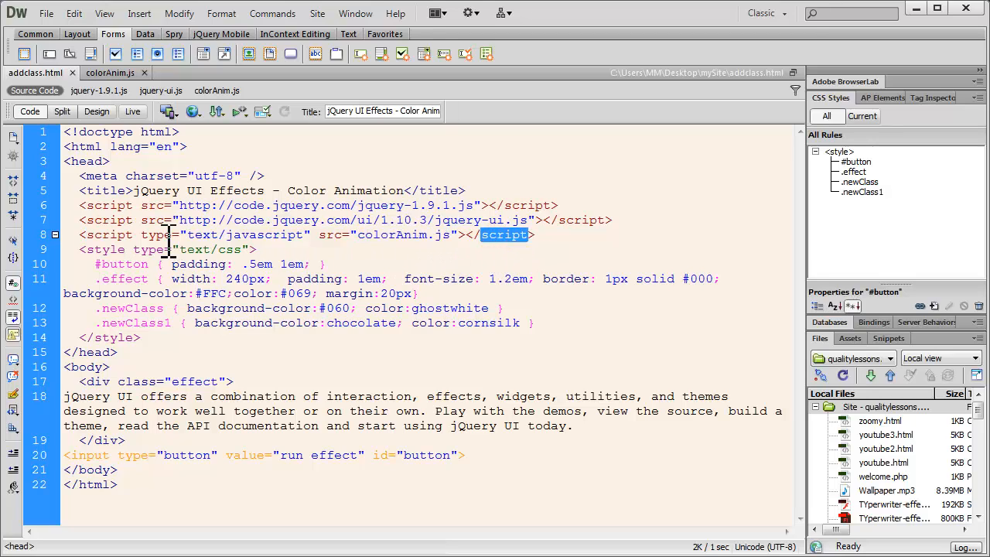
double_click(157, 235)
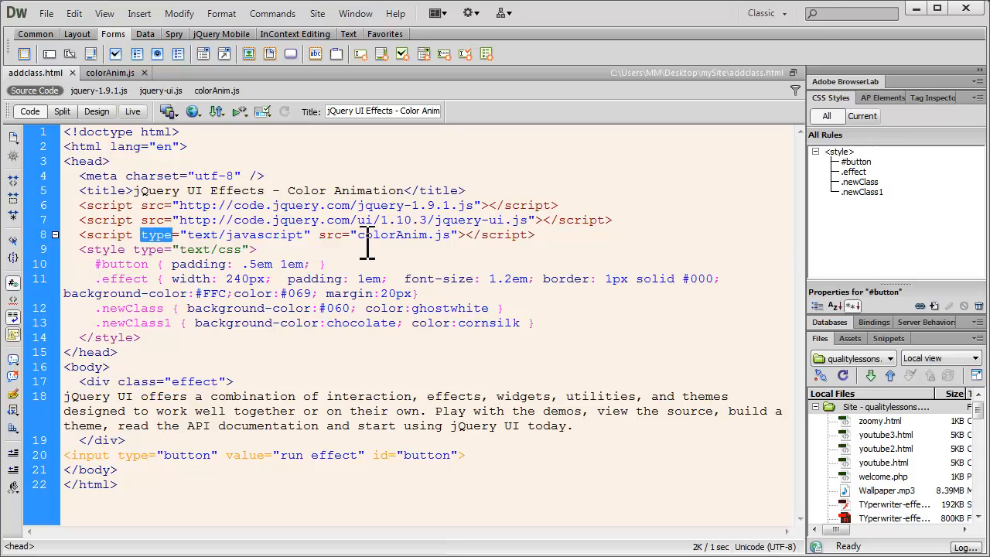
double_click(401, 234)
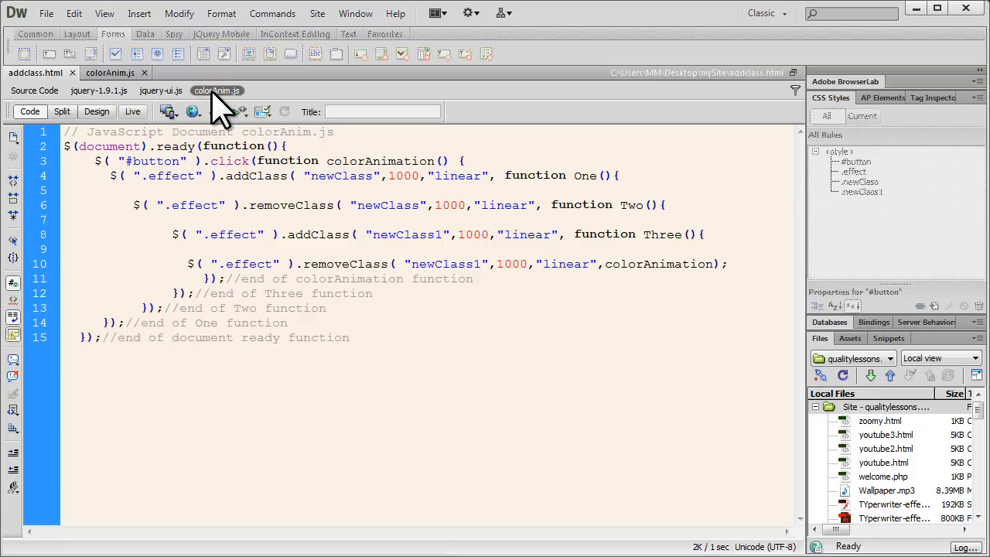
Step: View the colorAnim.js script, then return to the source and pick out the jQuery library reference
click(588, 263)
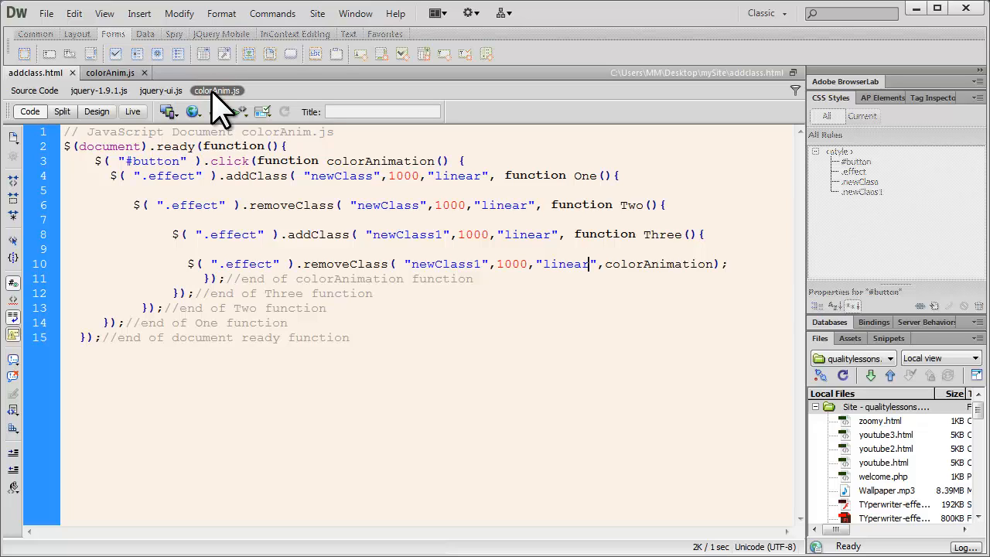
click(34, 91)
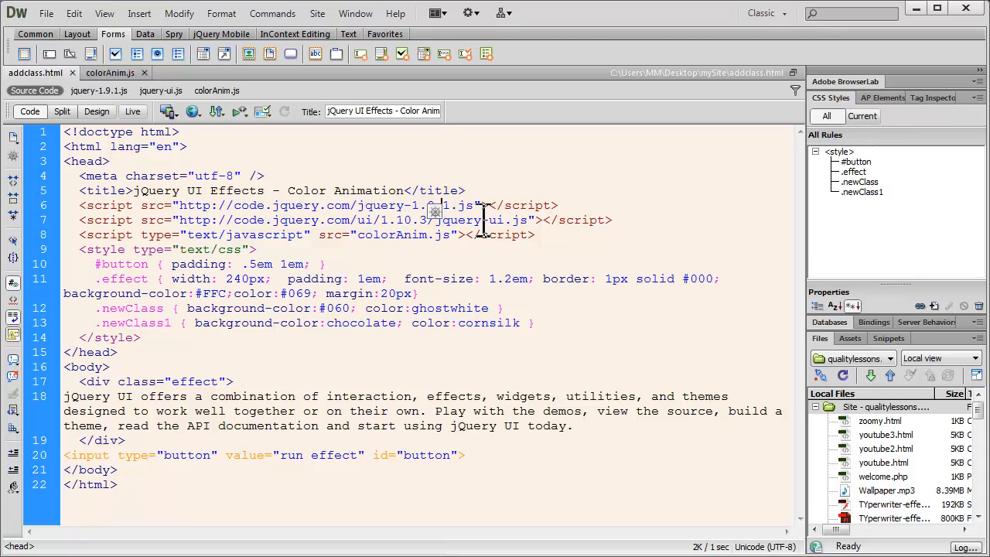
double_click(398, 234)
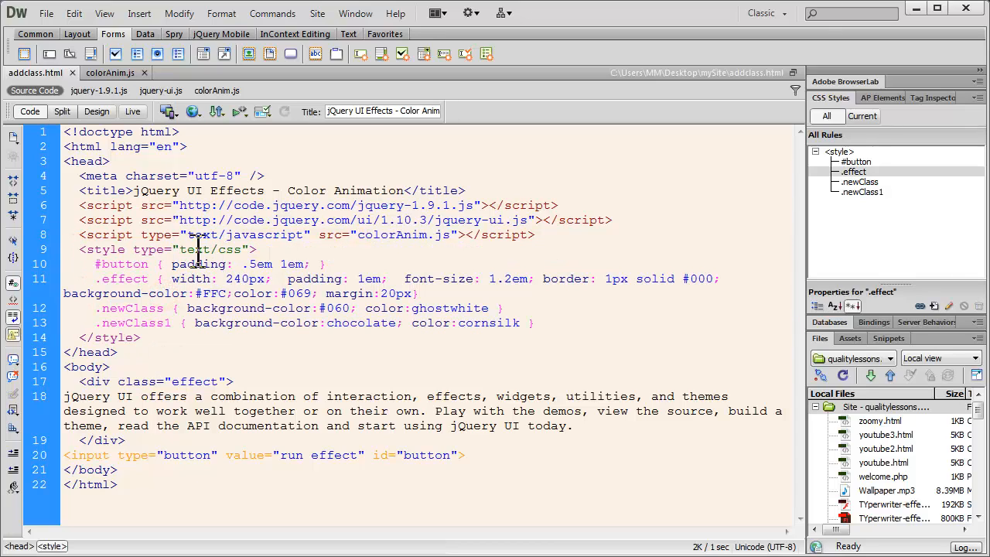
Step: Highlight the text/css type, newClass colour values, and newClass1's chocolate background in the style block
double_click(214, 249)
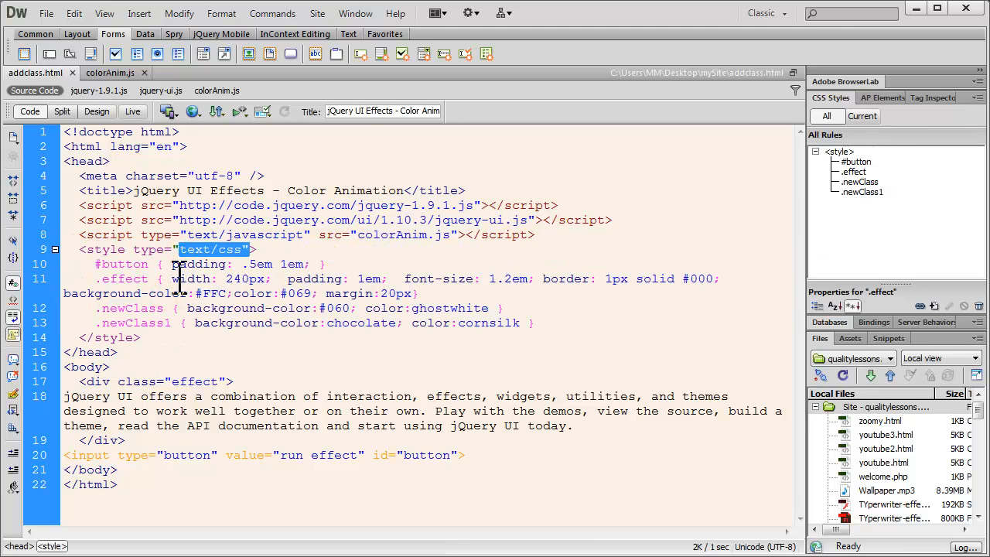
click(116, 264)
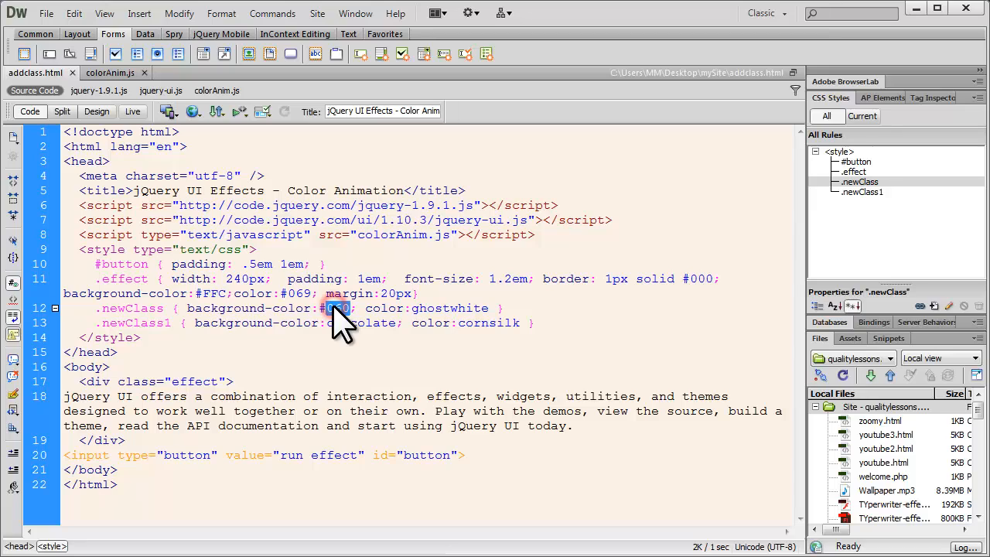
double_click(385, 308)
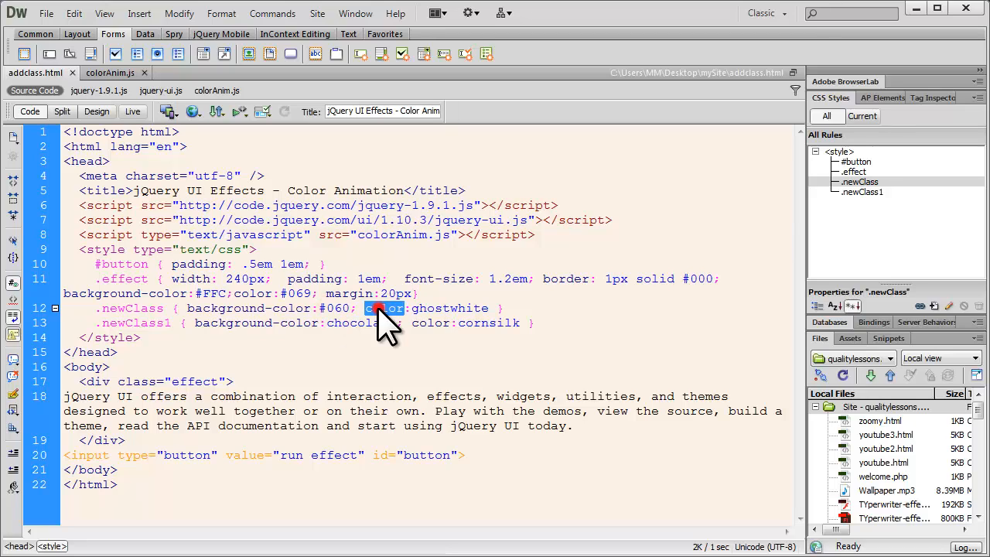
double_click(449, 308)
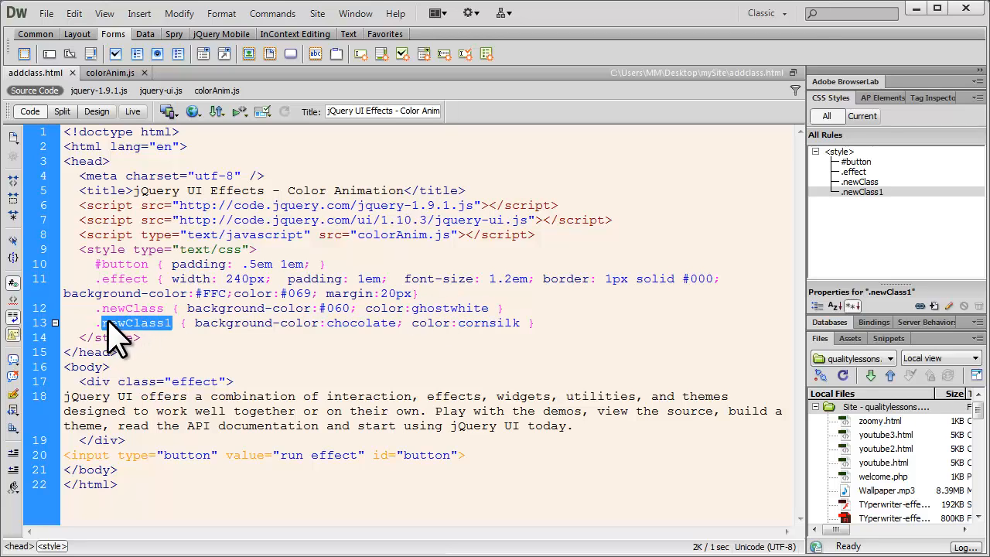
double_click(232, 322)
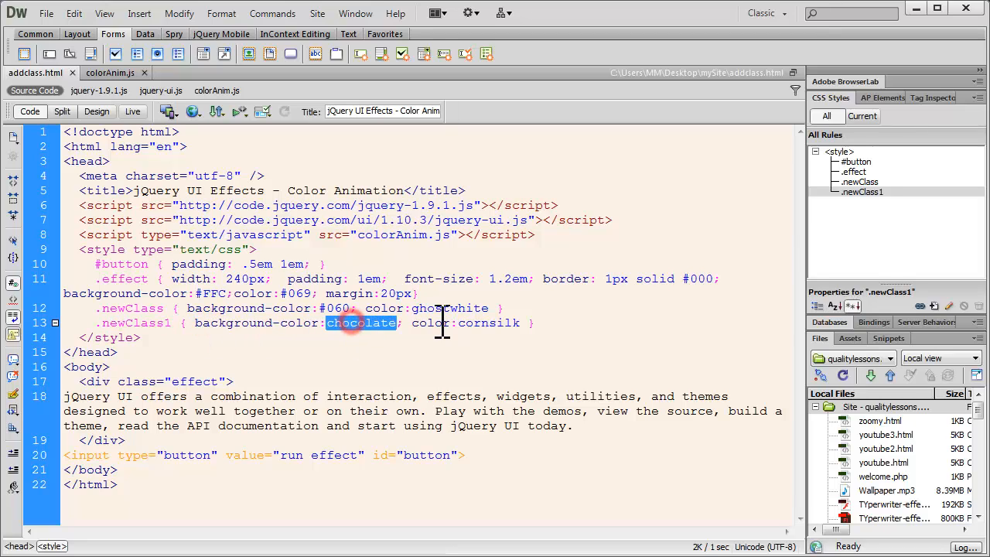
double_click(488, 323)
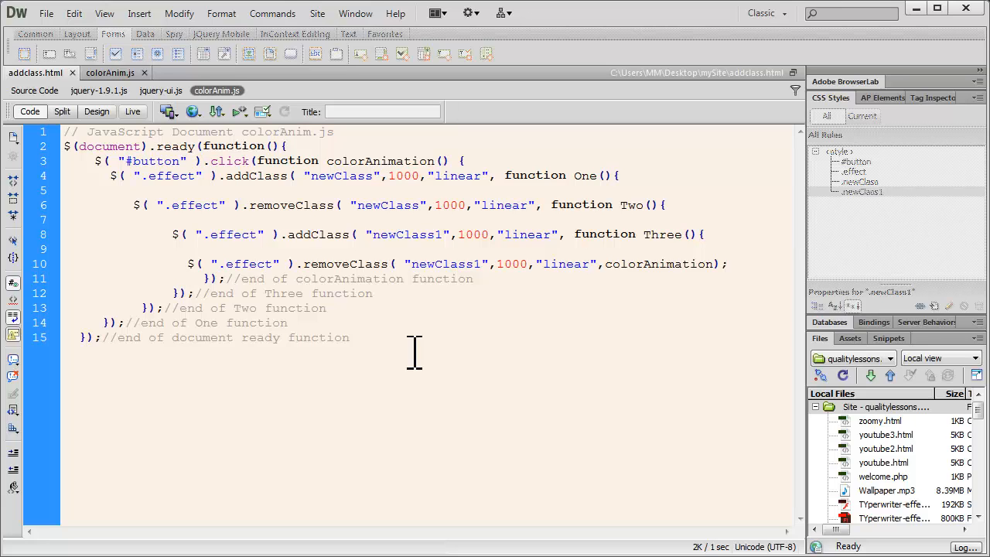
click(589, 263)
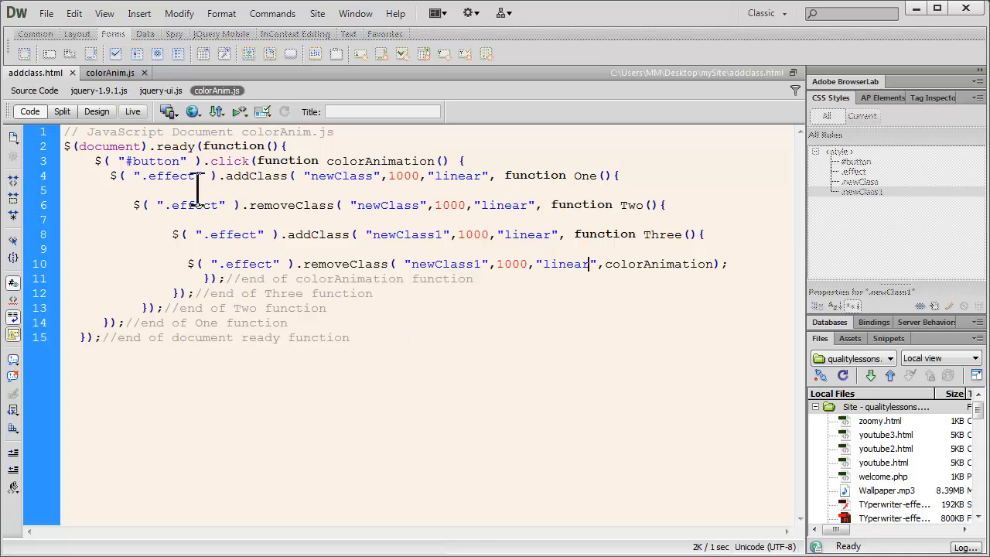
double_click(274, 132)
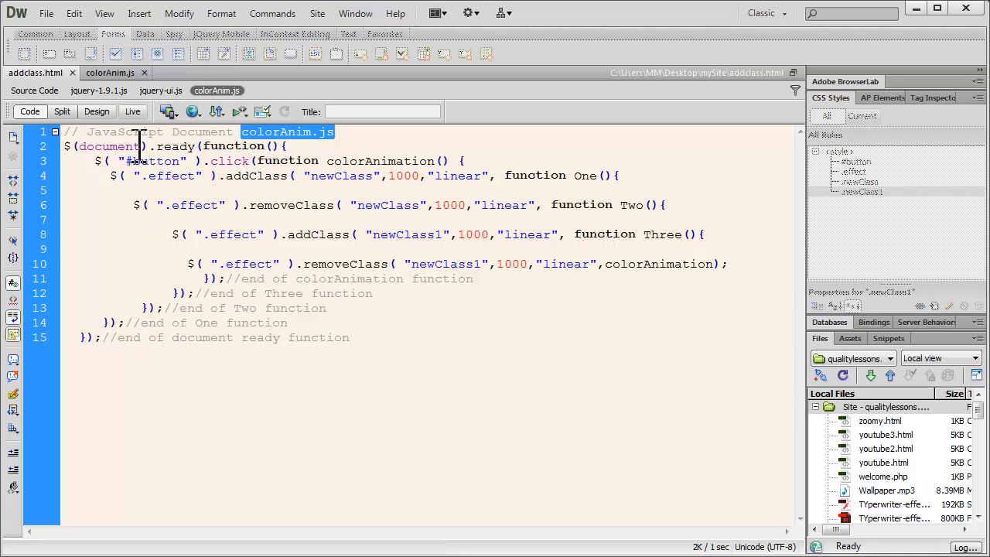
double_click(175, 146)
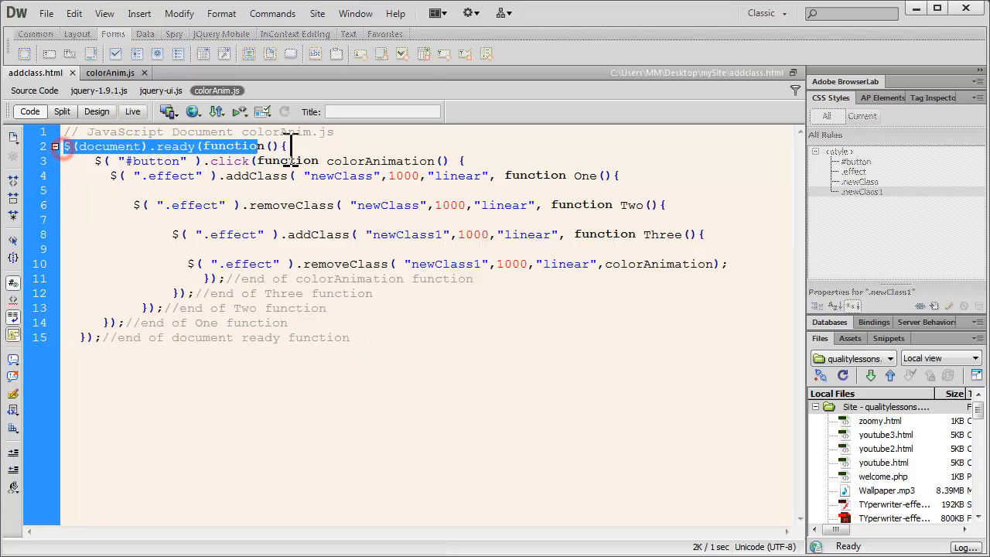
click(348, 337)
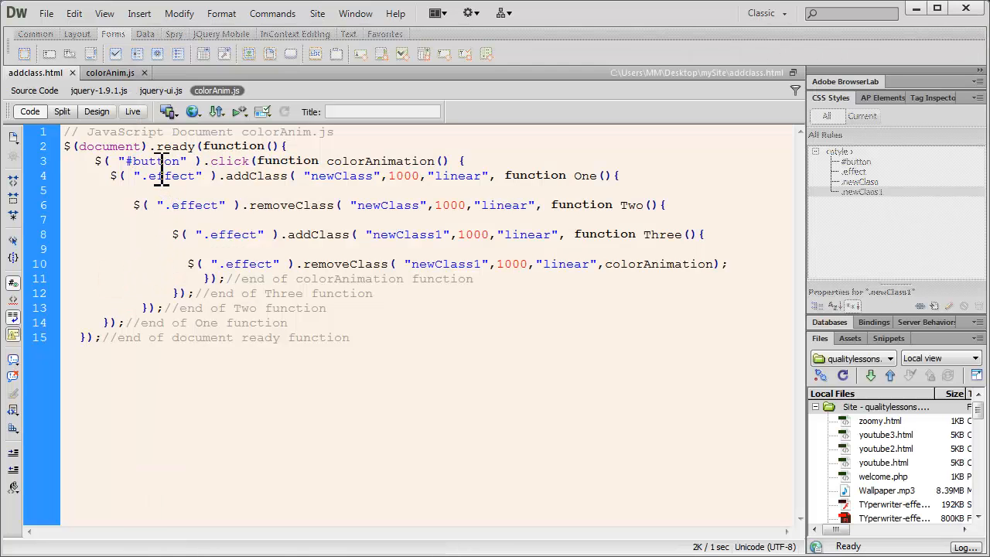
double_click(154, 161)
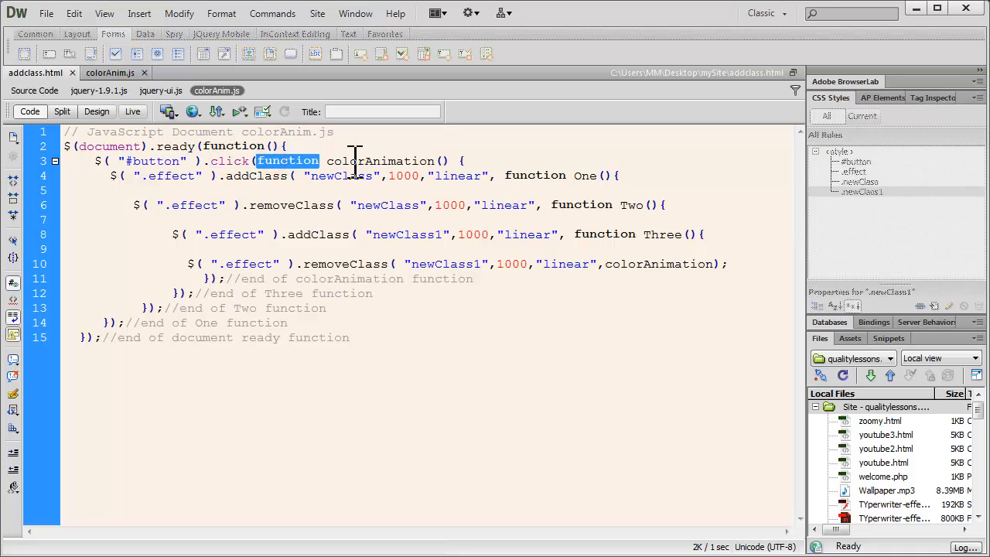
double_click(380, 161)
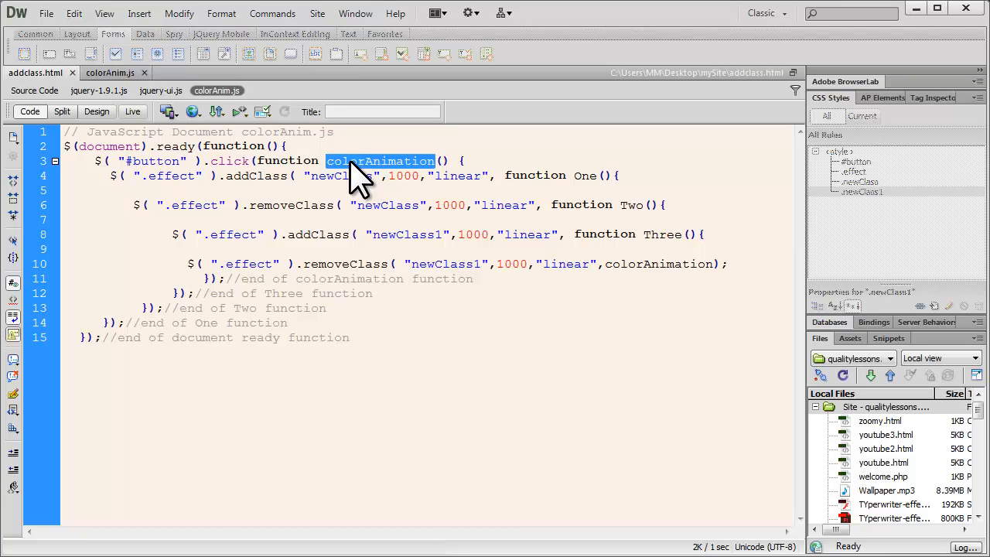
double_click(658, 263)
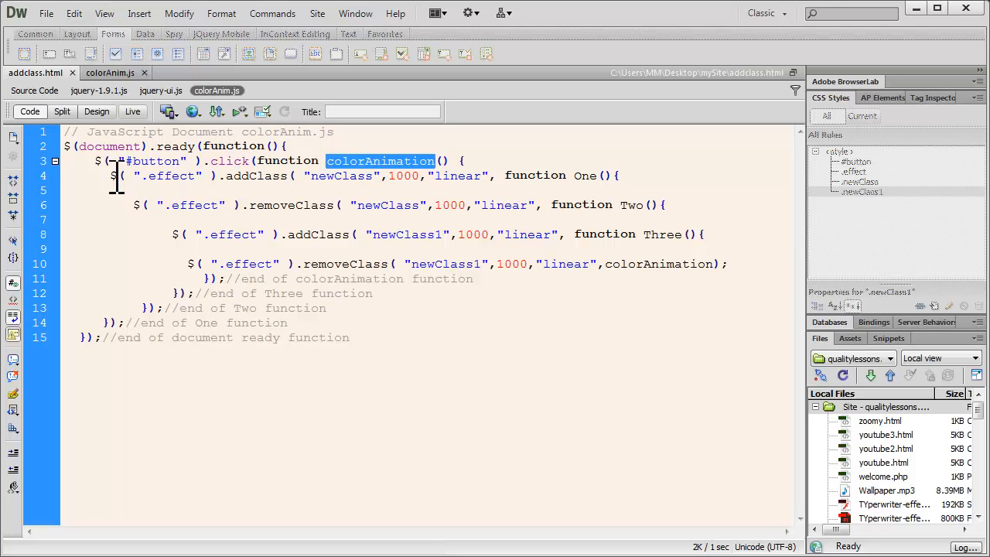
double_click(158, 175)
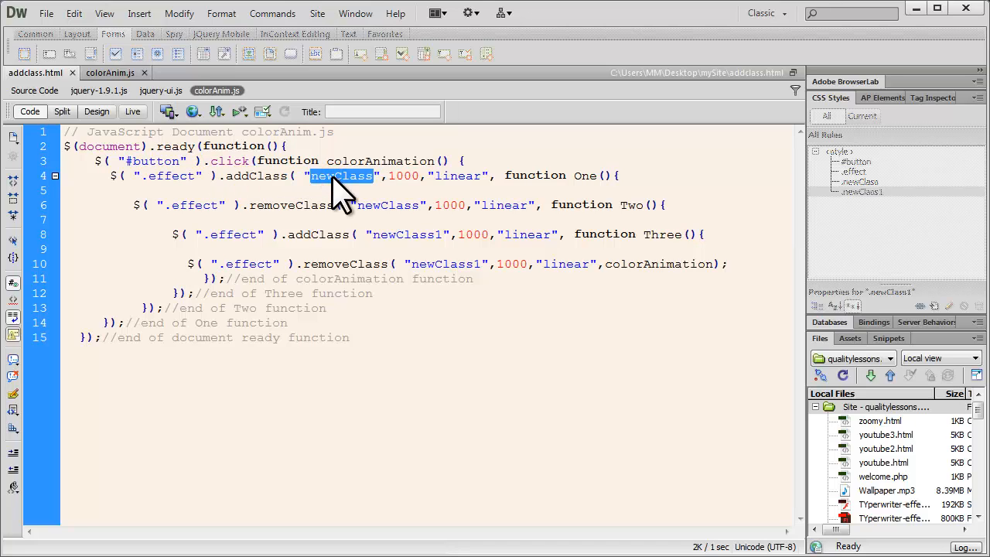
double_click(403, 176)
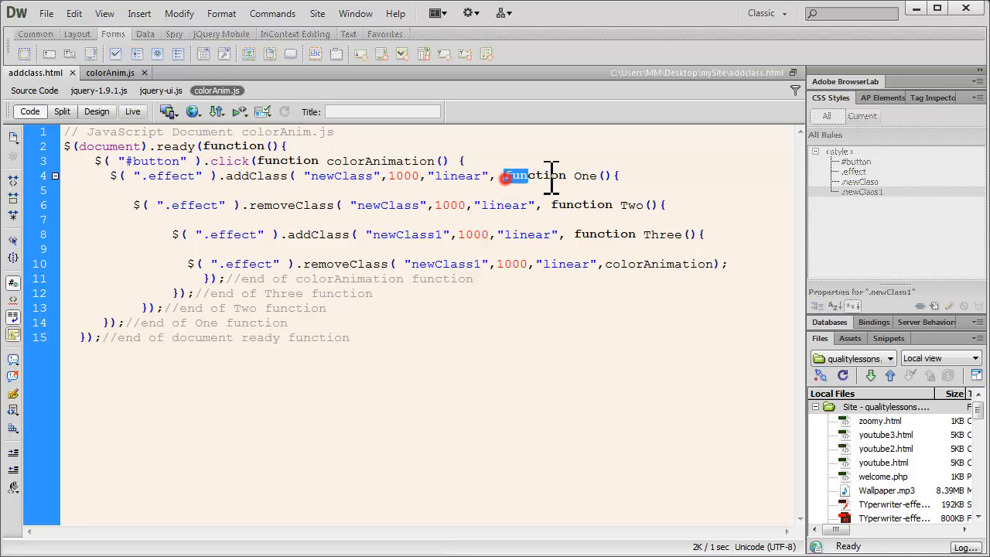
double_click(586, 176)
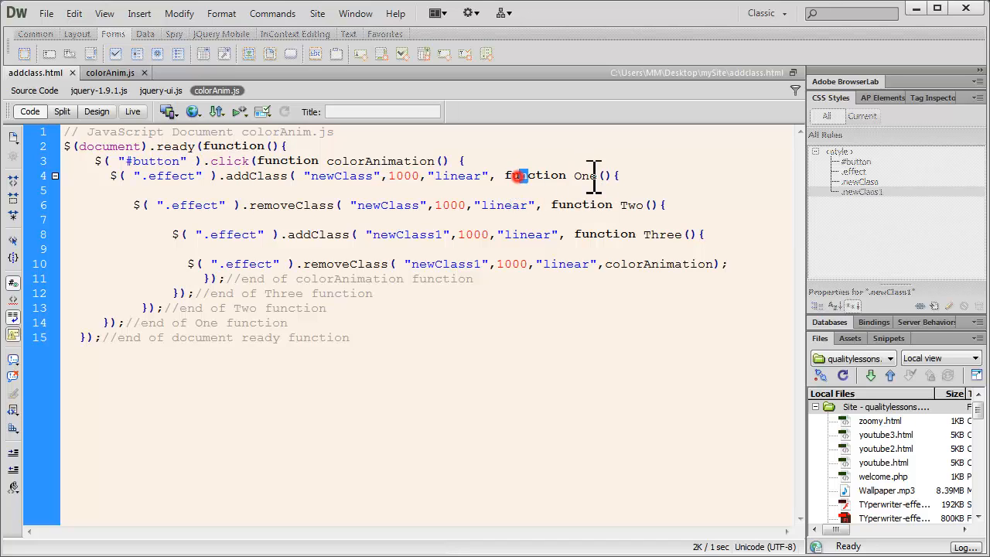
double_click(205, 322)
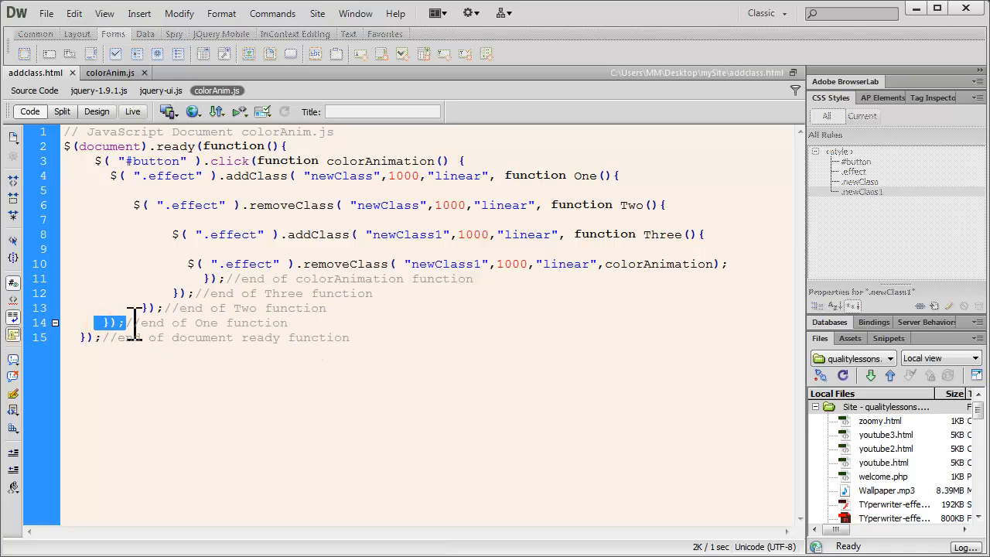
mouse_move(441, 201)
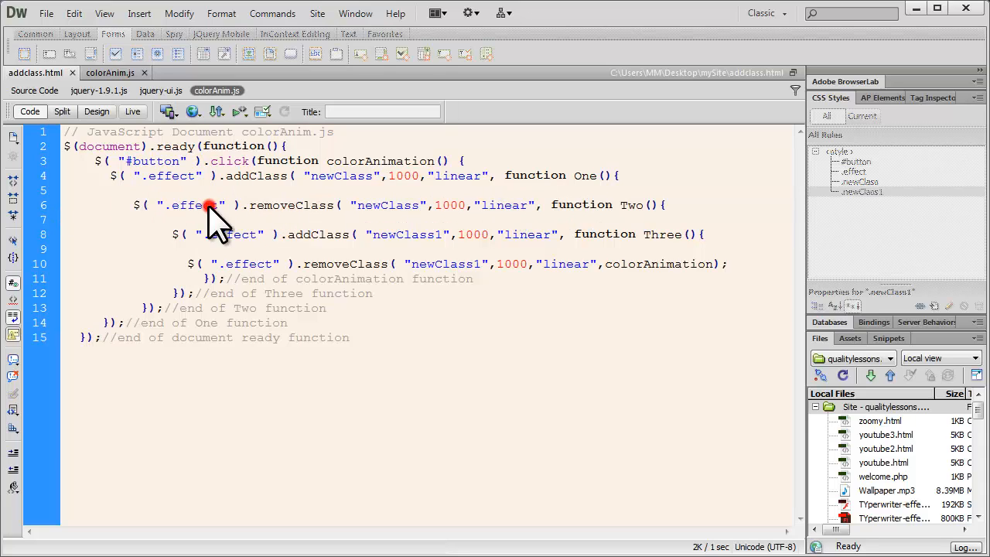
double_click(191, 205)
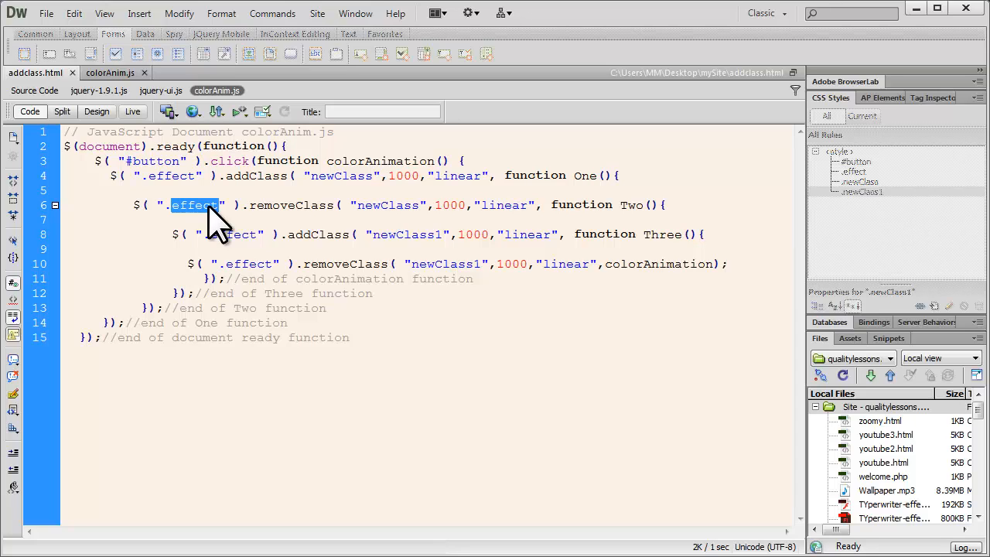
double_click(290, 205)
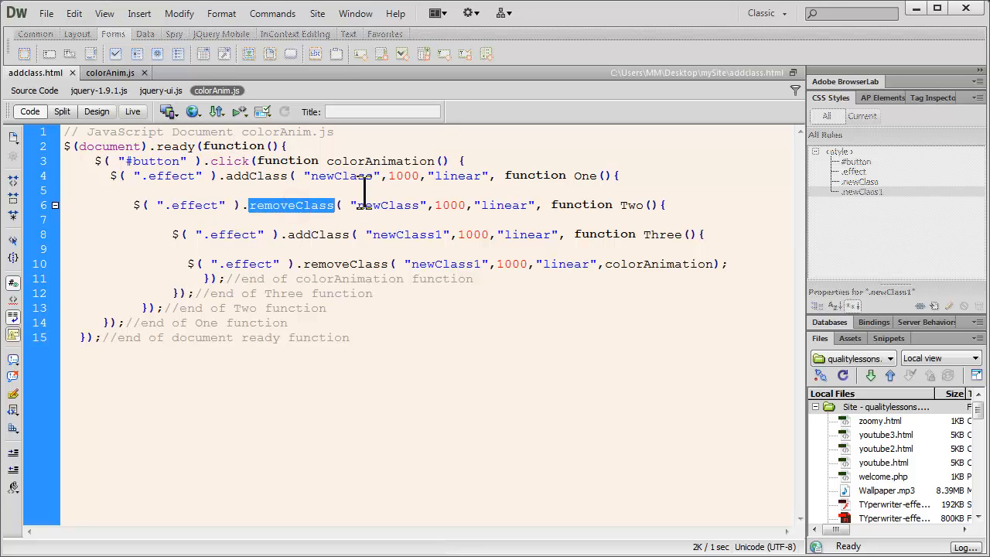
click(394, 205)
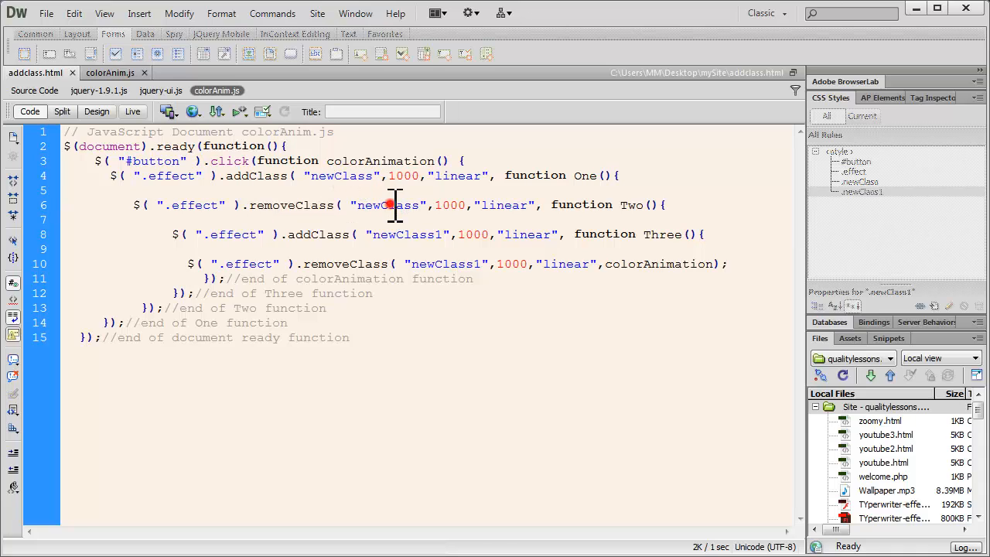
double_click(449, 205)
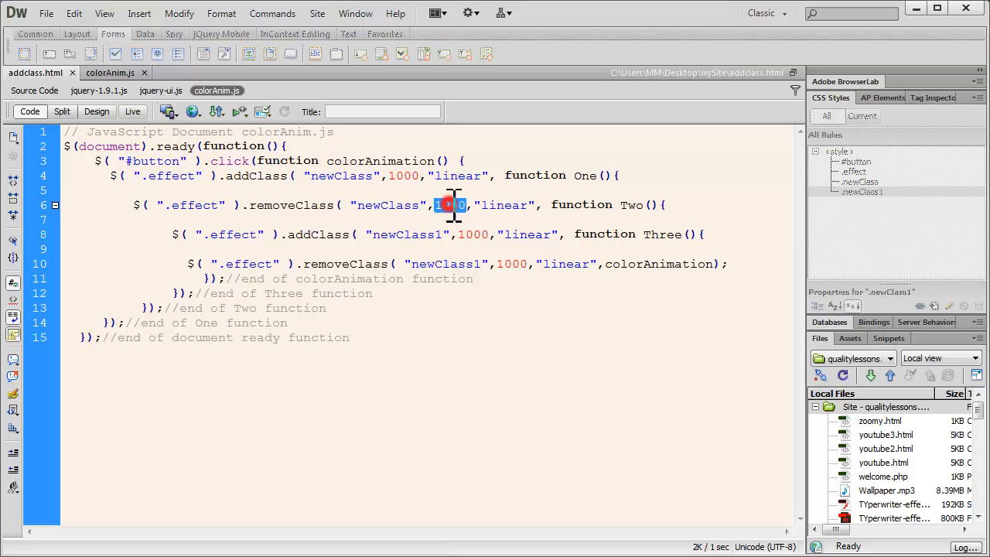
double_click(503, 205)
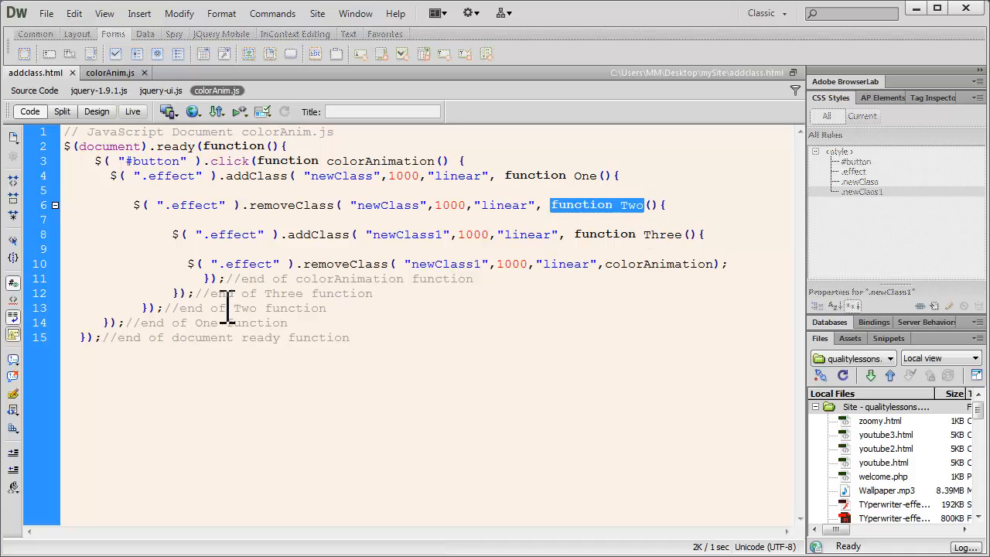
double_click(239, 308)
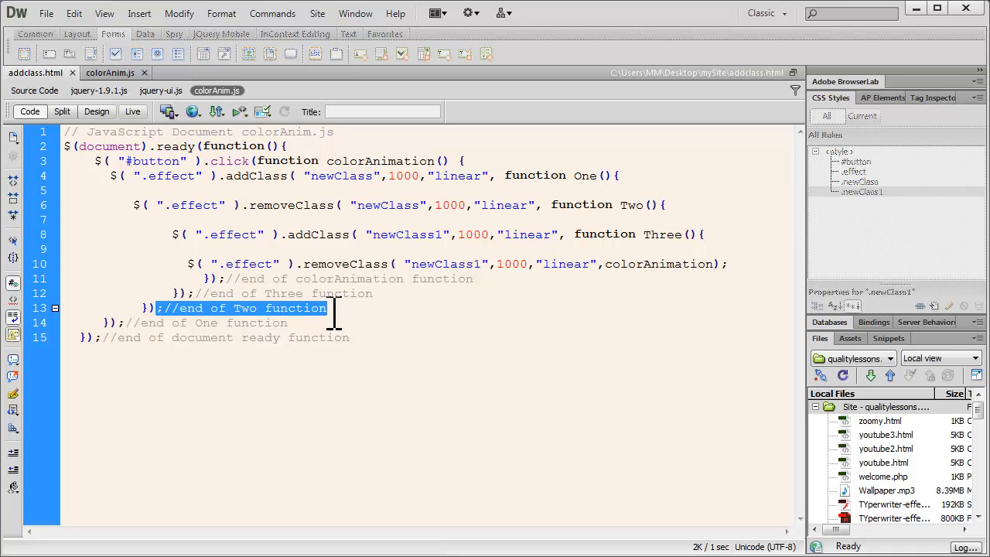
mouse_move(281, 264)
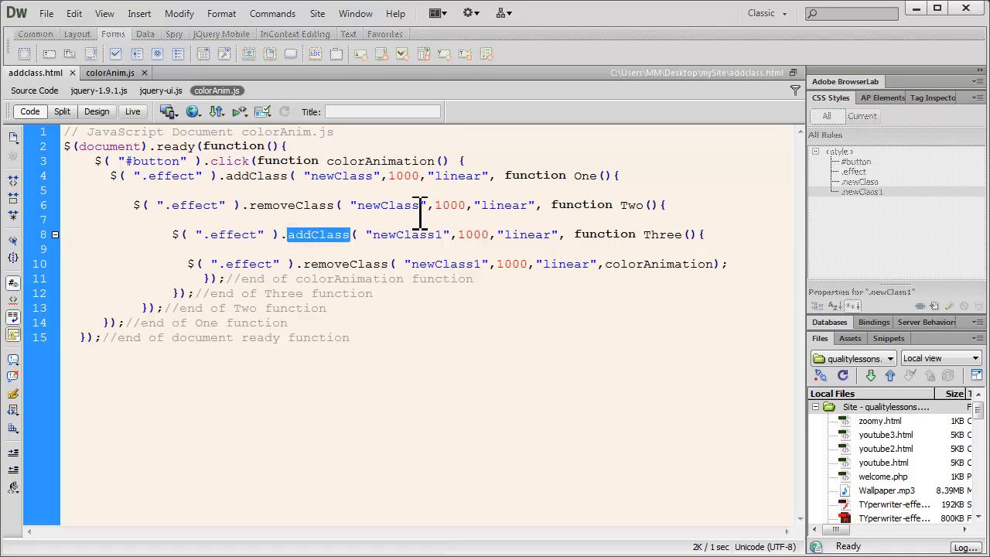
double_click(408, 234)
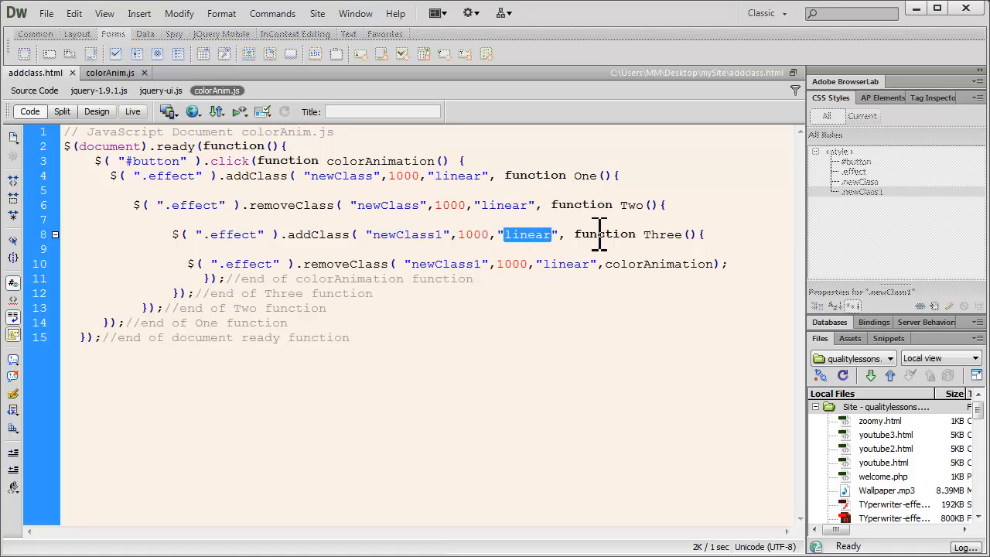
double_click(605, 234)
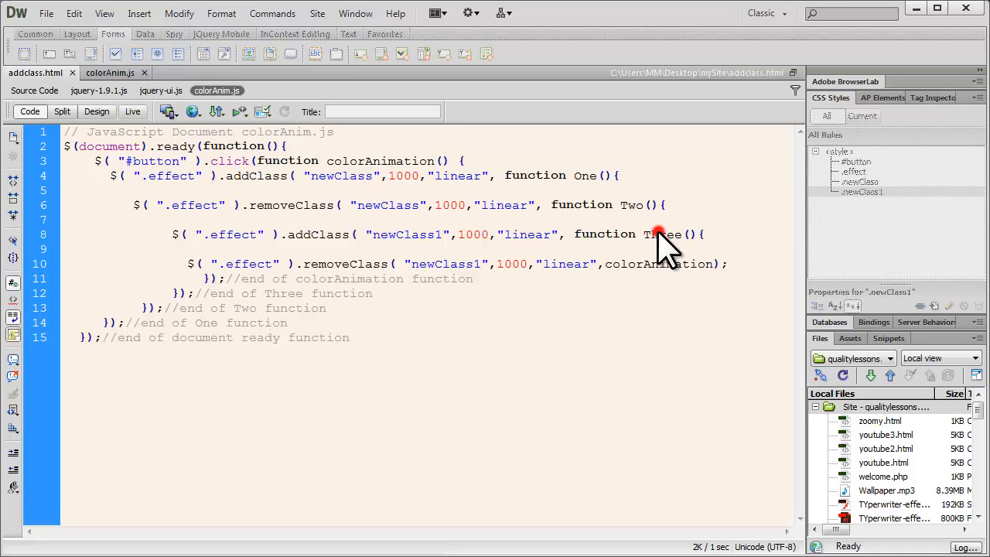
double_click(664, 234)
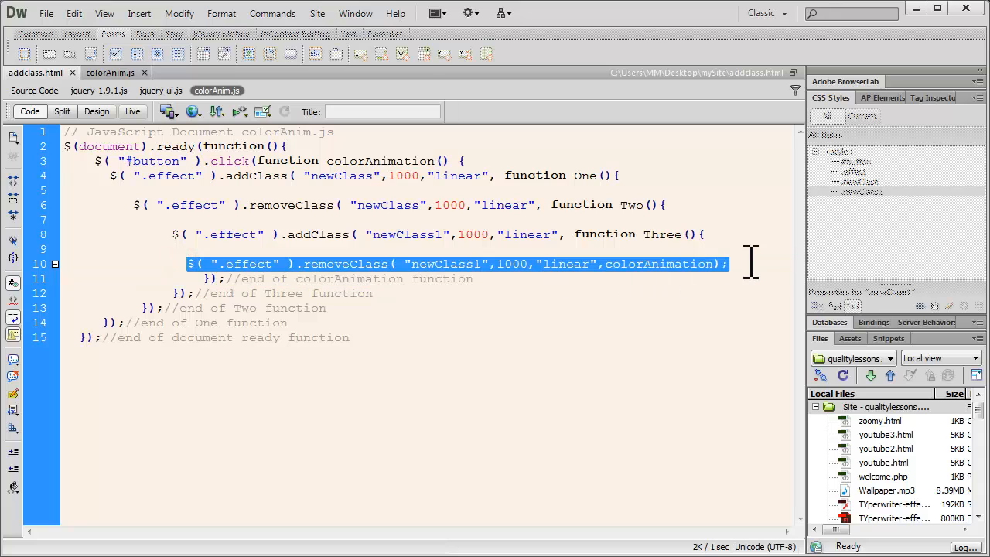
double_click(248, 263)
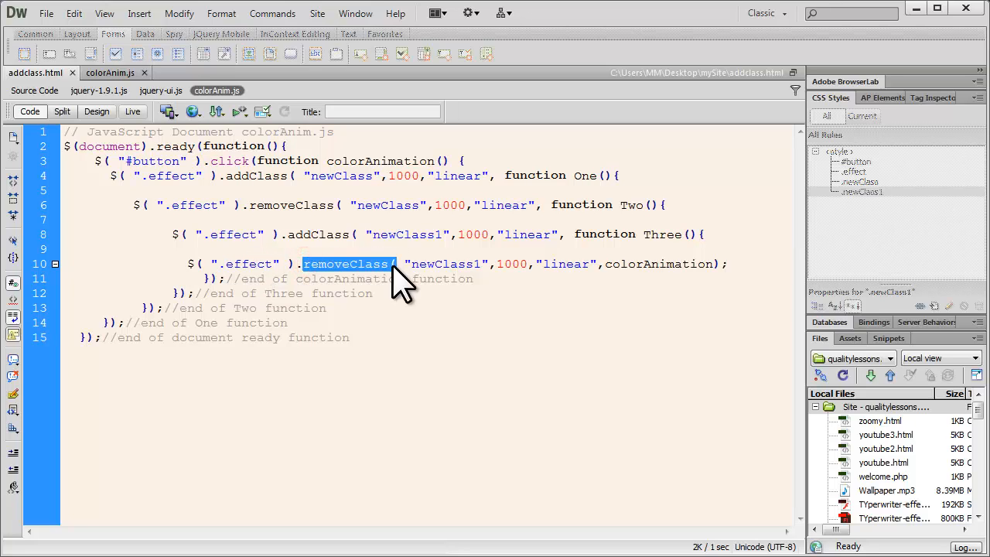
click(439, 264)
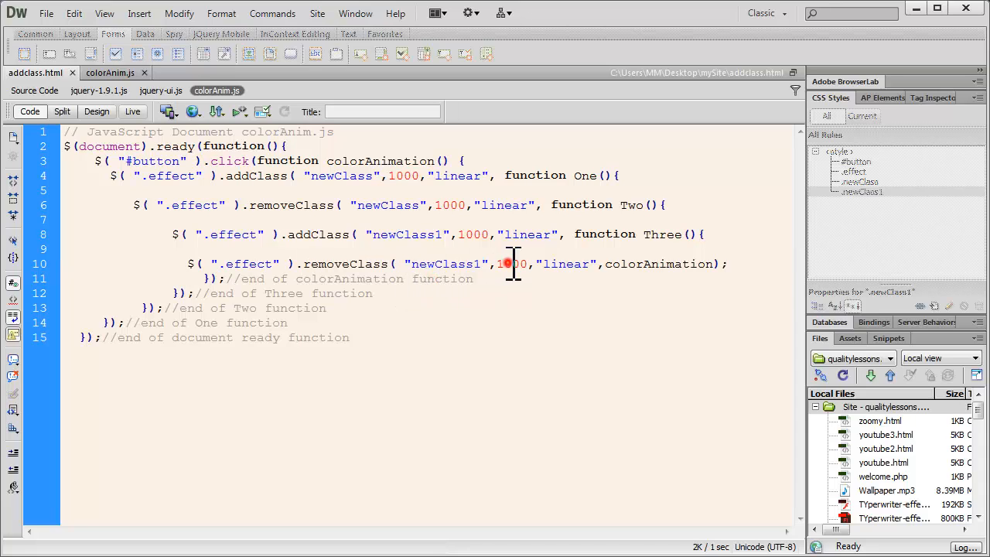
double_click(565, 263)
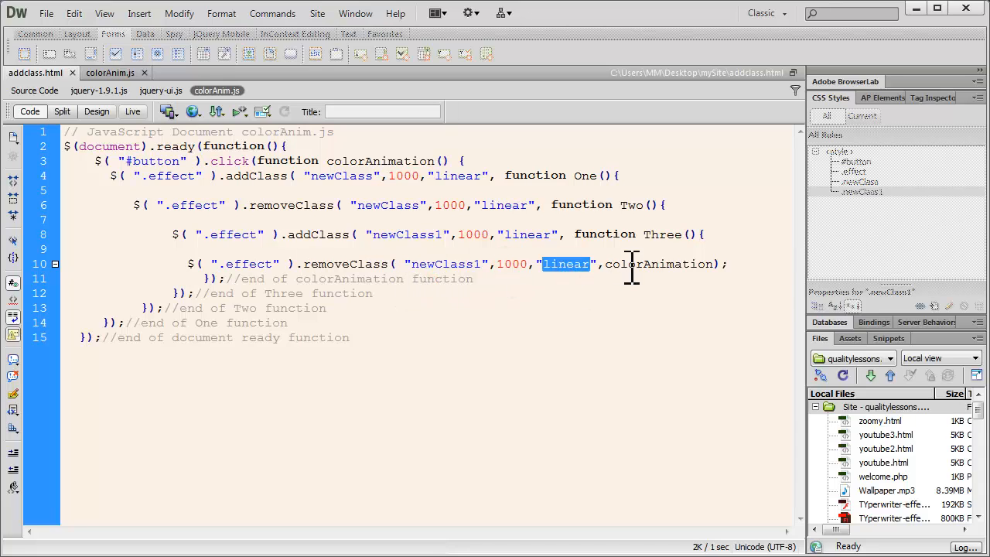
double_click(659, 264)
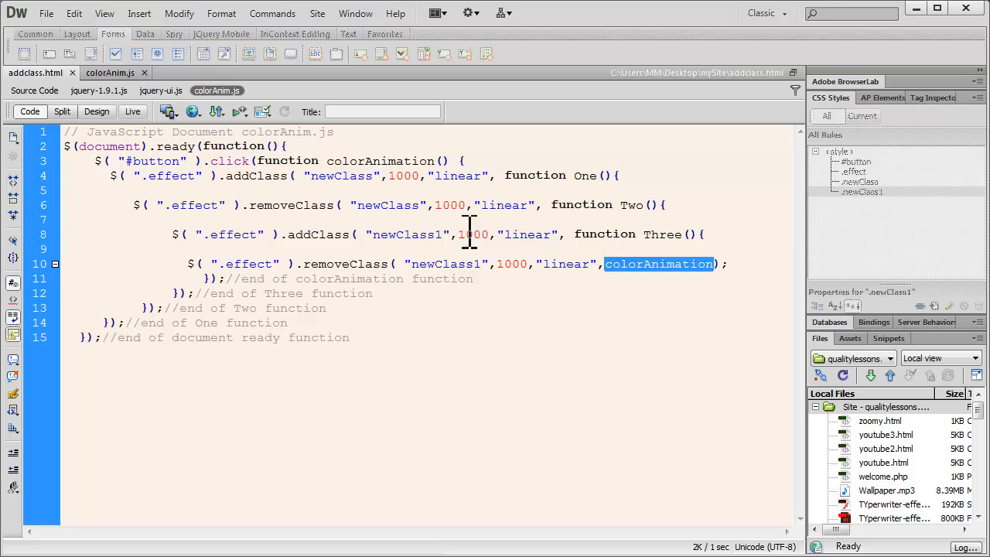
double_click(378, 161)
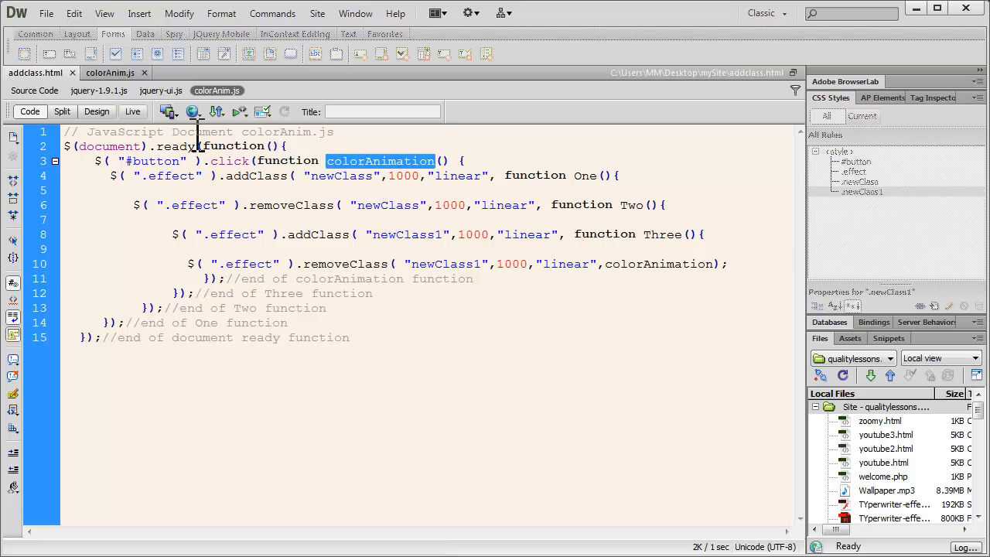
click(193, 111)
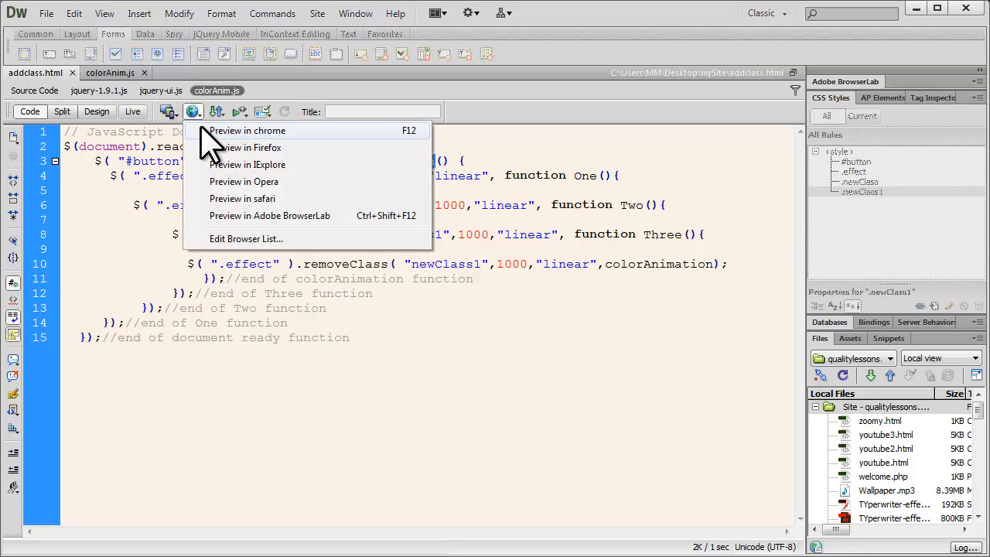
click(247, 130)
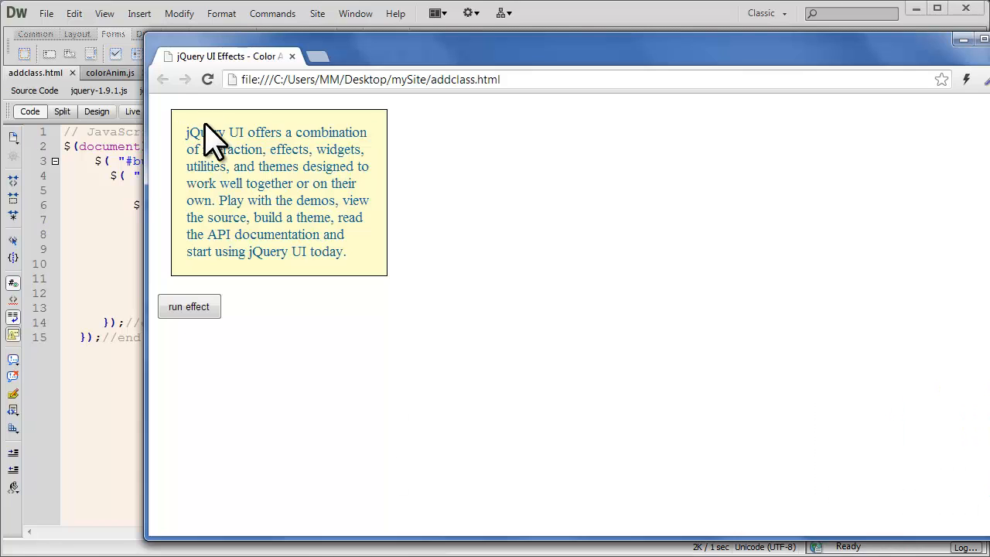
click(189, 307)
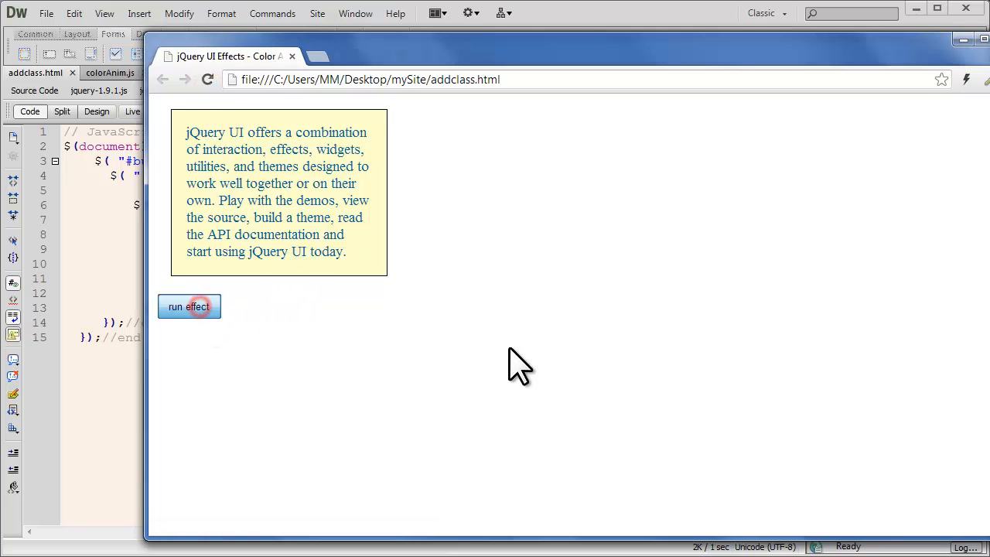
click(189, 306)
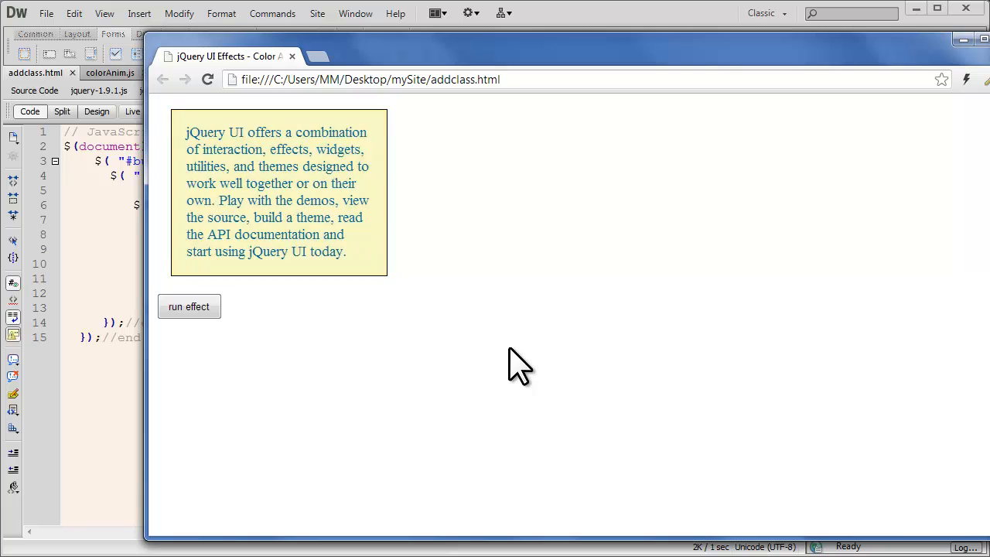
click(189, 306)
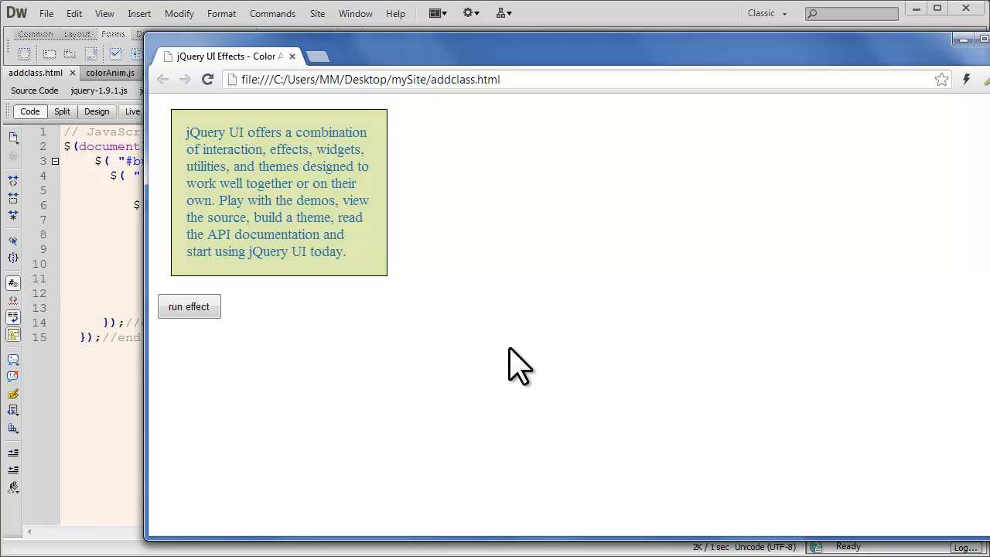
click(189, 306)
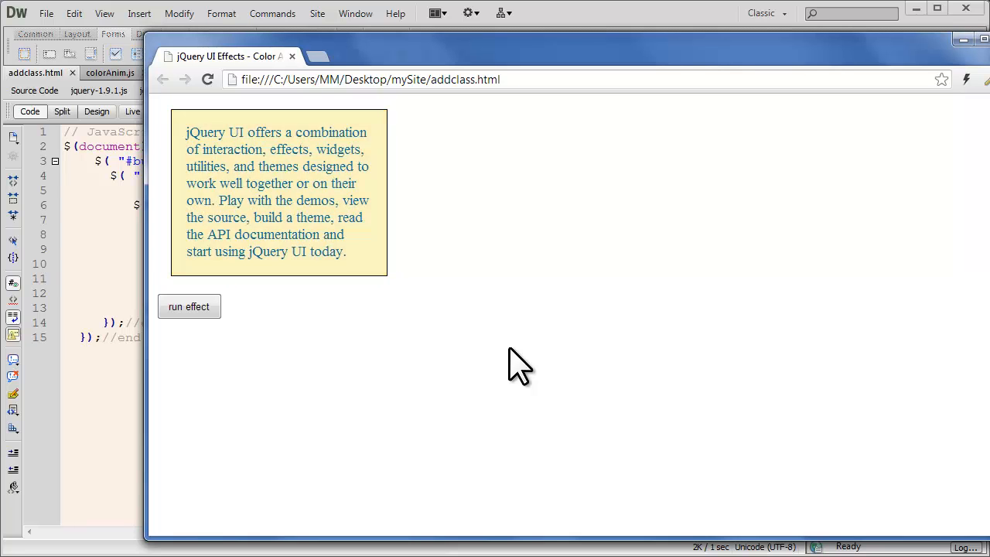
click(189, 306)
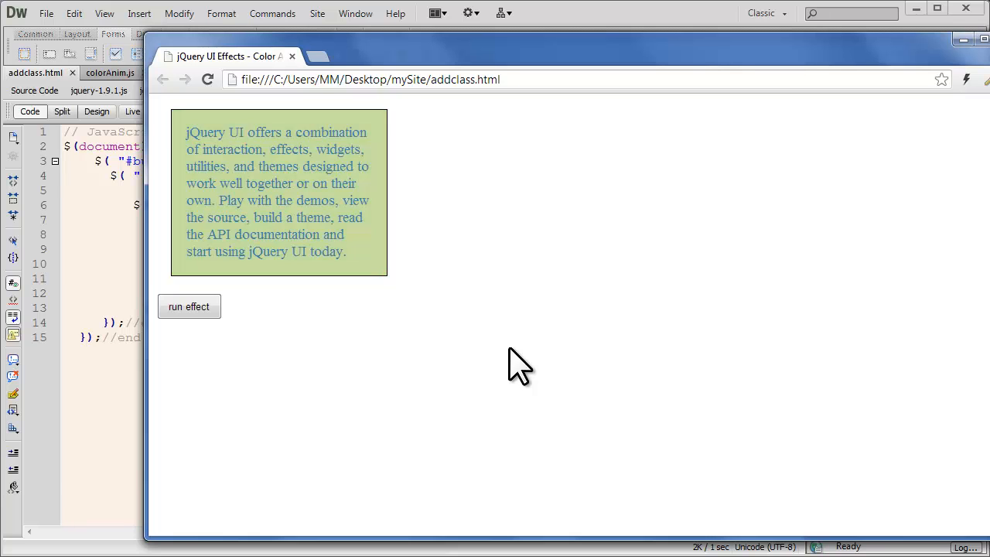
click(188, 307)
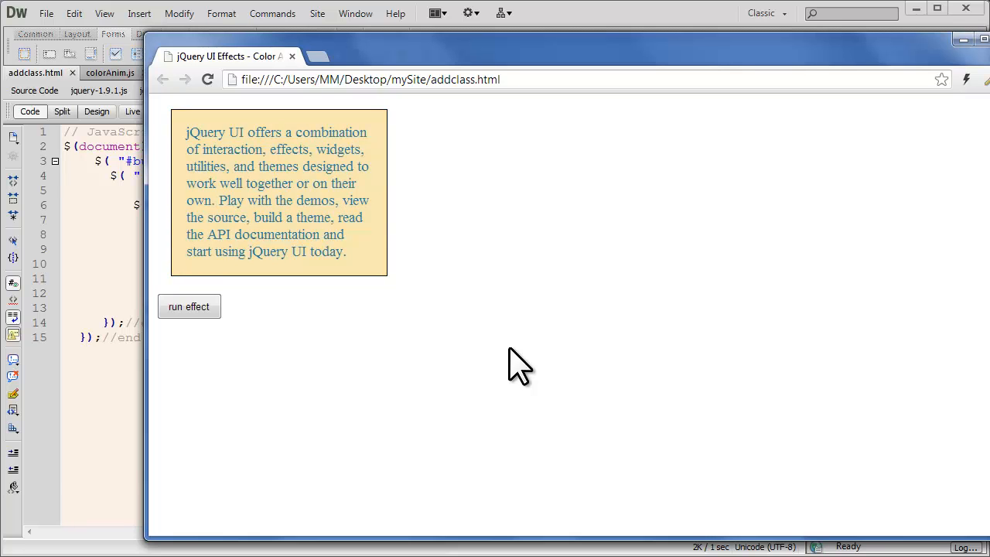
click(188, 307)
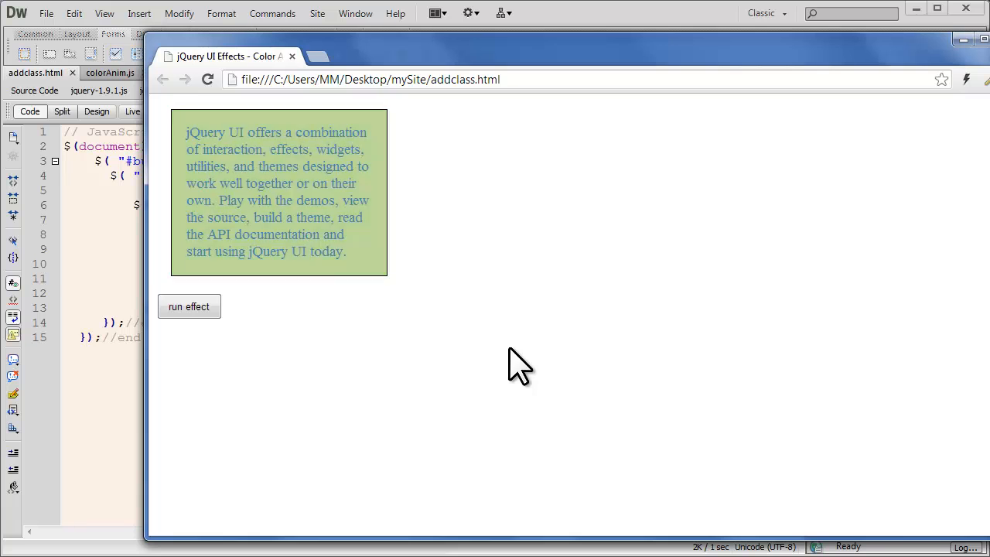
click(189, 306)
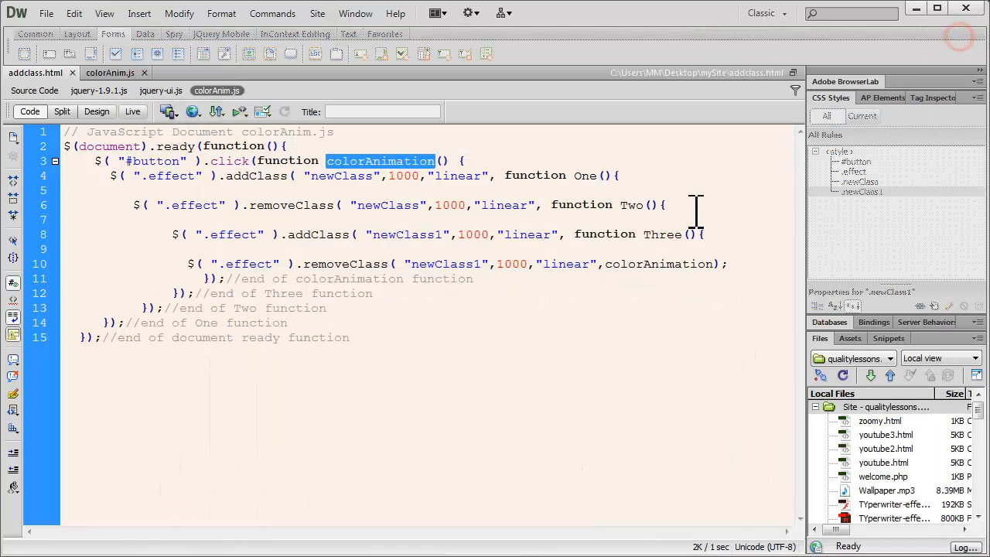
double_click(402, 175)
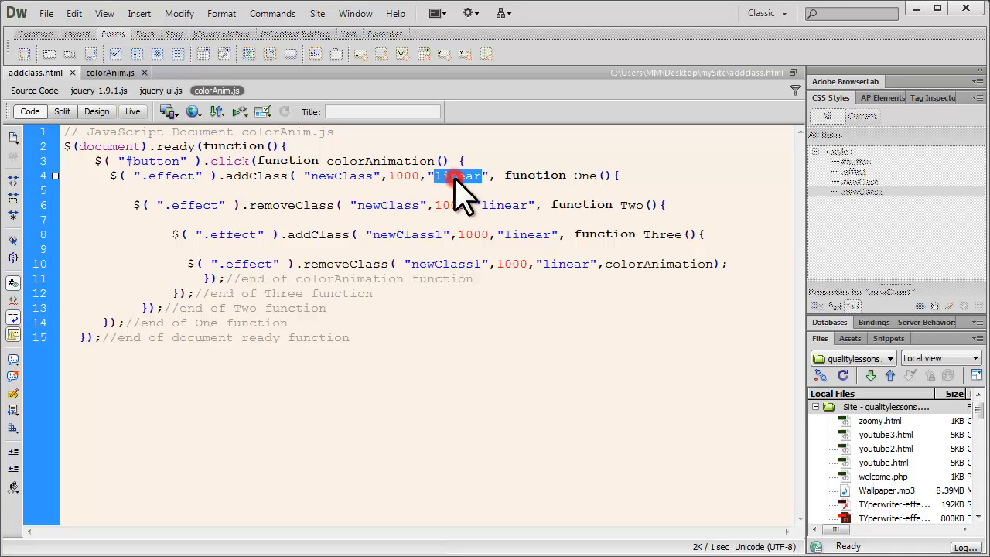
double_click(535, 175)
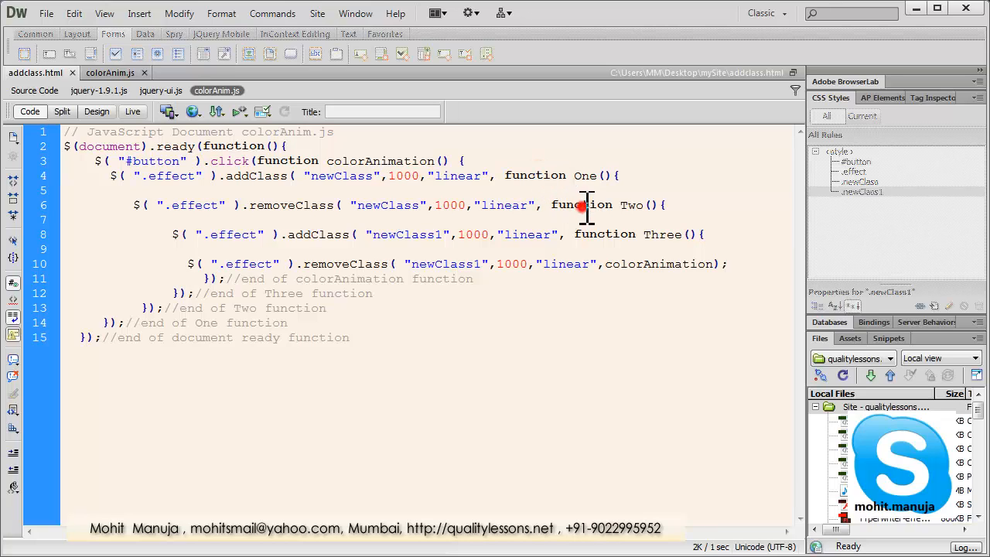
double_click(581, 205)
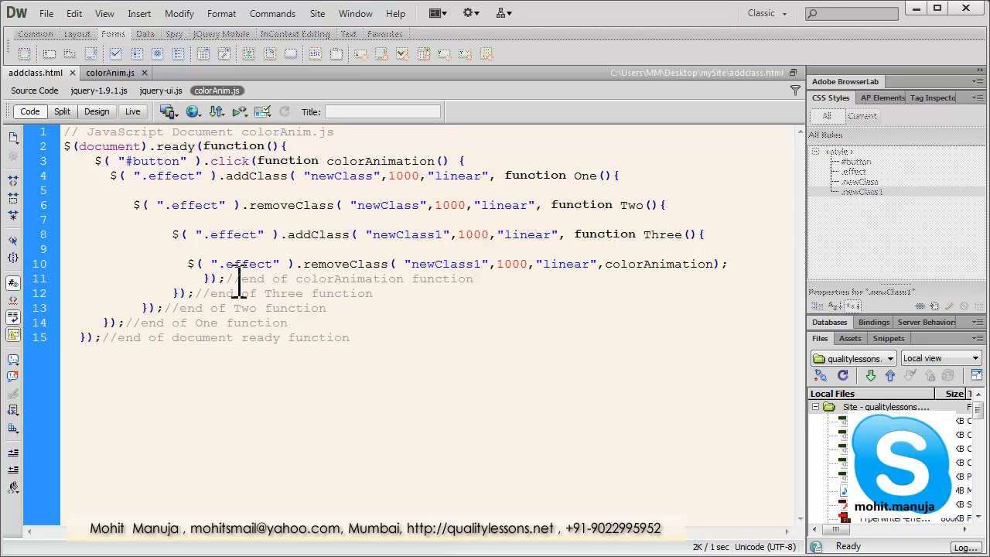
click(349, 337)
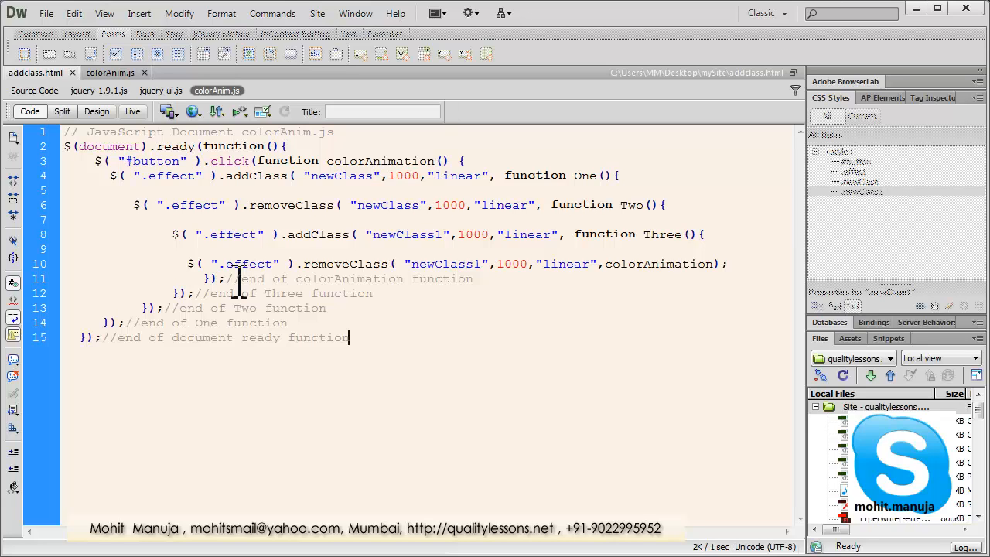